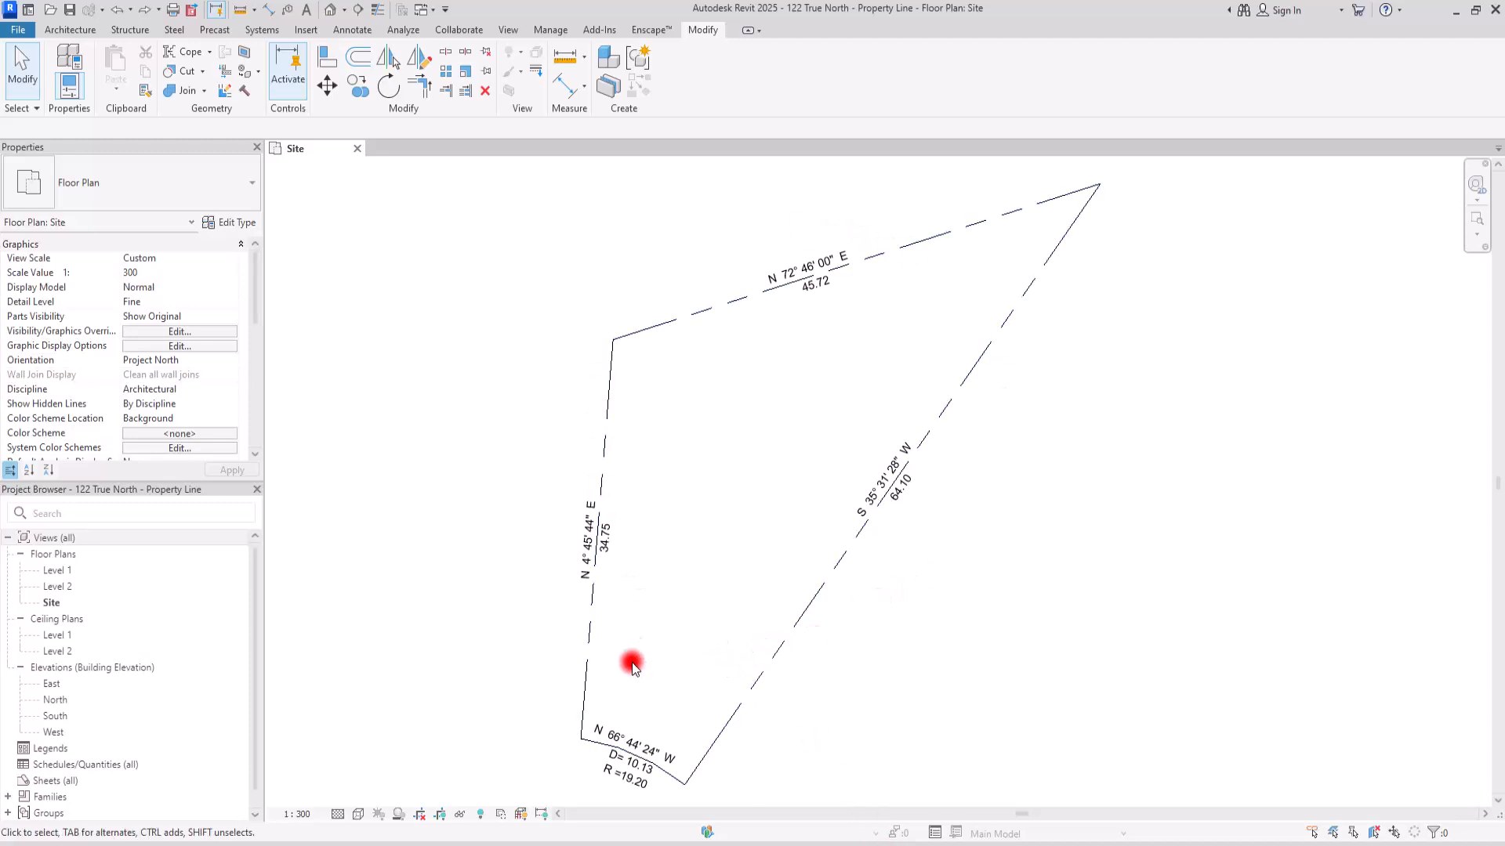
{"action": "mouse_move", "coordinate": [689, 536]}
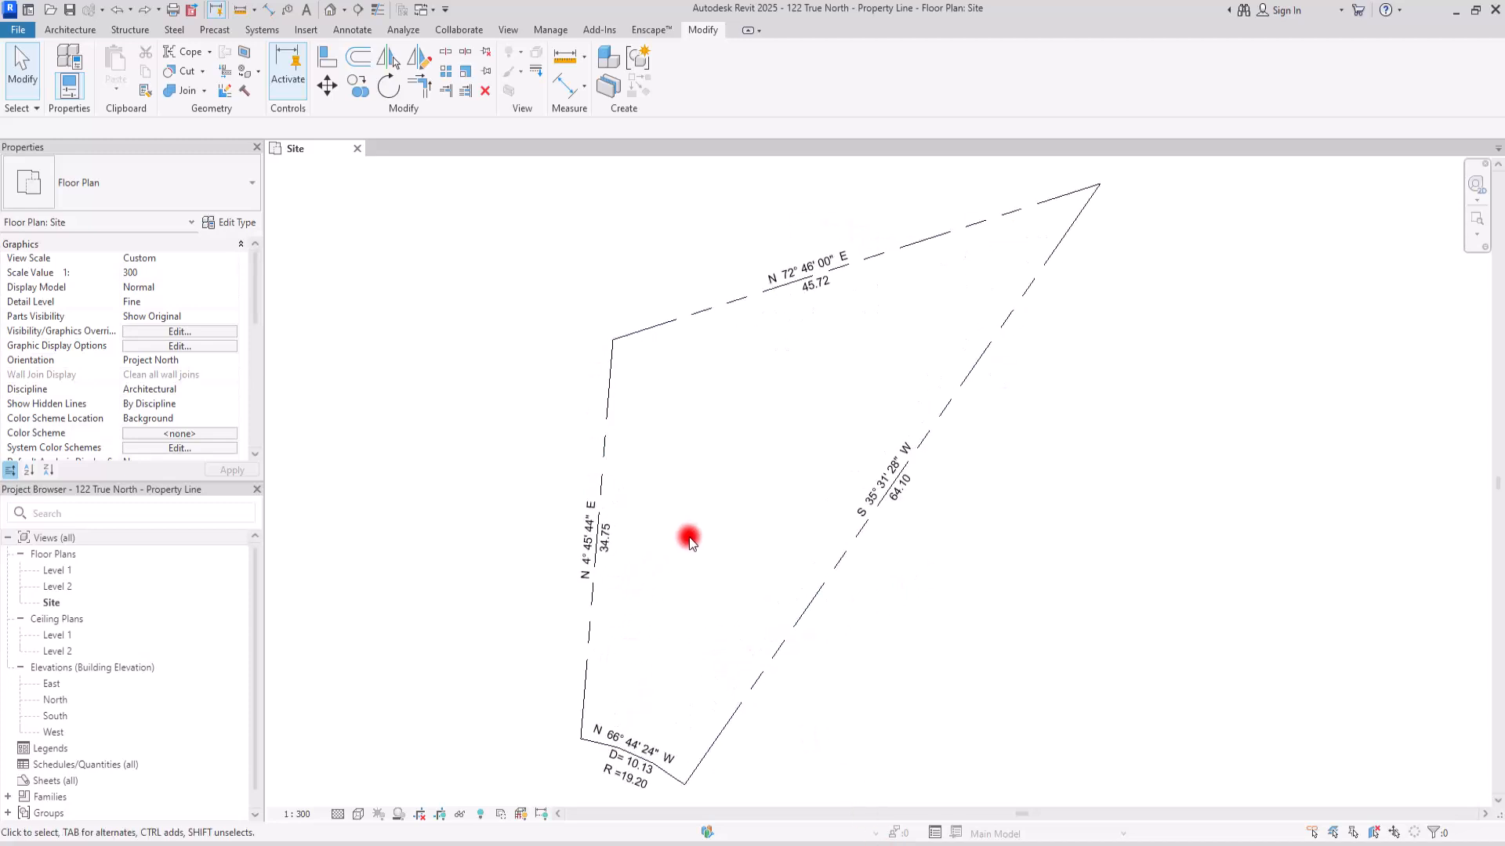
{"action": "mouse_move", "coordinate": [707, 454]}
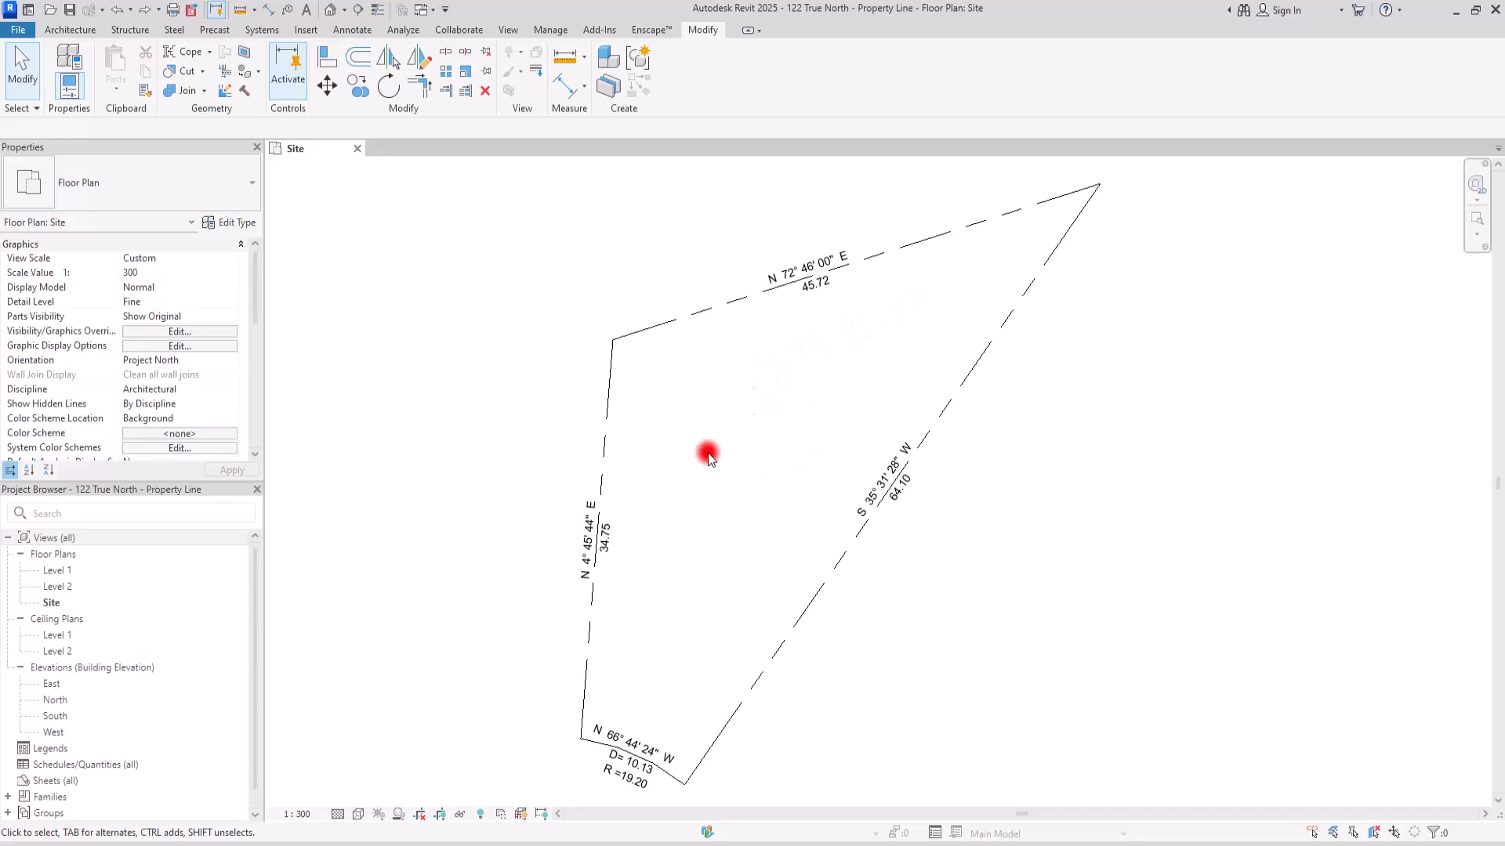
{"action": "mouse_move", "coordinate": [758, 348]}
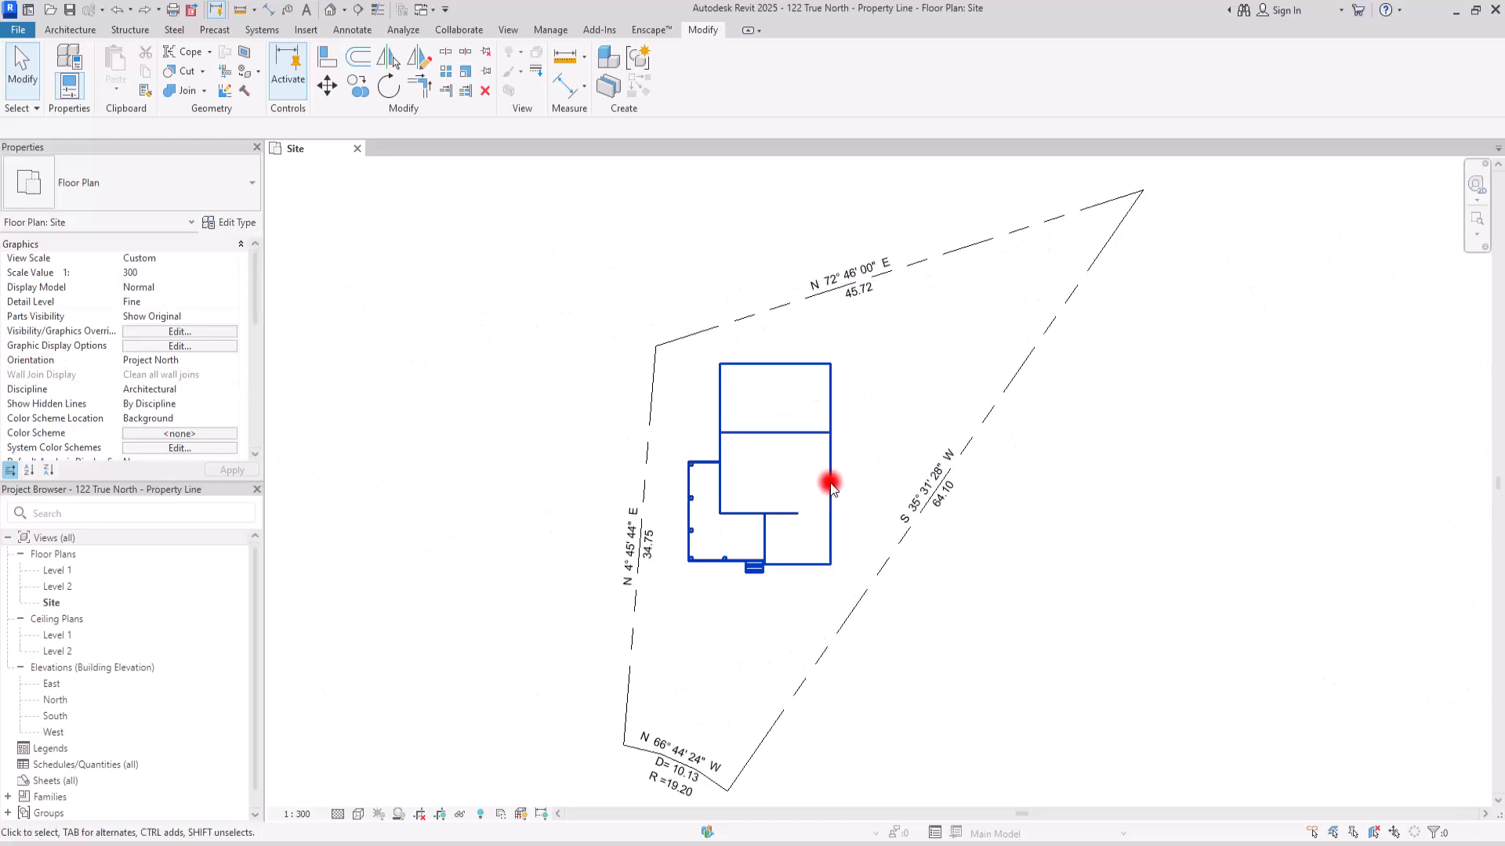
Select the house outline and the S 35° 31' 28" W property line to align the walls with it
{"action": "left_click", "coordinate": [999, 239]}
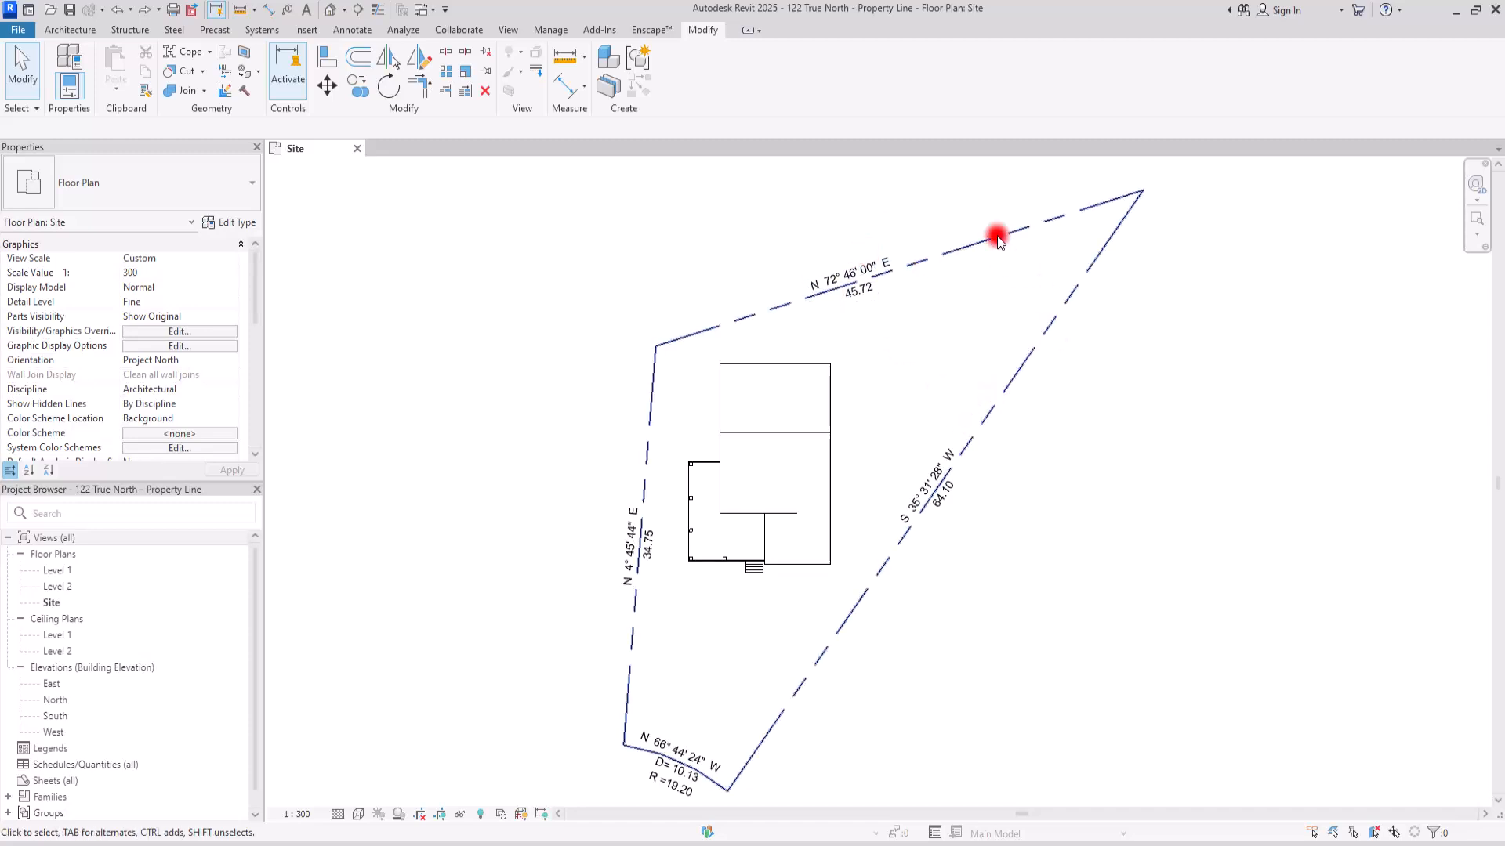
{"action": "left_click", "coordinate": [751, 618]}
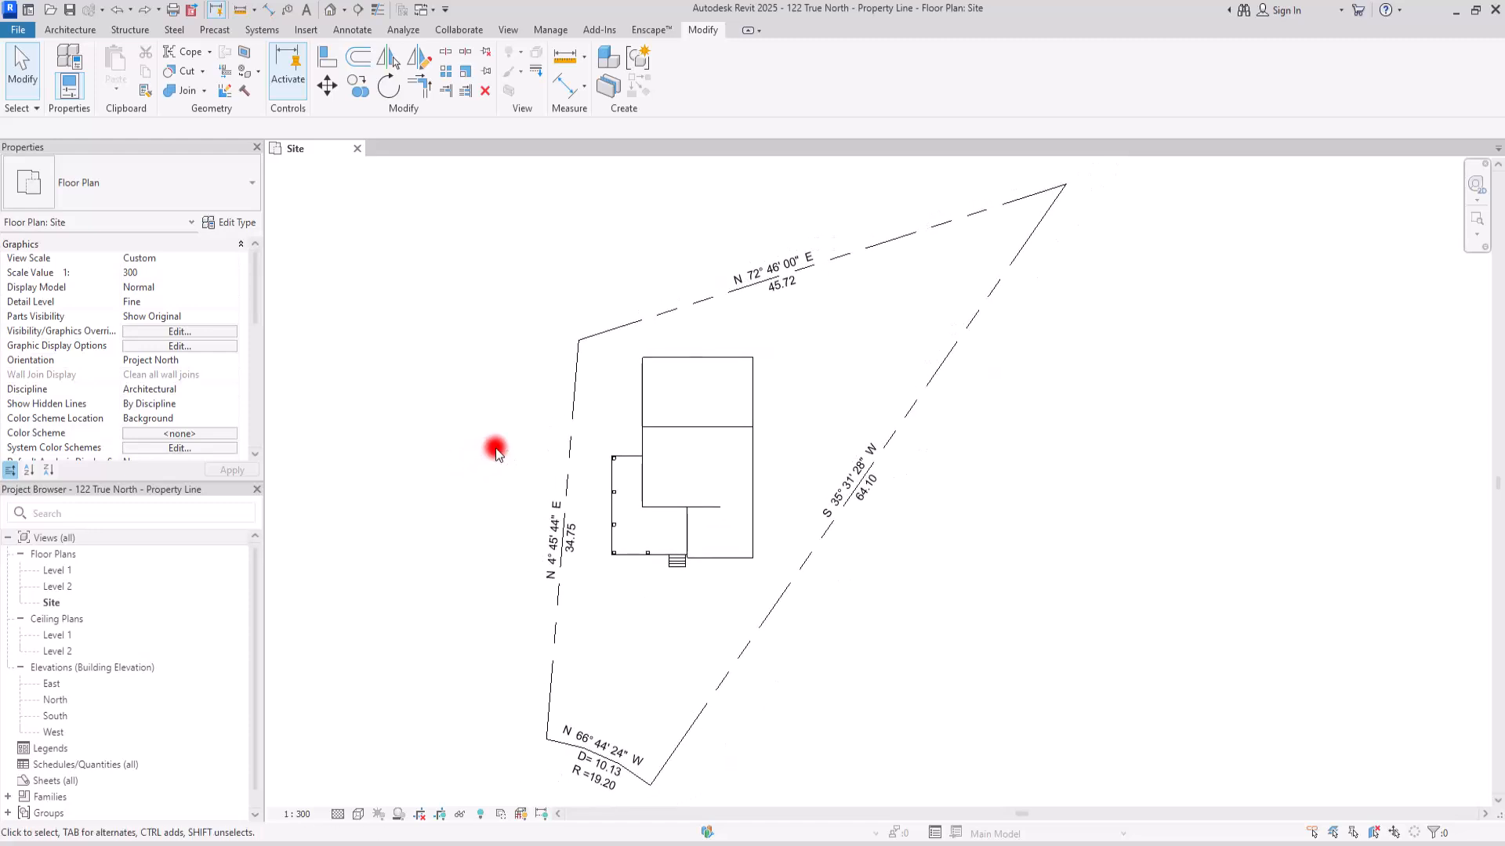
{"action": "left_click", "coordinate": [601, 506]}
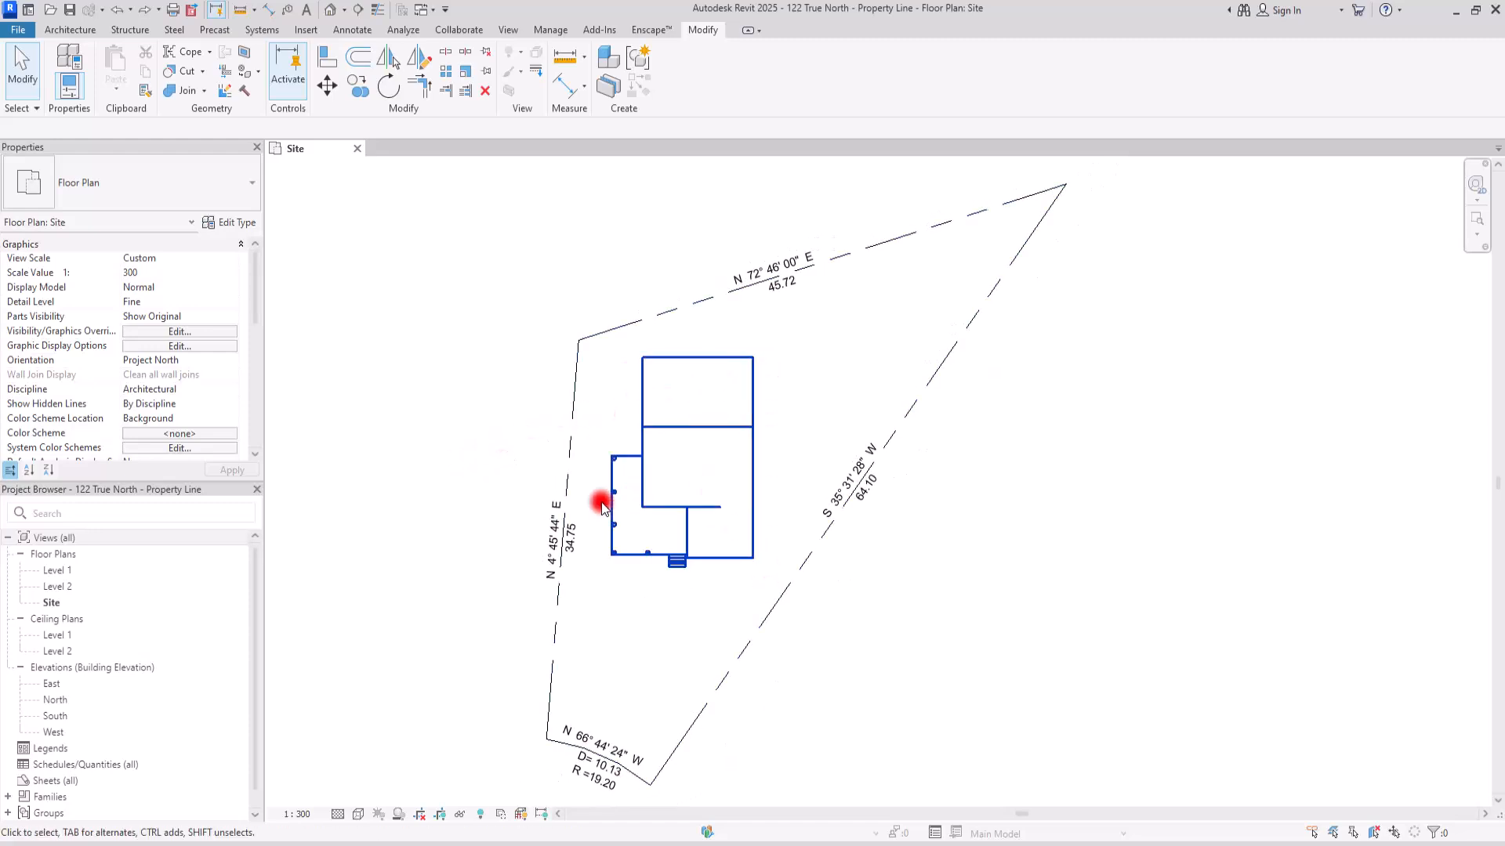
{"action": "left_click", "coordinate": [764, 357]}
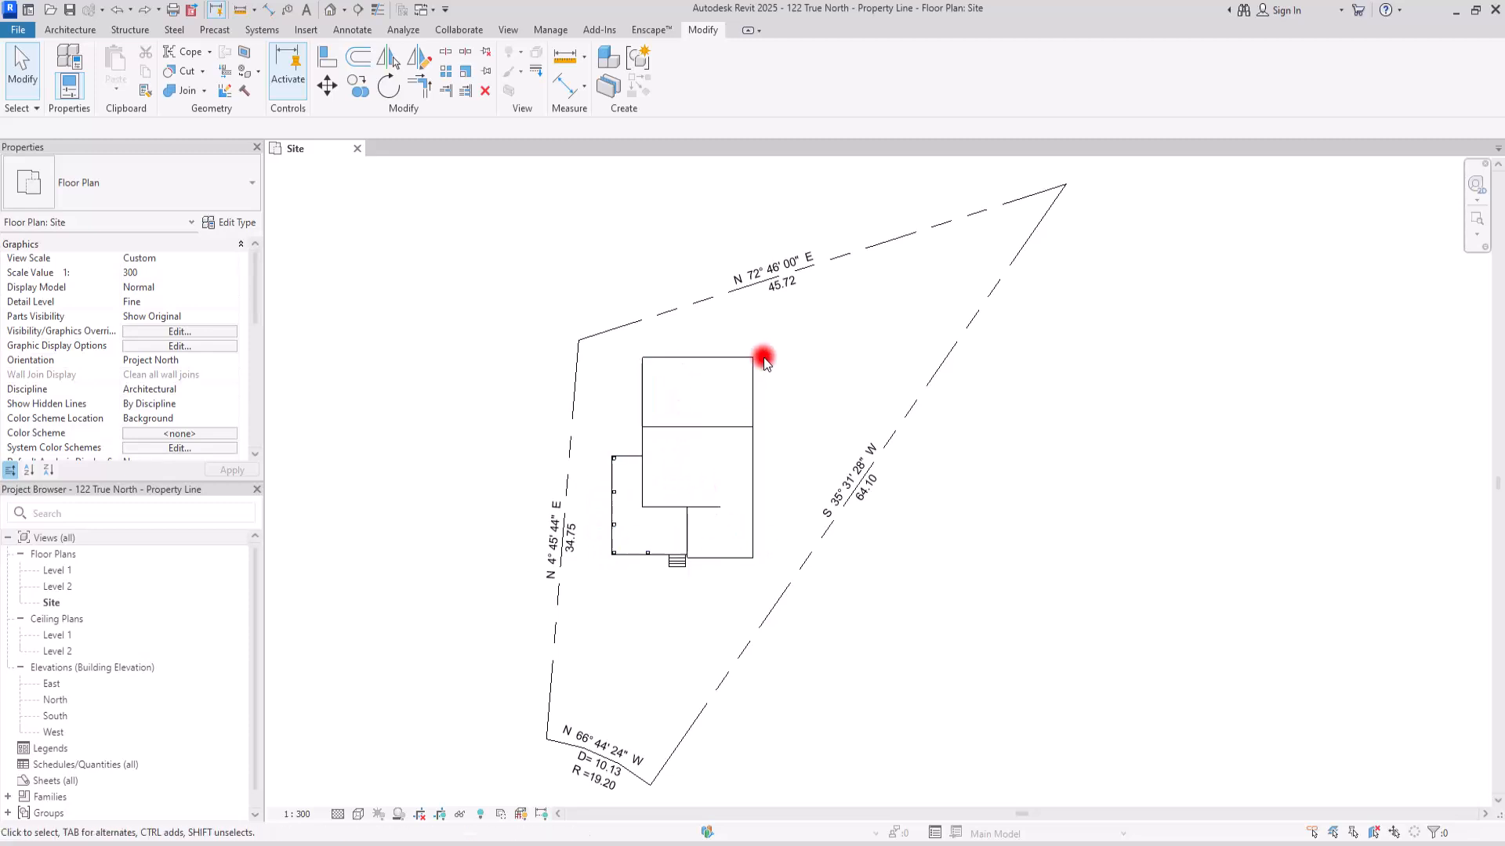
{"action": "mouse_move", "coordinate": [815, 429]}
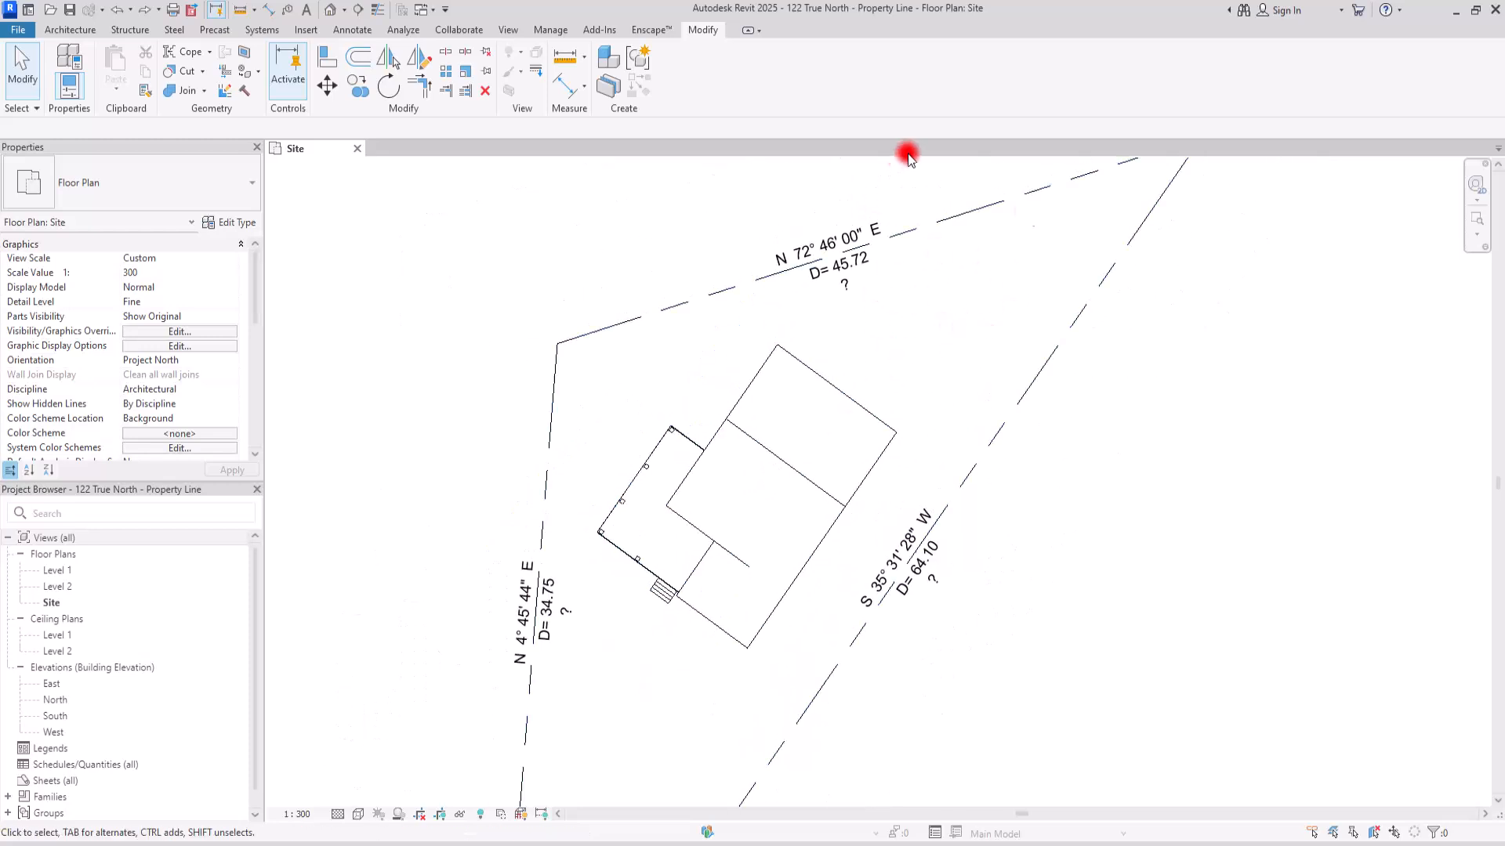
{"action": "mouse_move", "coordinate": [1058, 520]}
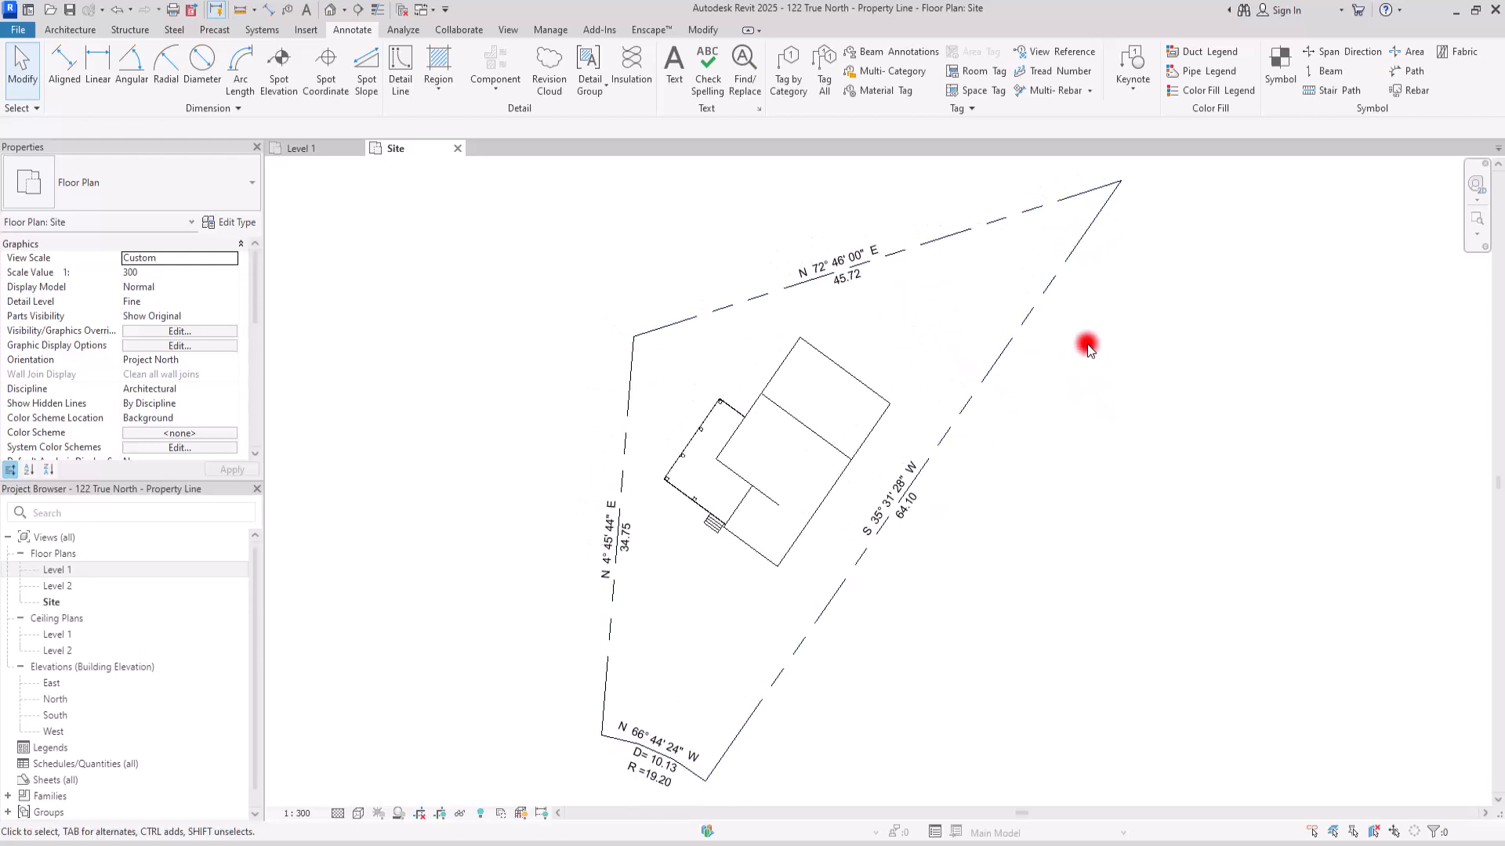
Start the Symbol tool from Annotate to place a North Arrow 1 on the Site view
{"action": "left_click", "coordinate": [69, 30]}
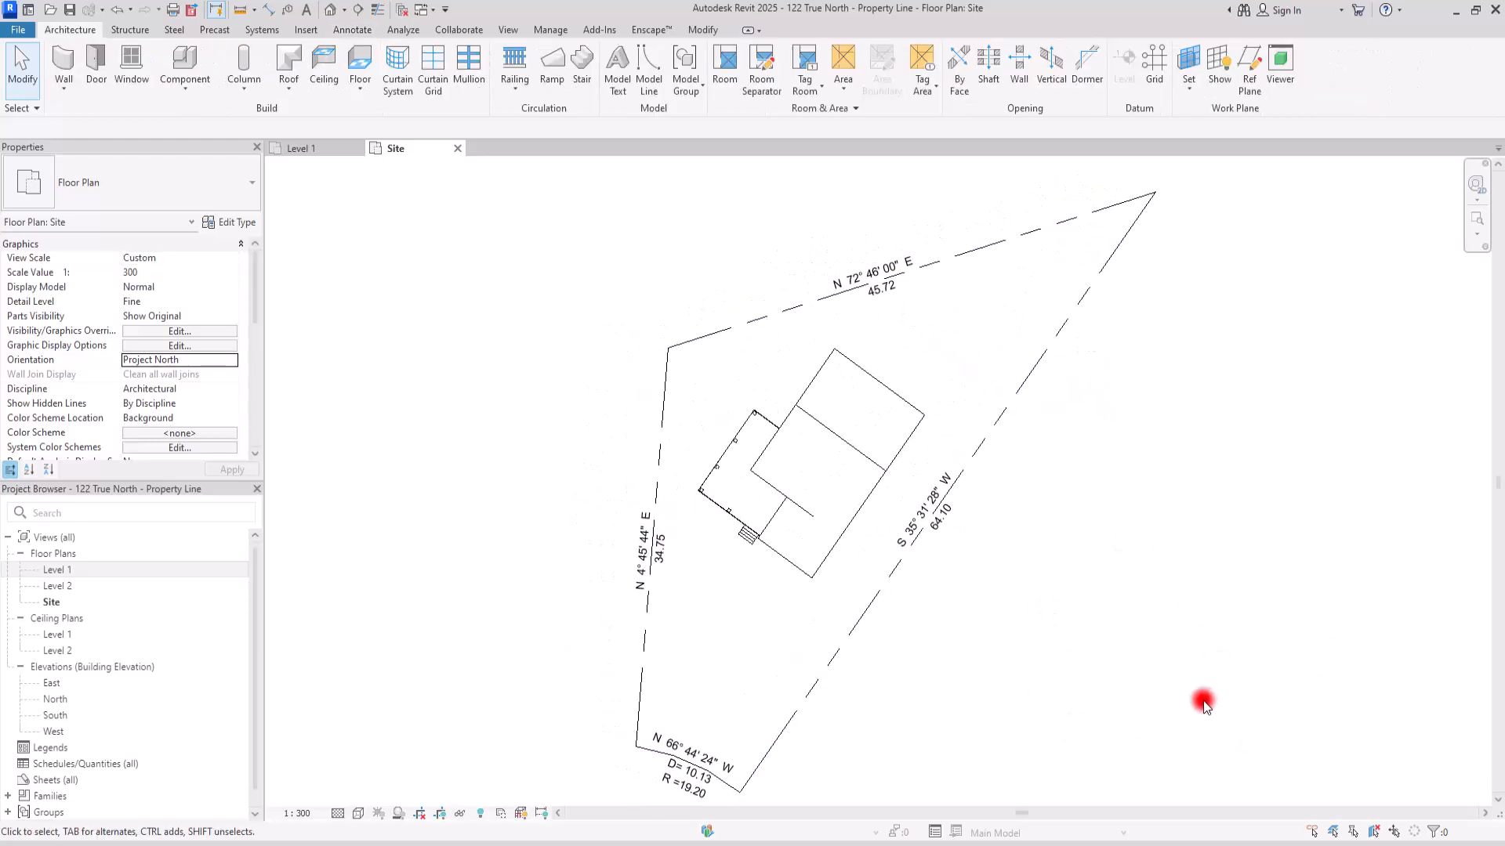
{"action": "left_click", "coordinate": [351, 30]}
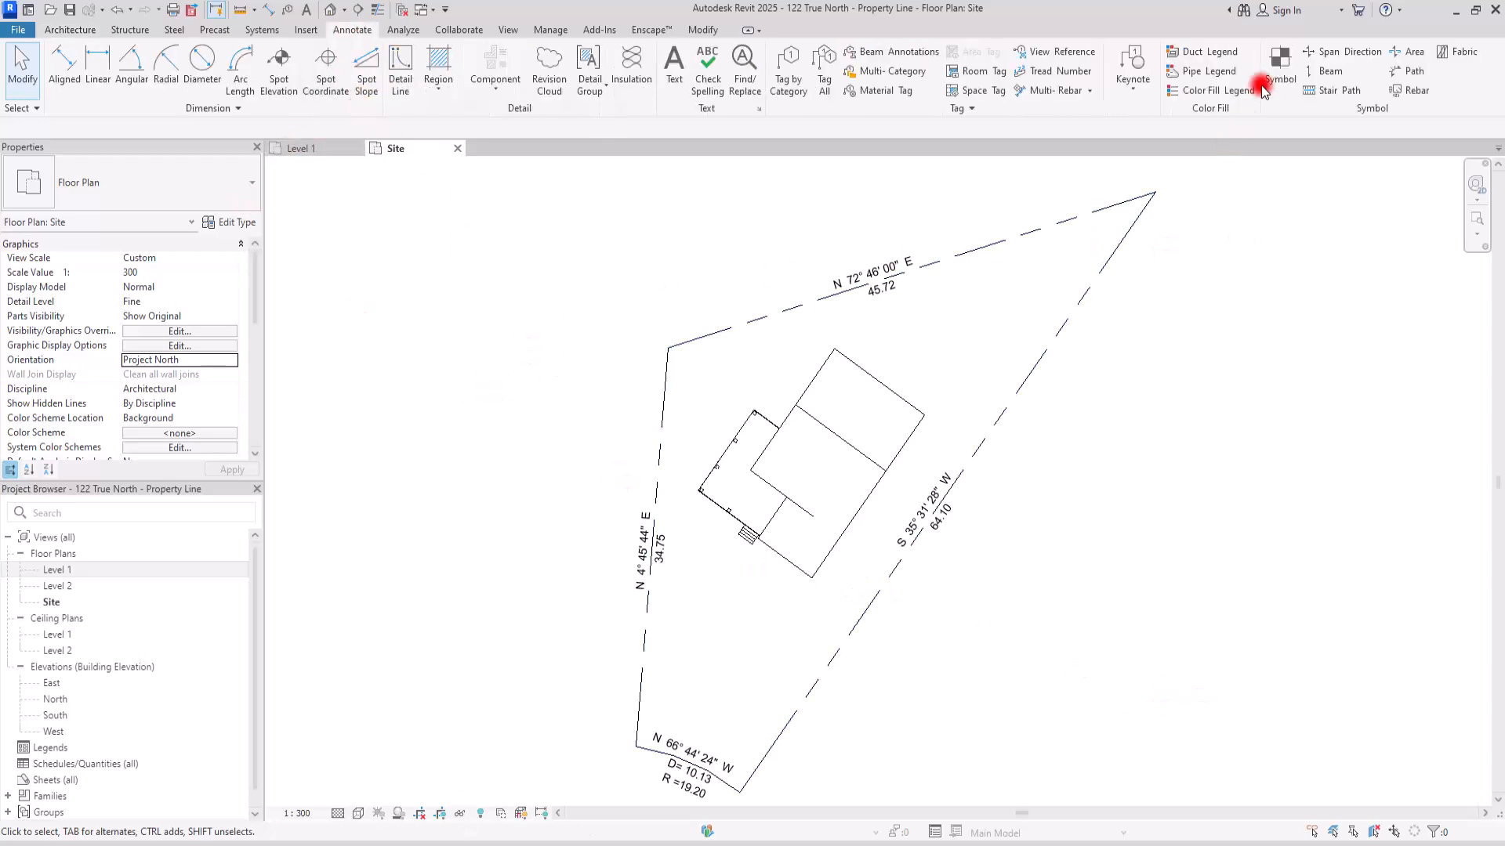
{"action": "left_click", "coordinate": [1279, 70]}
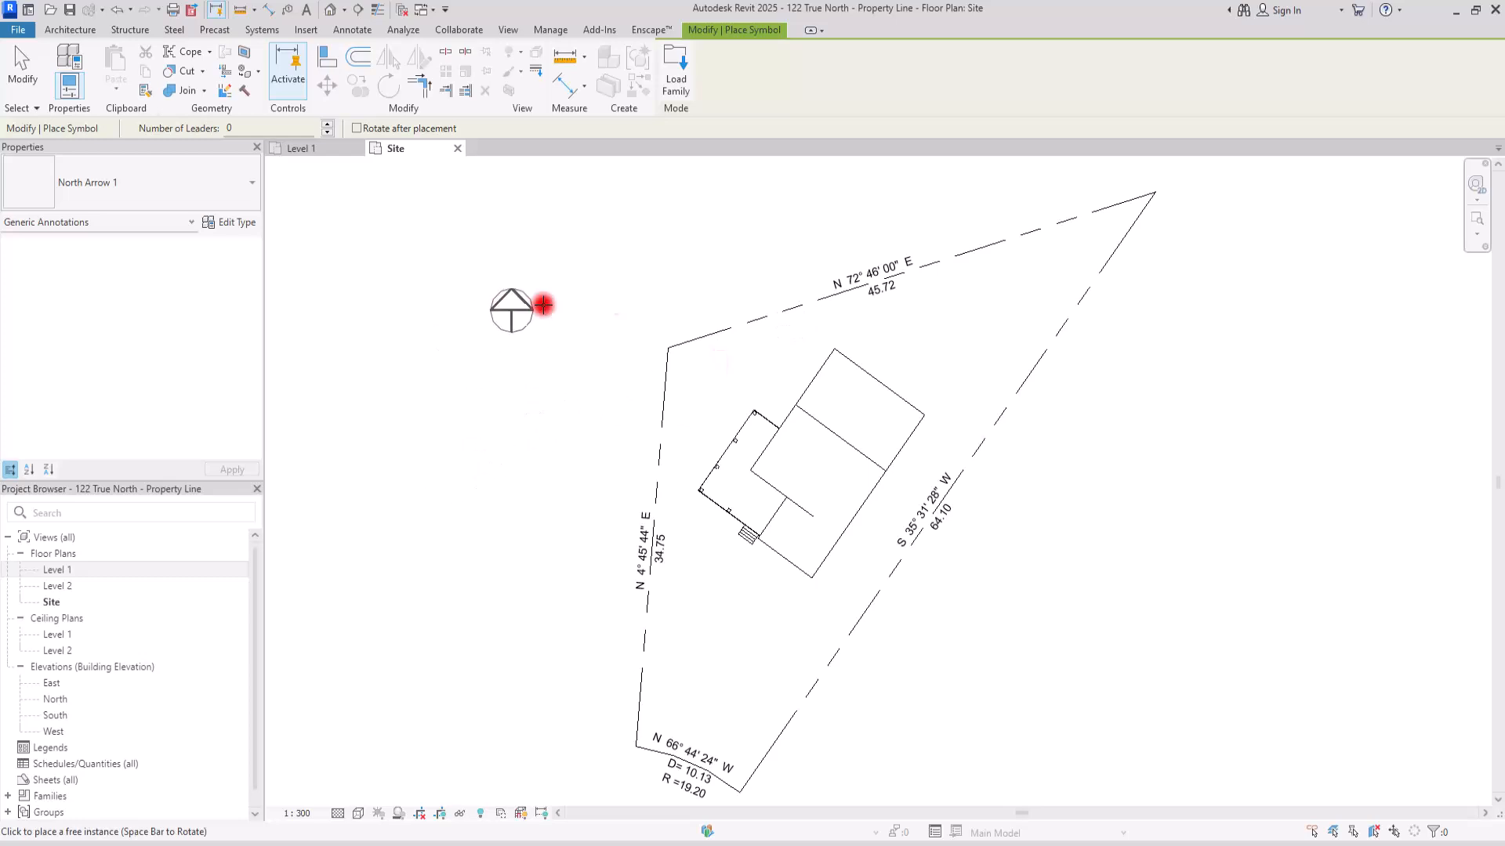
{"action": "mouse_move", "coordinate": [729, 286]}
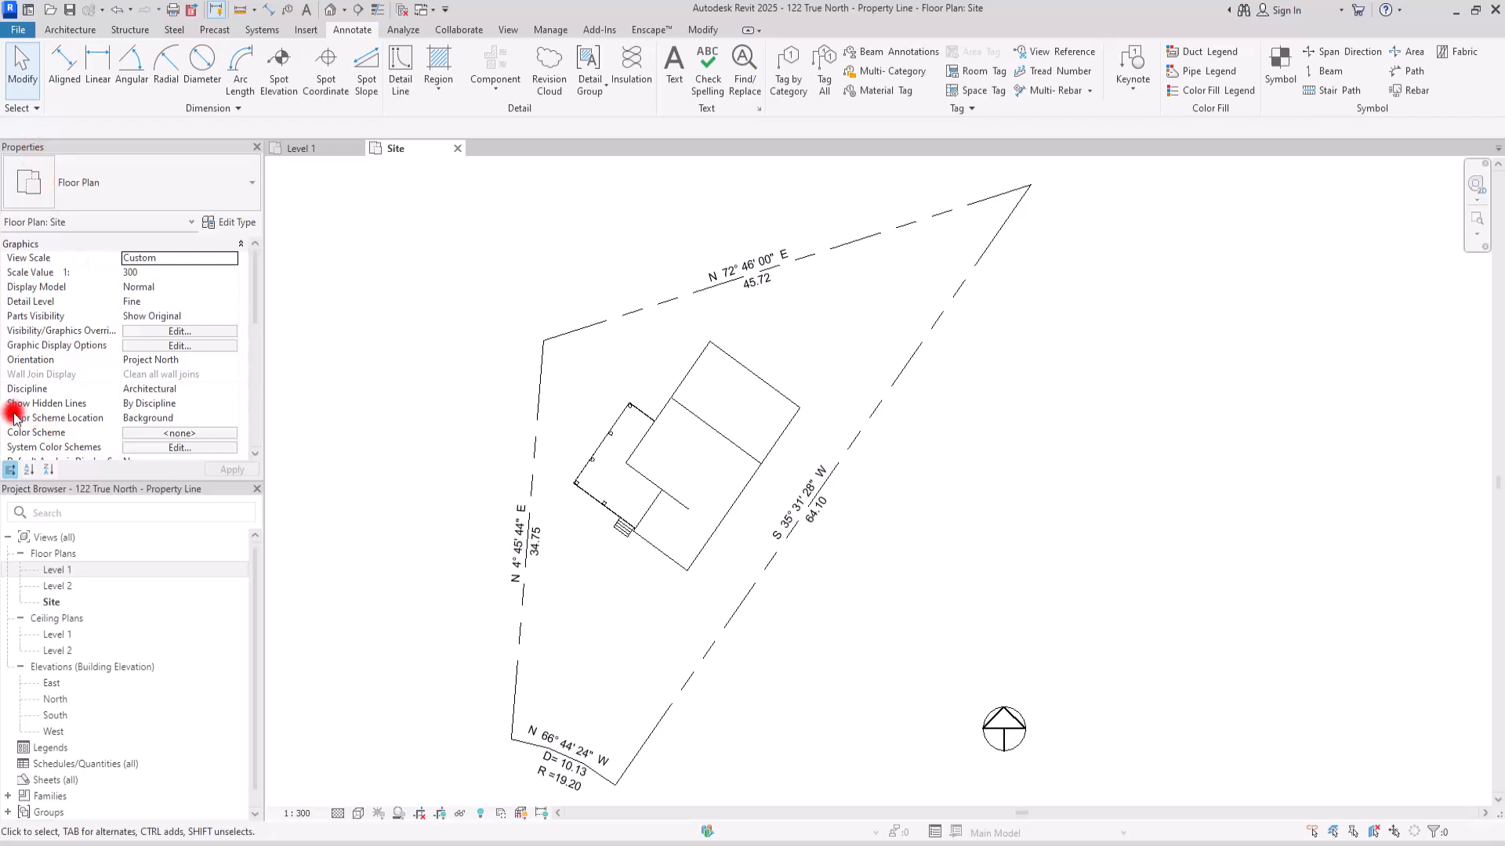
{"action": "mouse_move", "coordinate": [53, 374]}
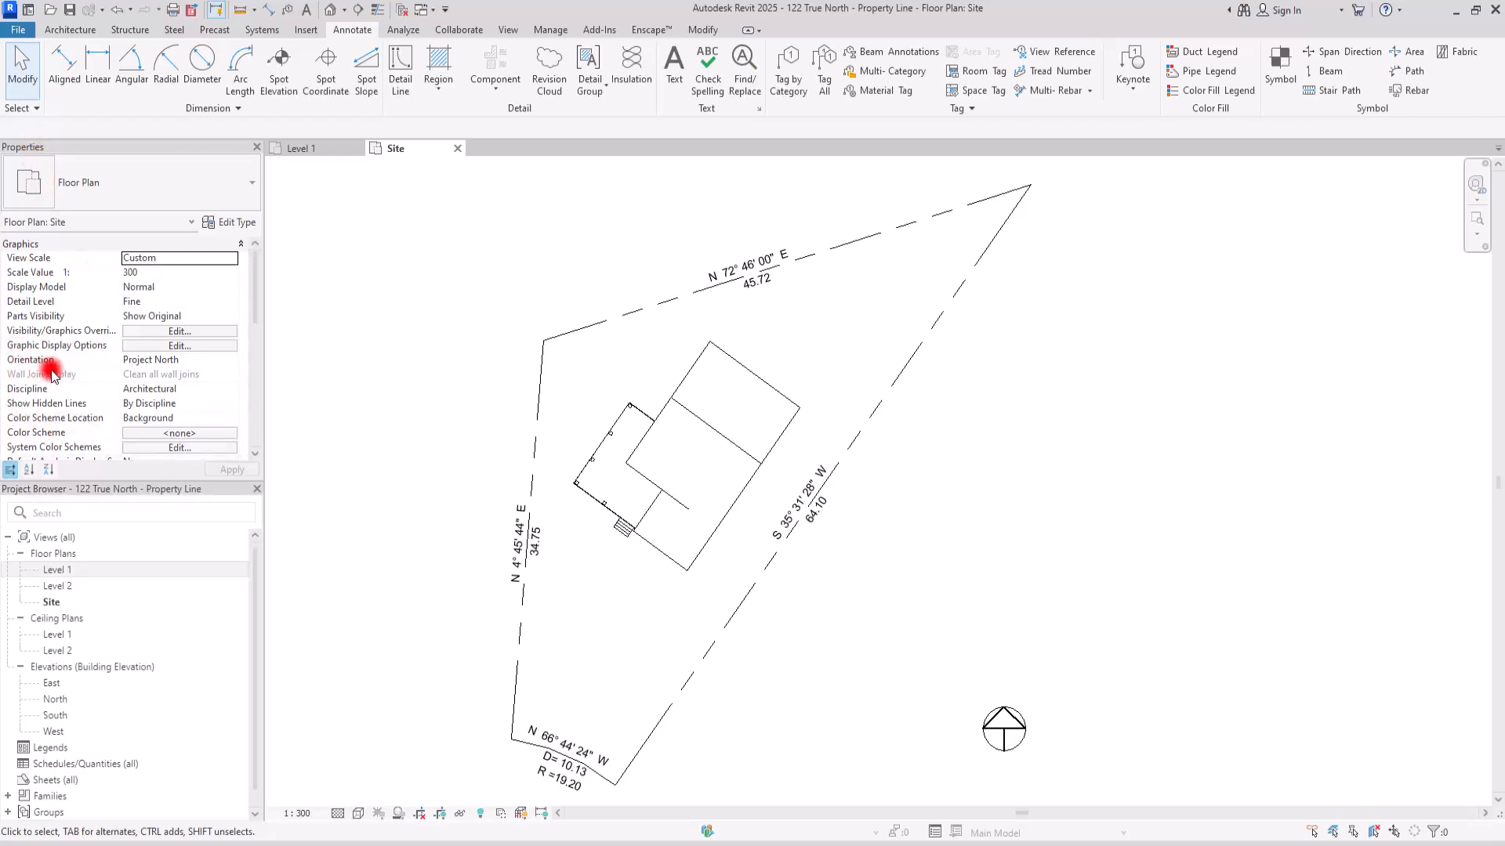
Switch the Site view's Orientation property to True North and move to Manage tools
{"action": "left_click", "coordinate": [230, 359]}
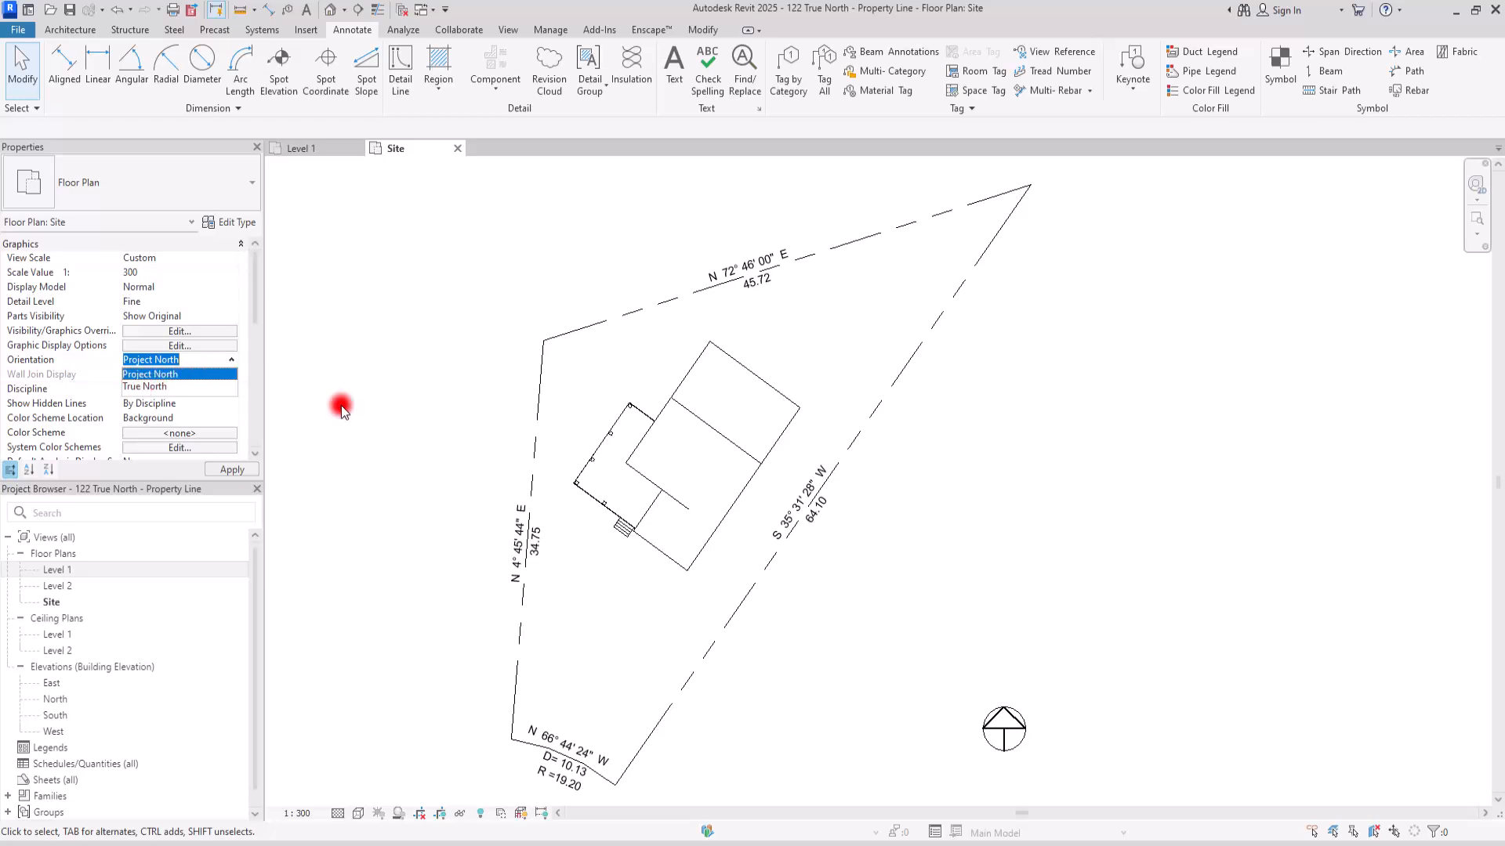
{"action": "mouse_move", "coordinate": [158, 387]}
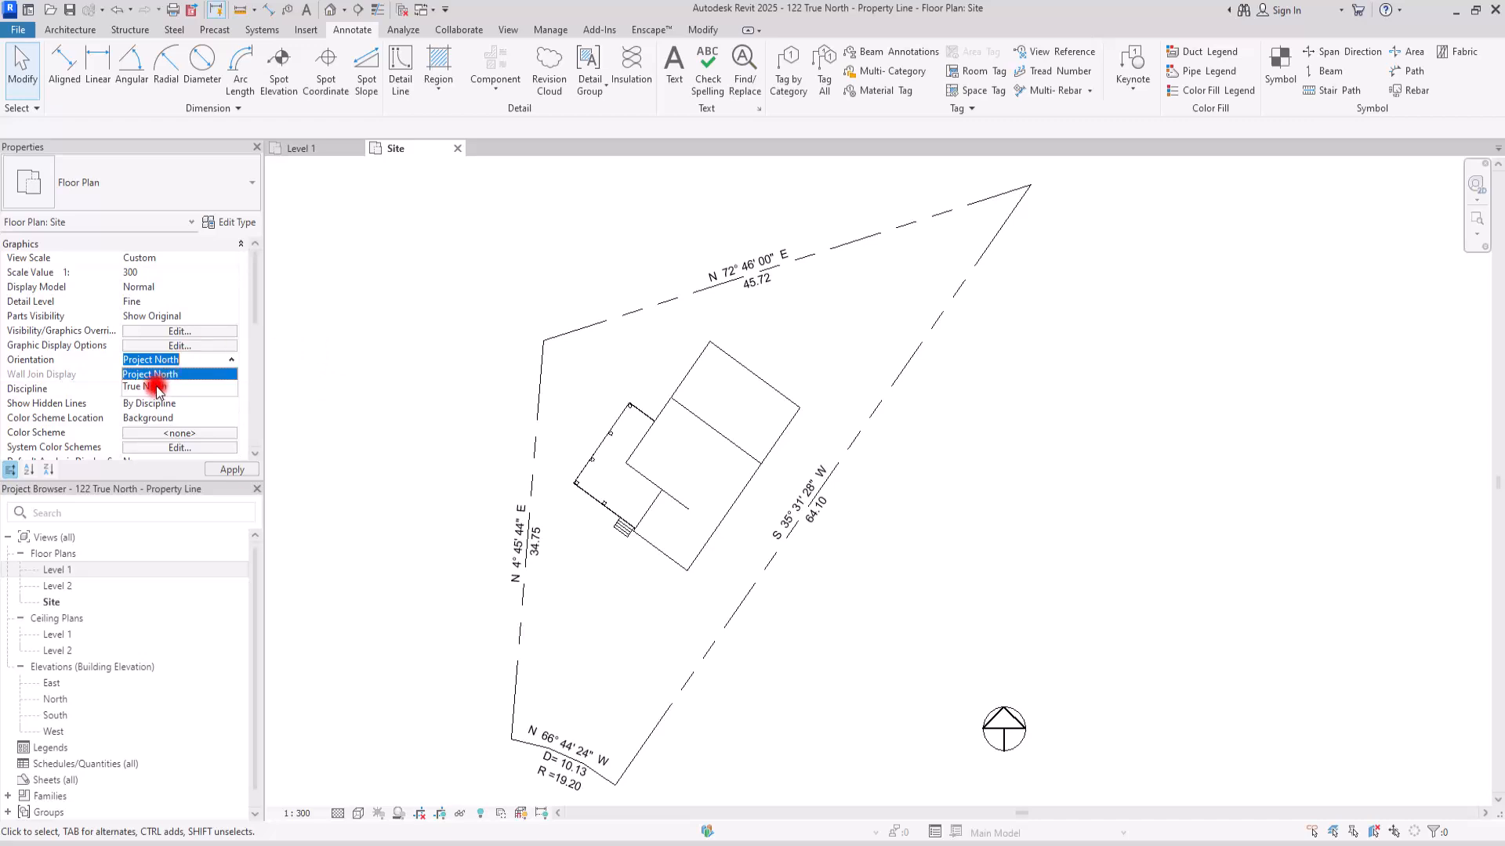
{"action": "left_click", "coordinate": [152, 386]}
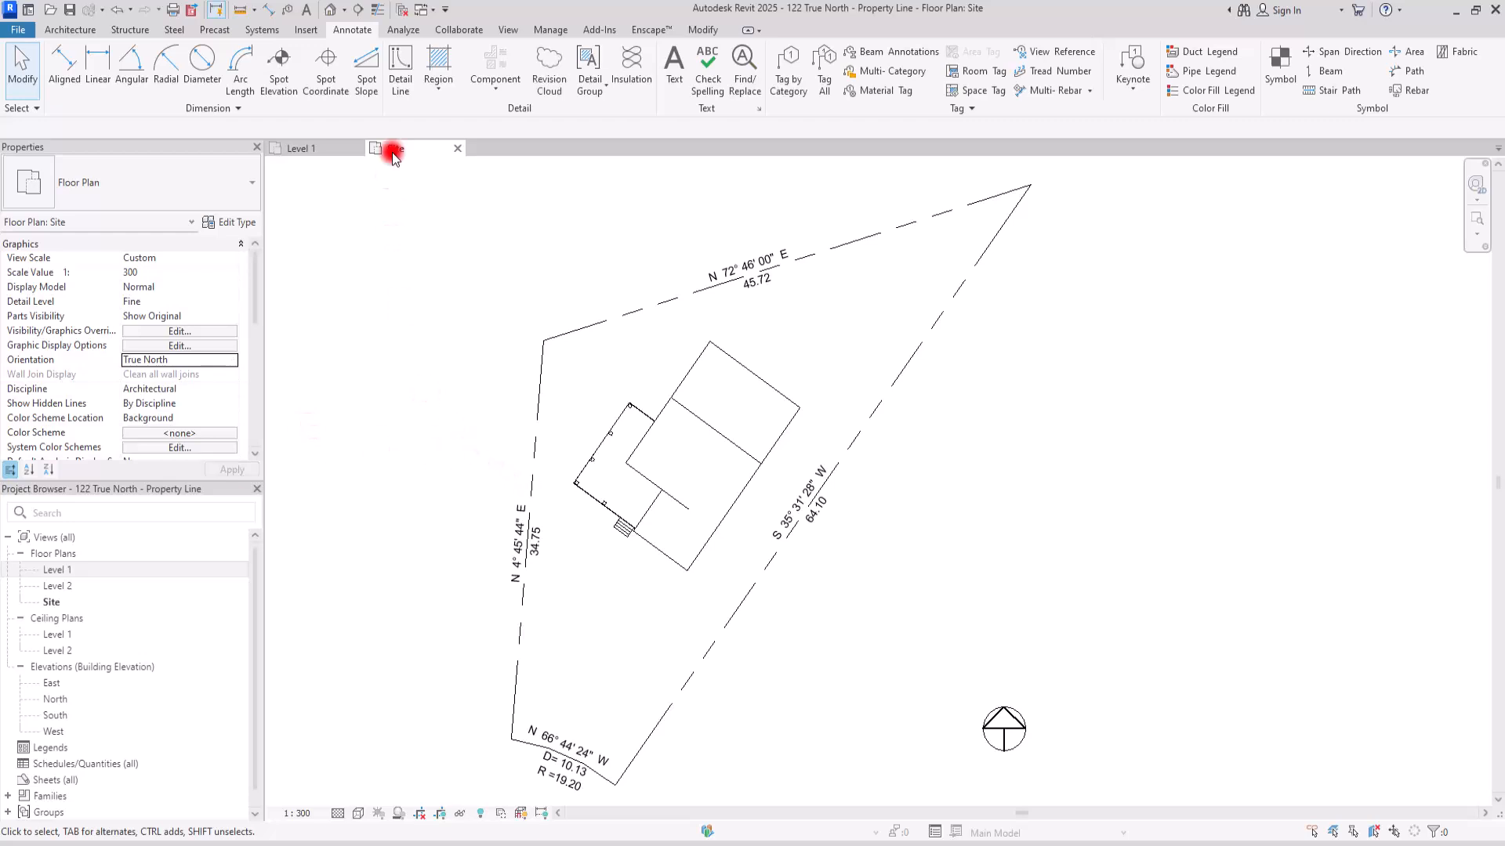
{"action": "left_click", "coordinate": [551, 30]}
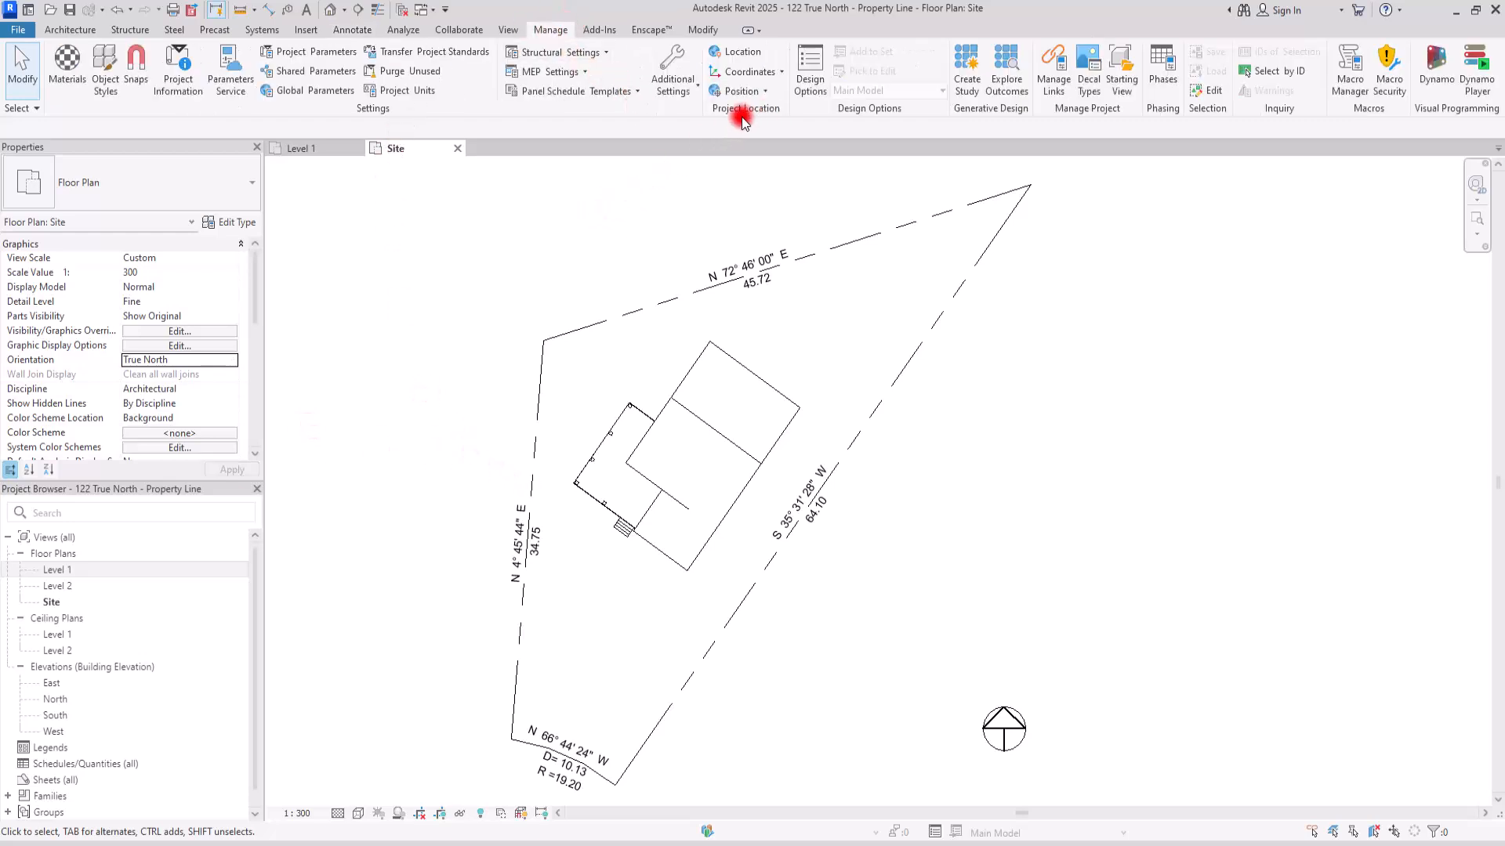
{"action": "mouse_move", "coordinate": [776, 114]}
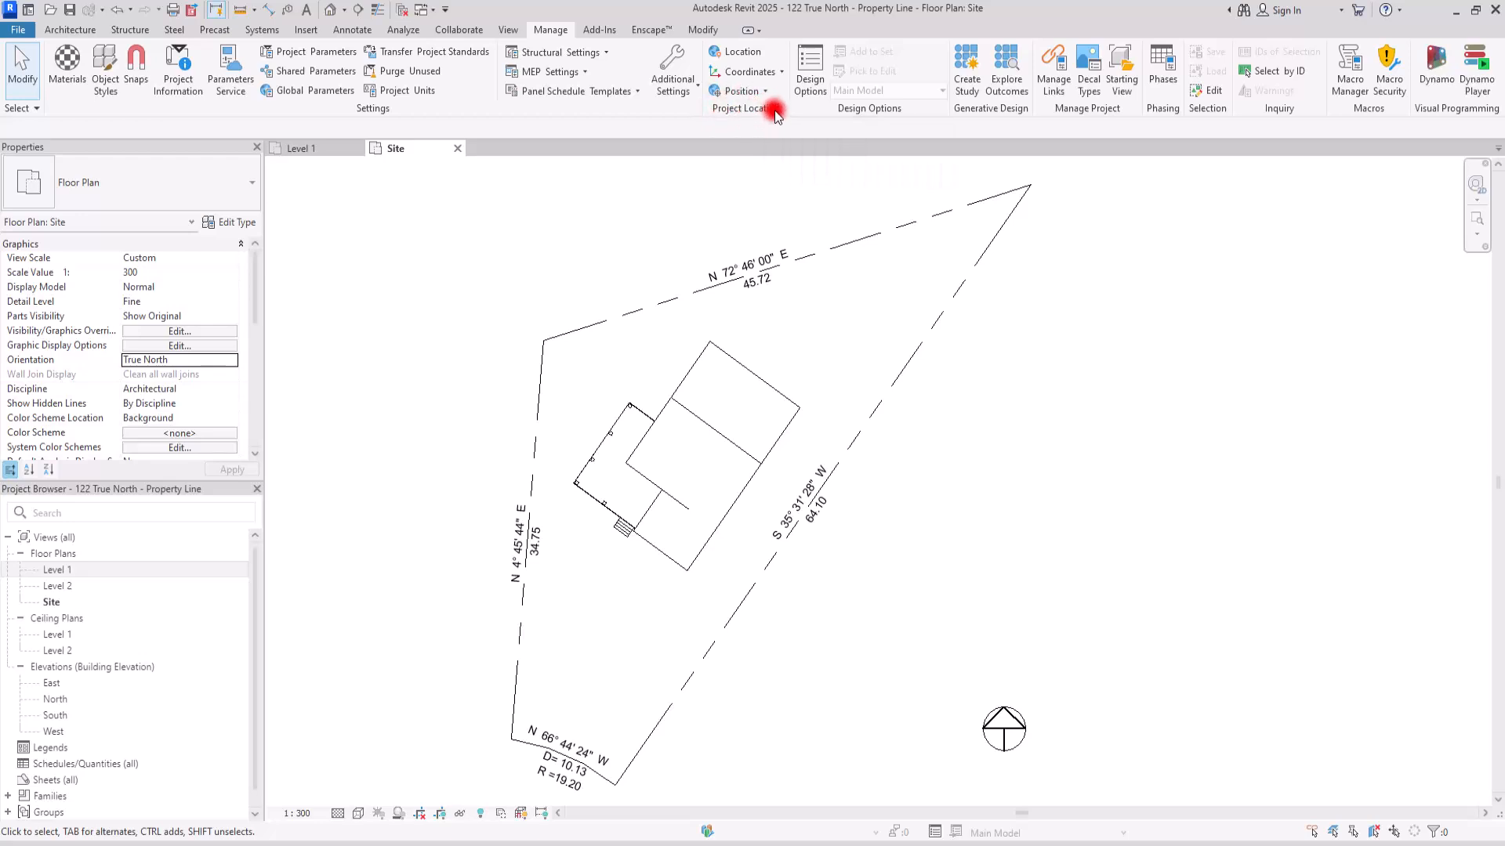
Launch Rotate True North from Project Location > Position
{"action": "left_click", "coordinate": [741, 91]}
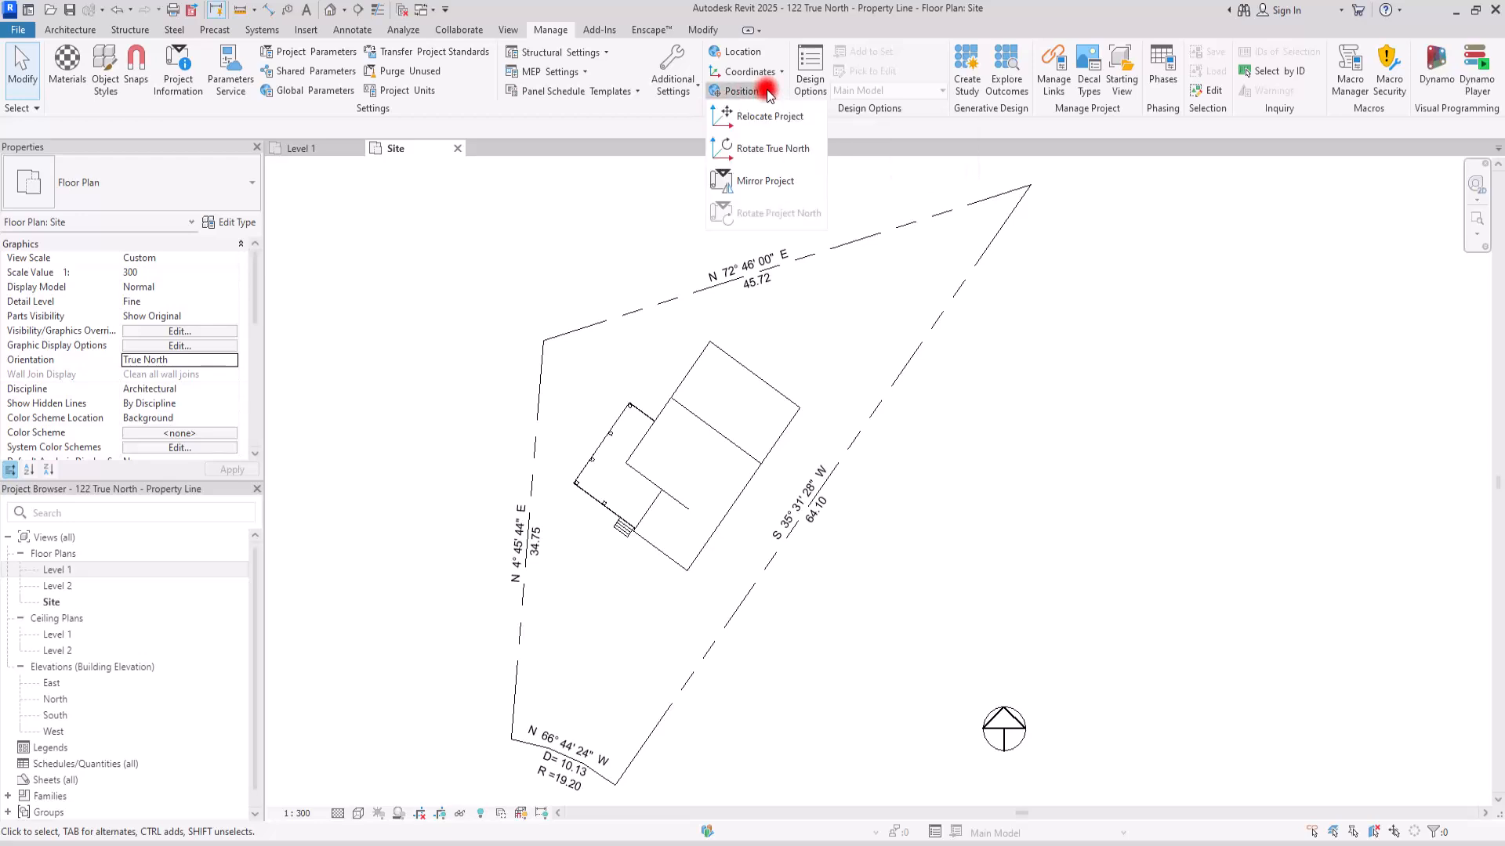
{"action": "mouse_move", "coordinate": [729, 154]}
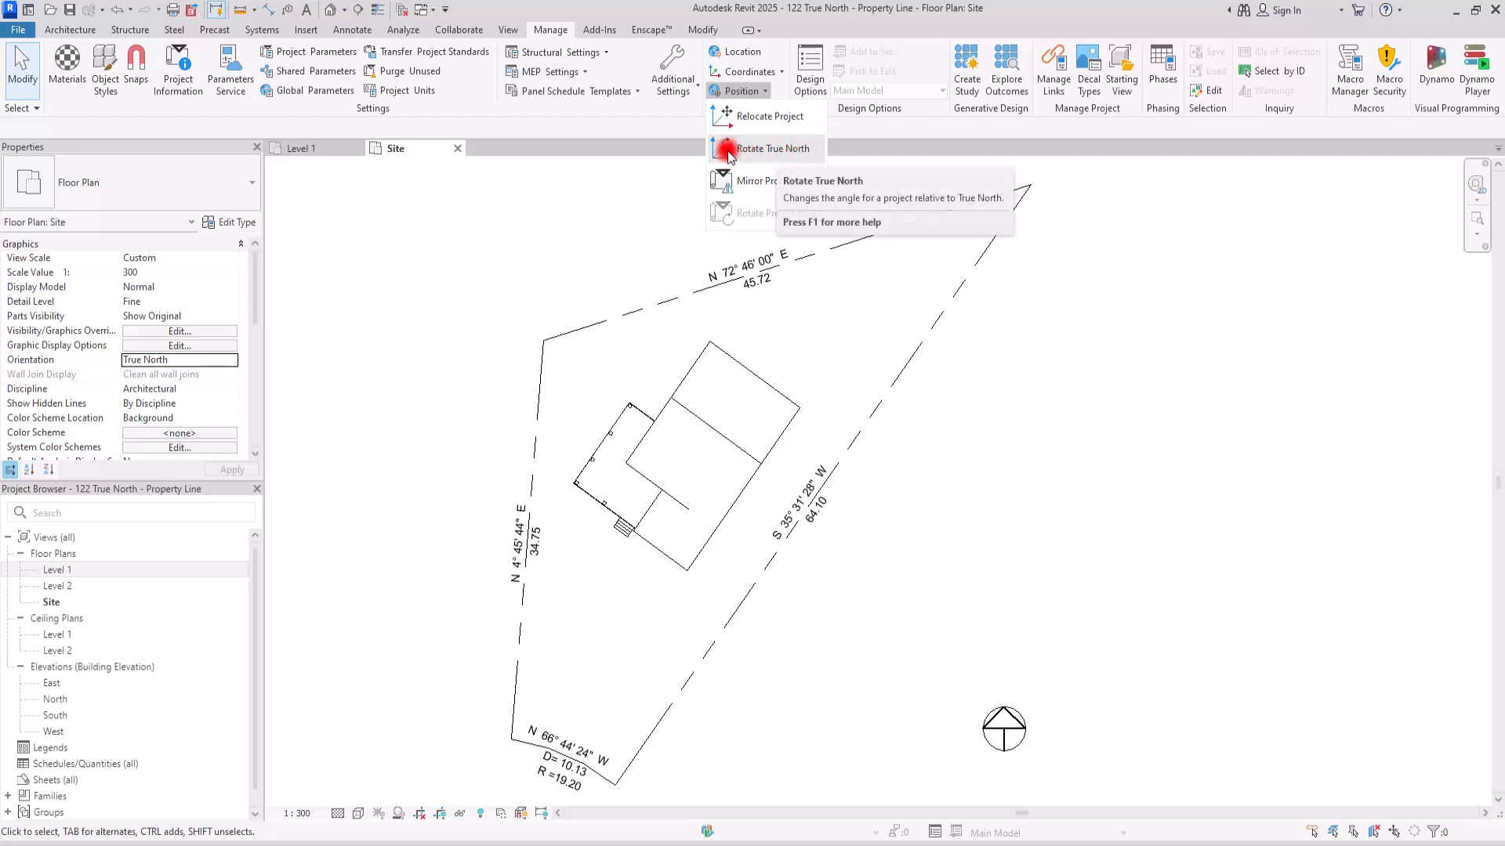
{"action": "left_click", "coordinate": [771, 147]}
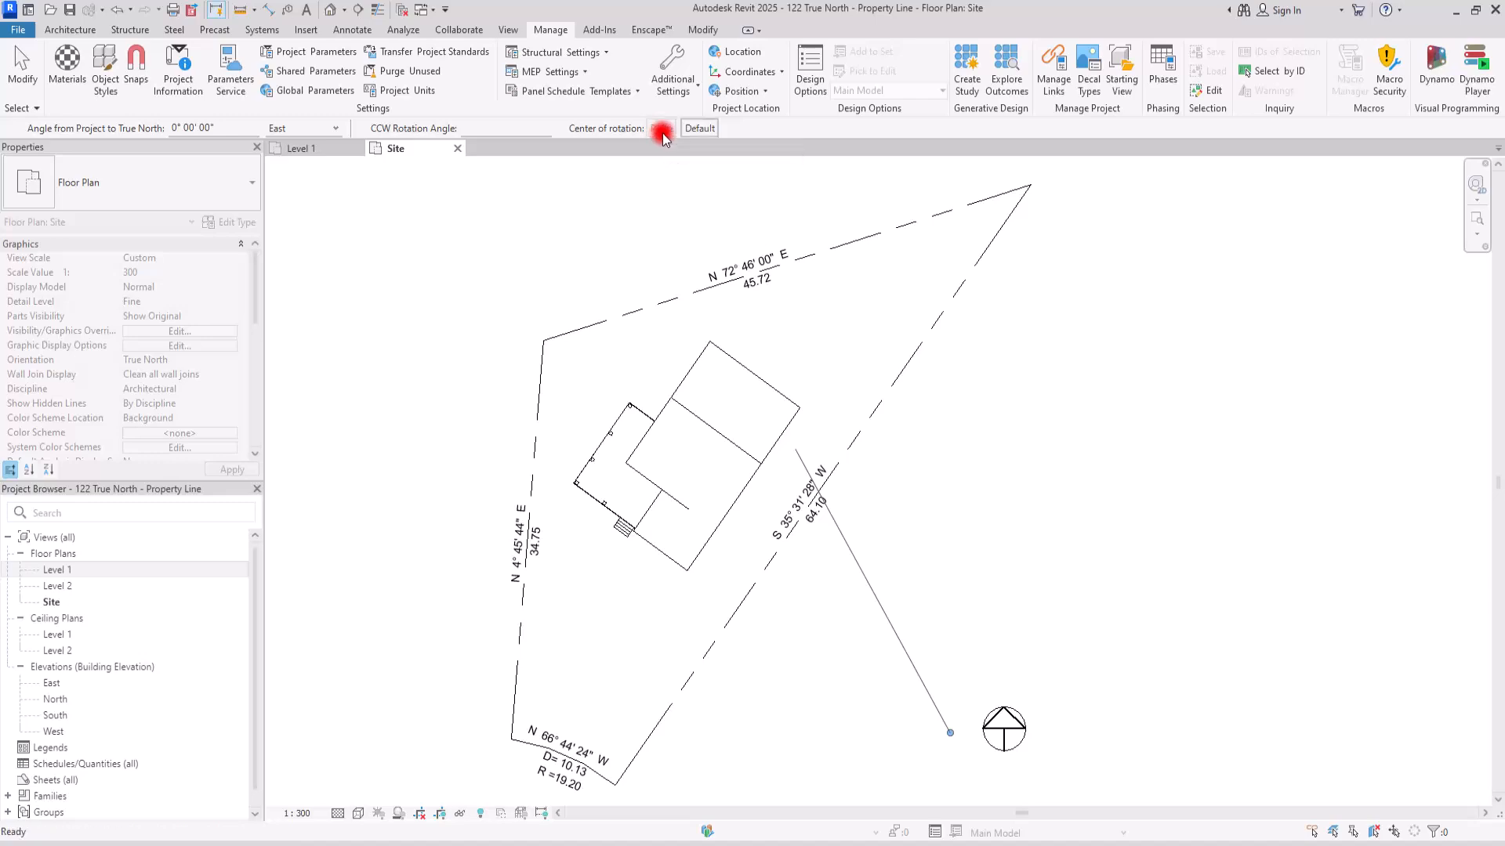
Reposition the rotation center and set start and end rays along the southeast property line
{"action": "left_click", "coordinate": [660, 127]}
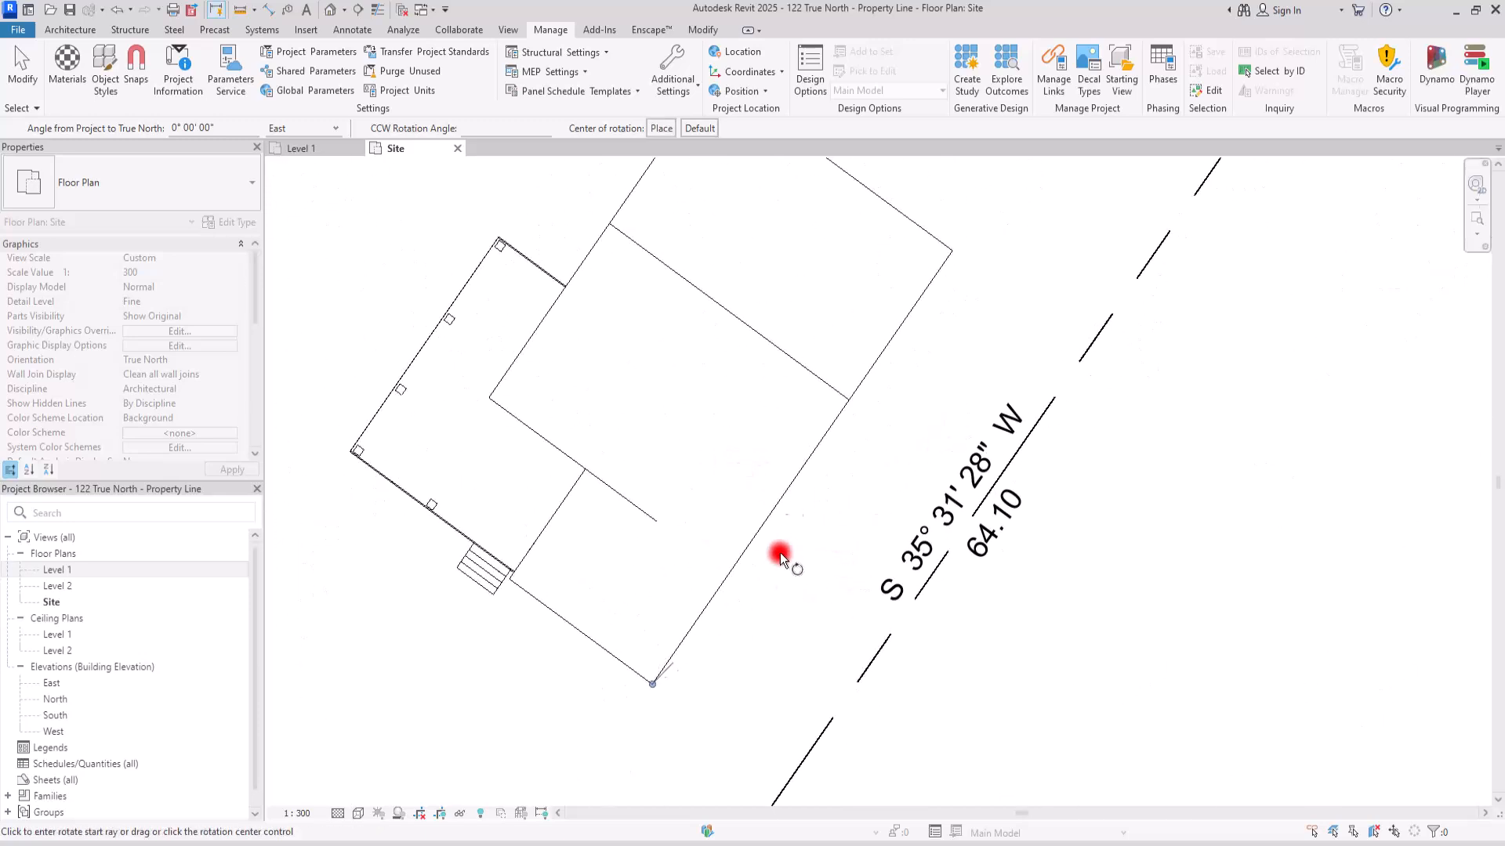
{"action": "mouse_move", "coordinate": [840, 515]}
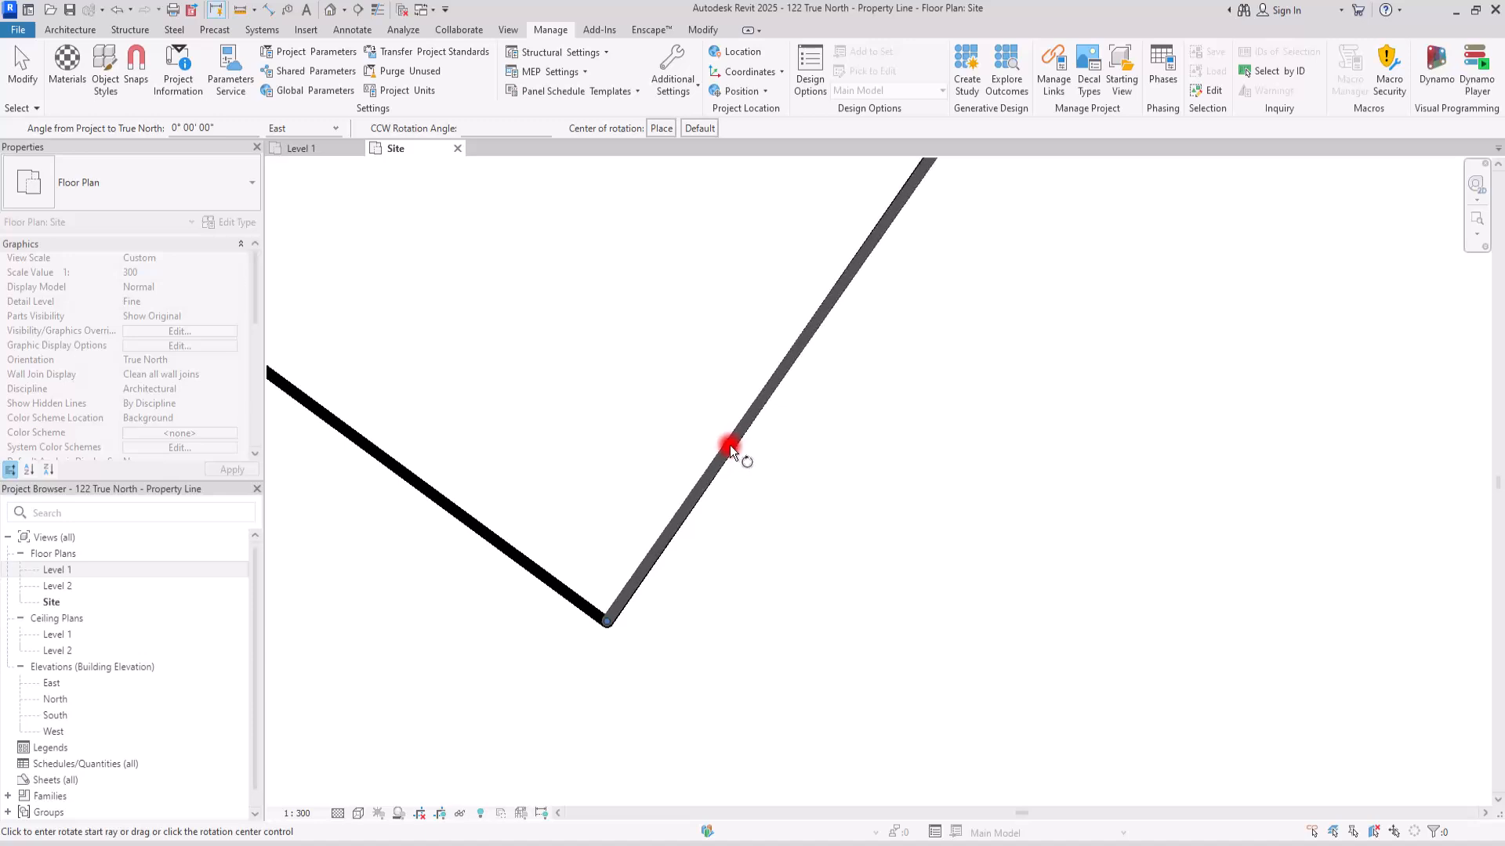
{"action": "left_click", "coordinate": [728, 446]}
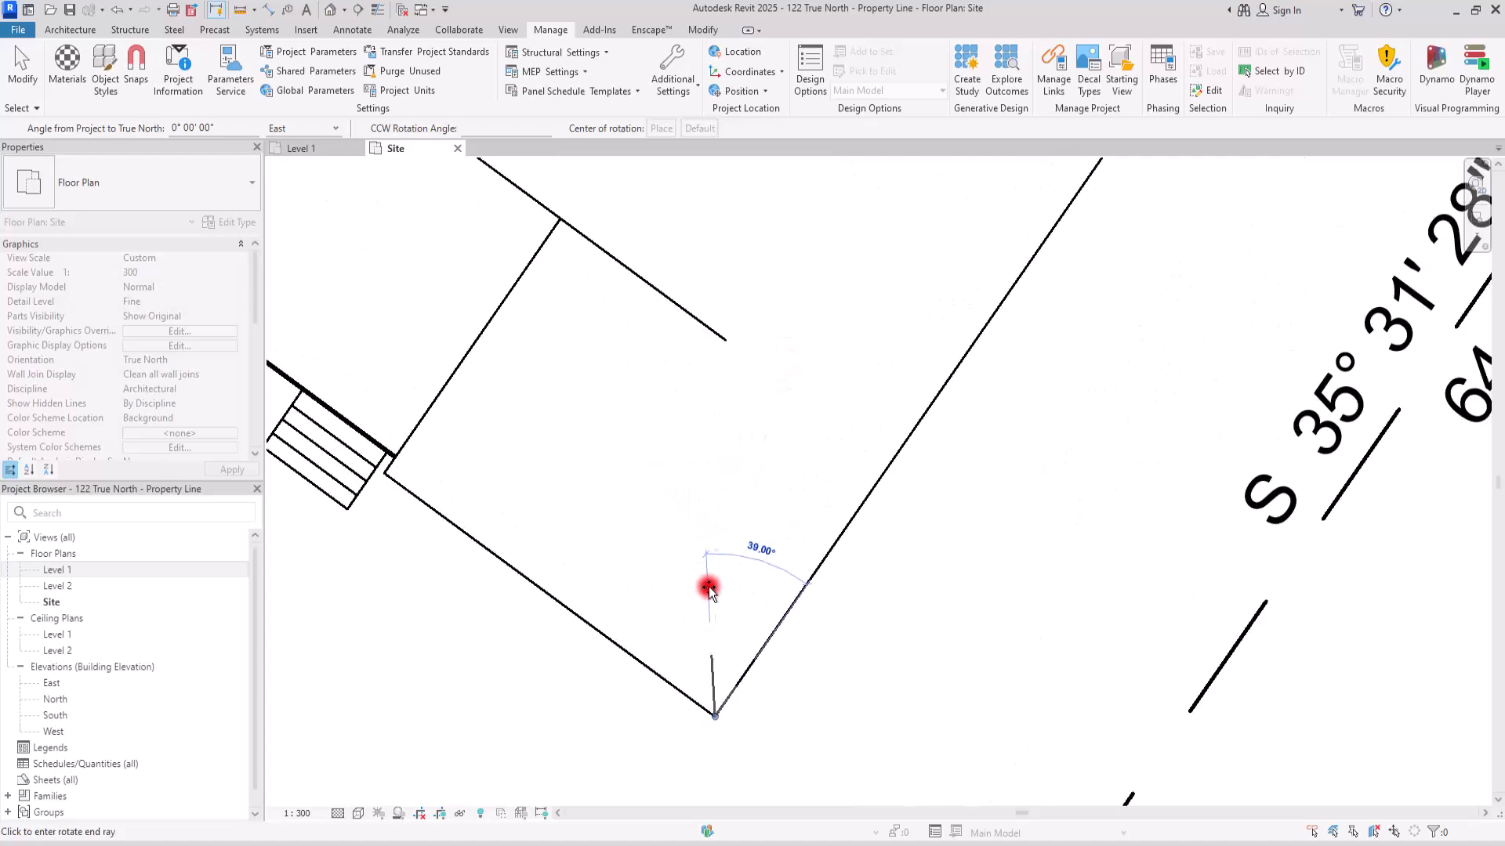
{"action": "mouse_move", "coordinate": [743, 499]}
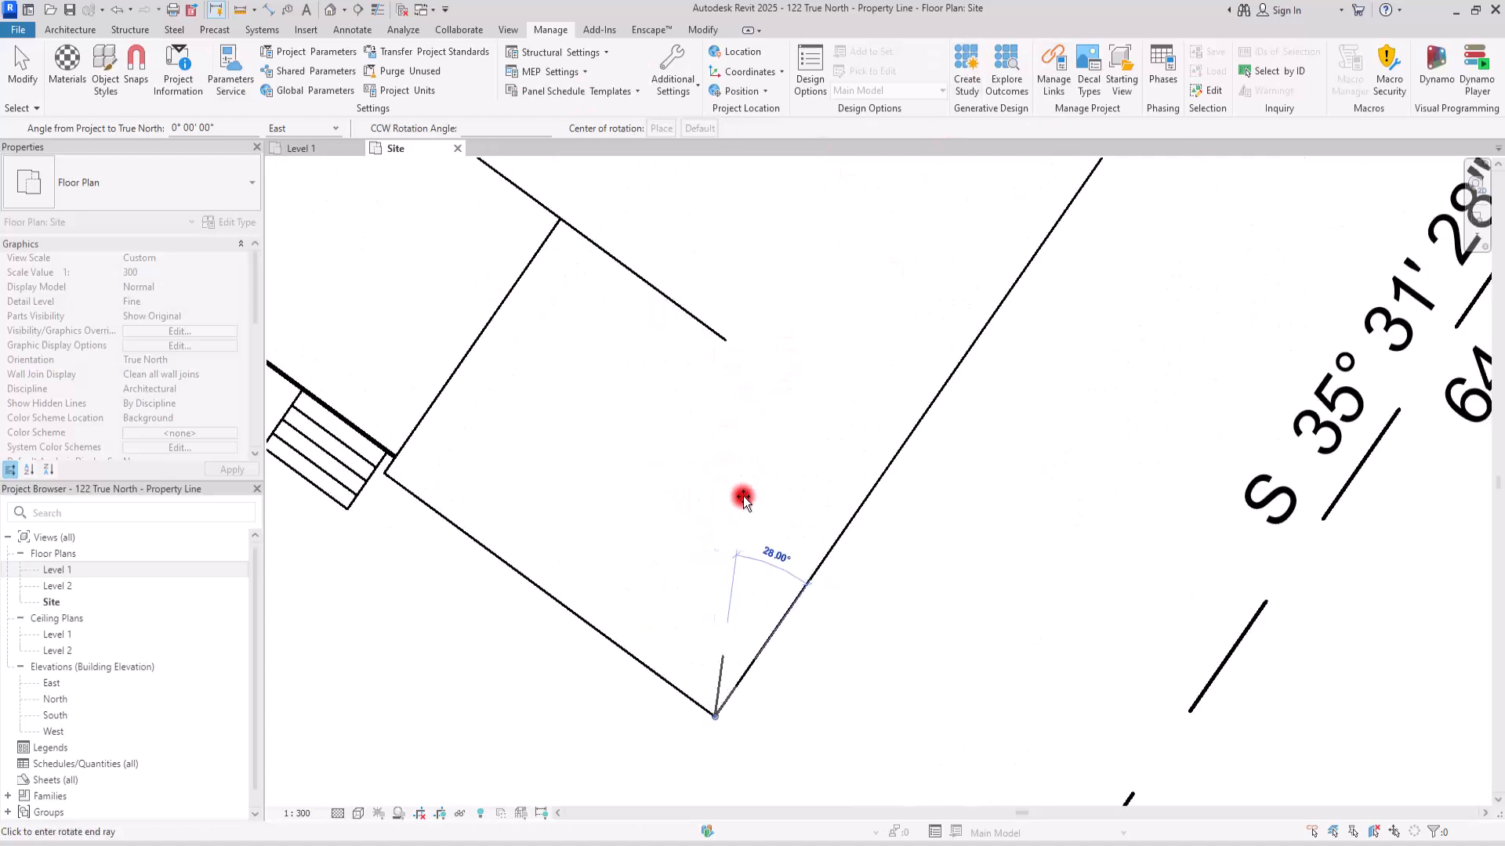
{"action": "mouse_move", "coordinate": [720, 496]}
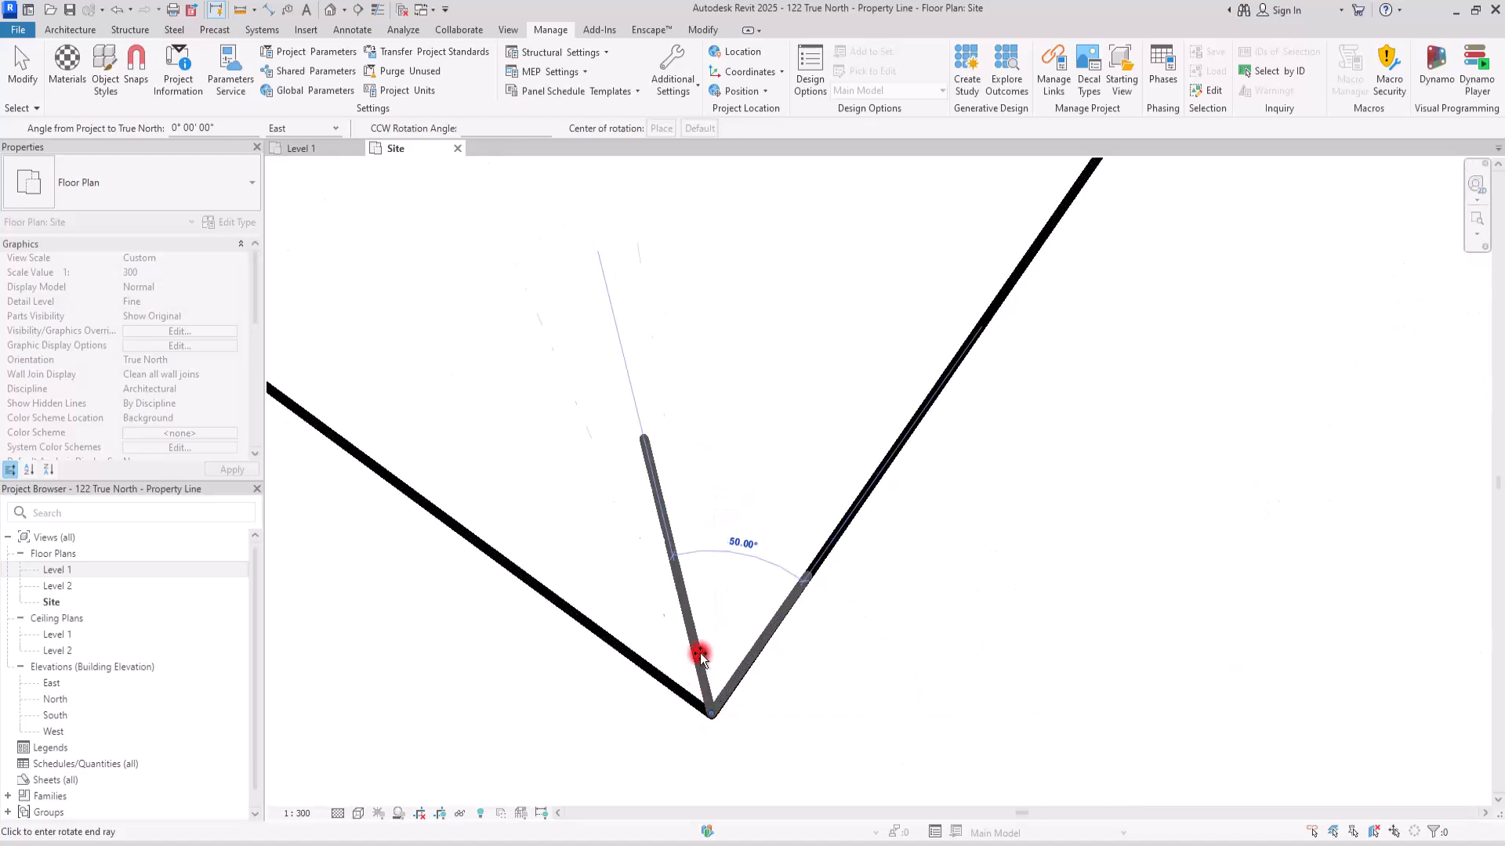
{"action": "mouse_move", "coordinate": [715, 547]}
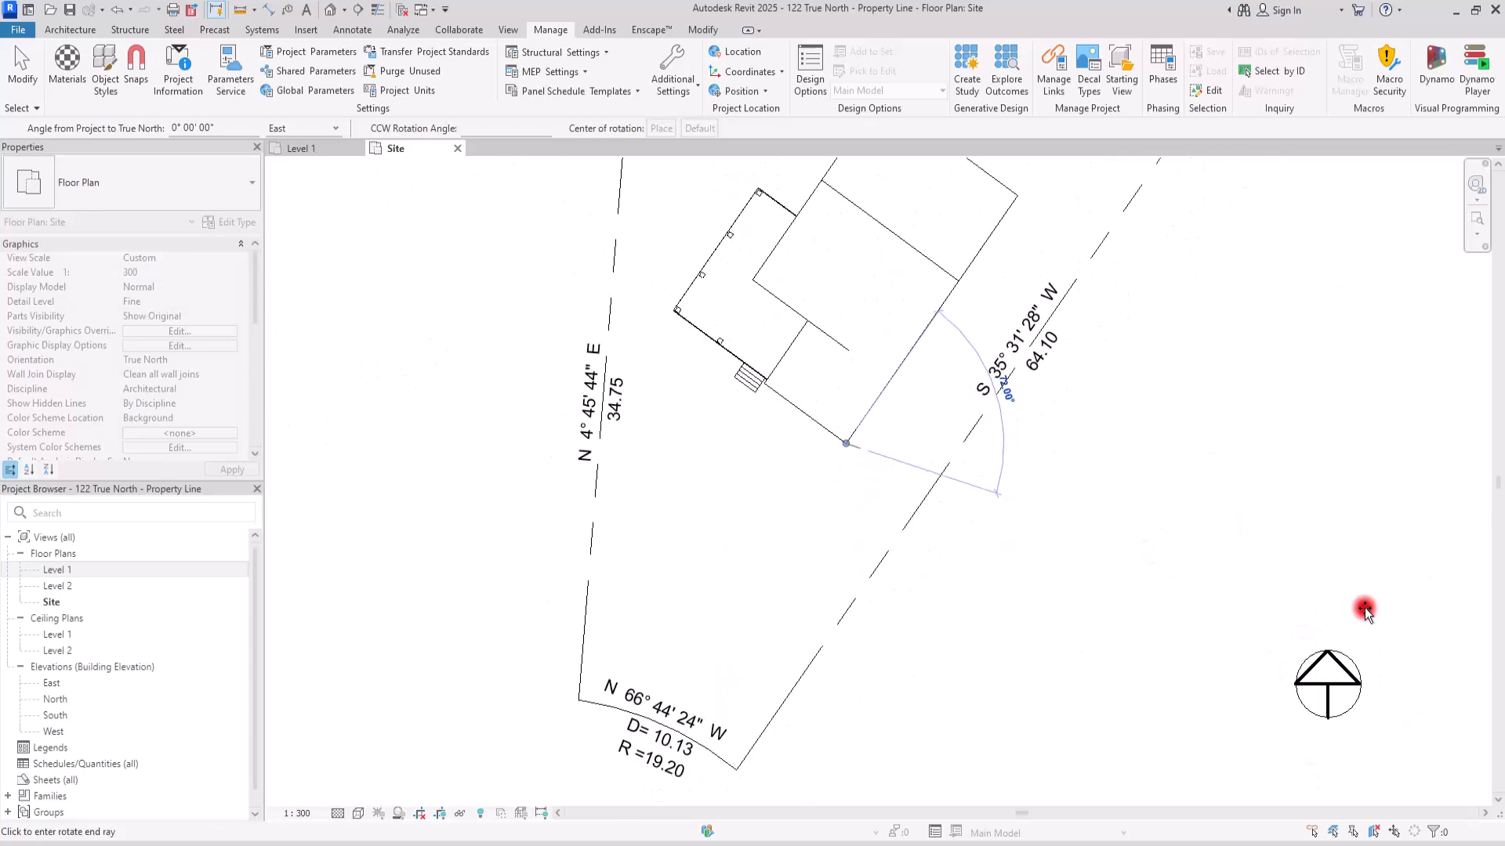
{"action": "mouse_move", "coordinate": [1389, 707]}
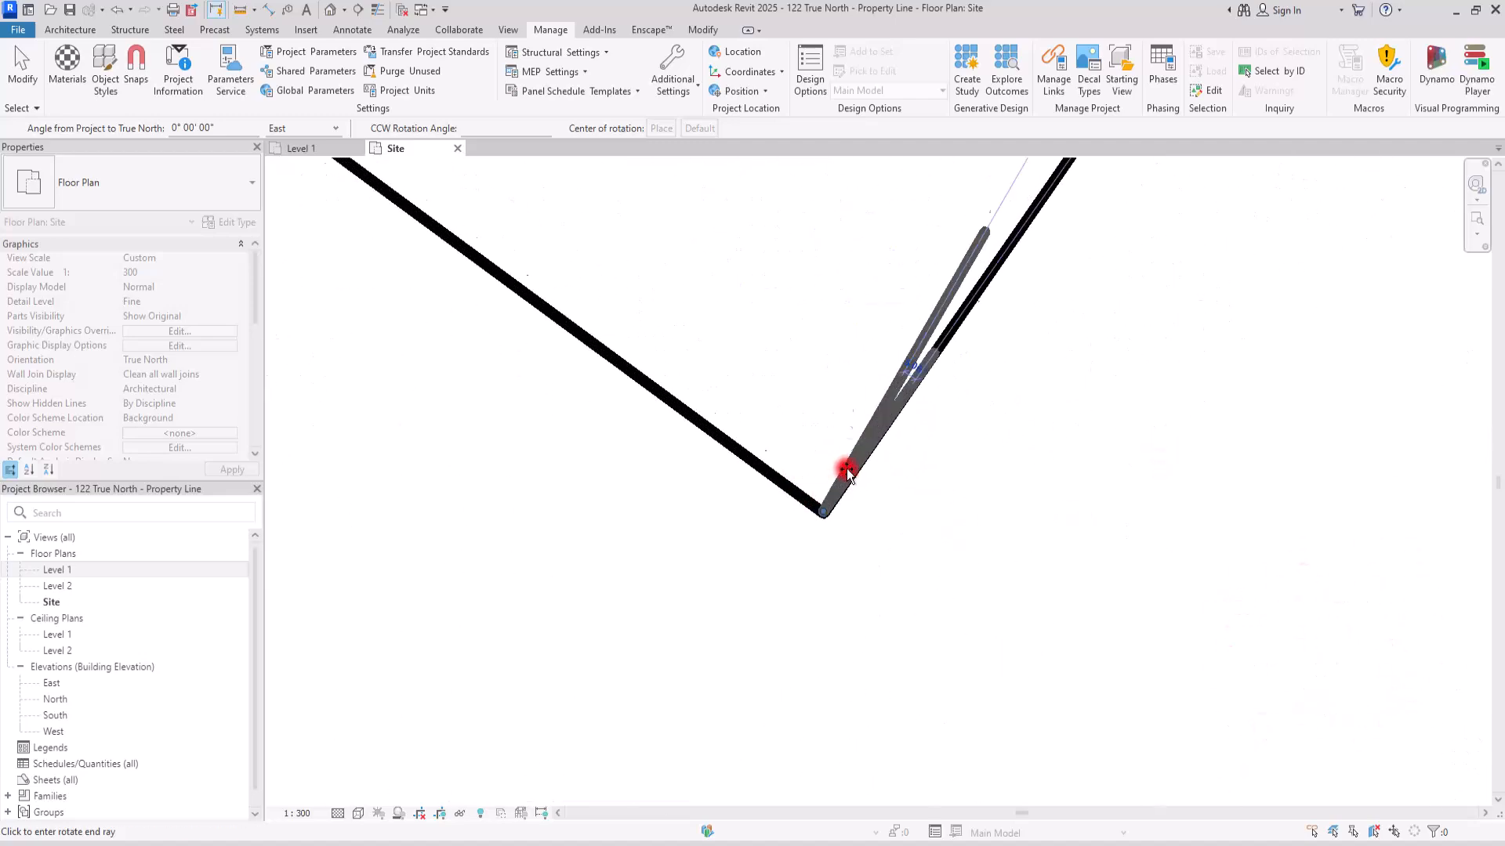
{"action": "left_click", "coordinate": [848, 474]}
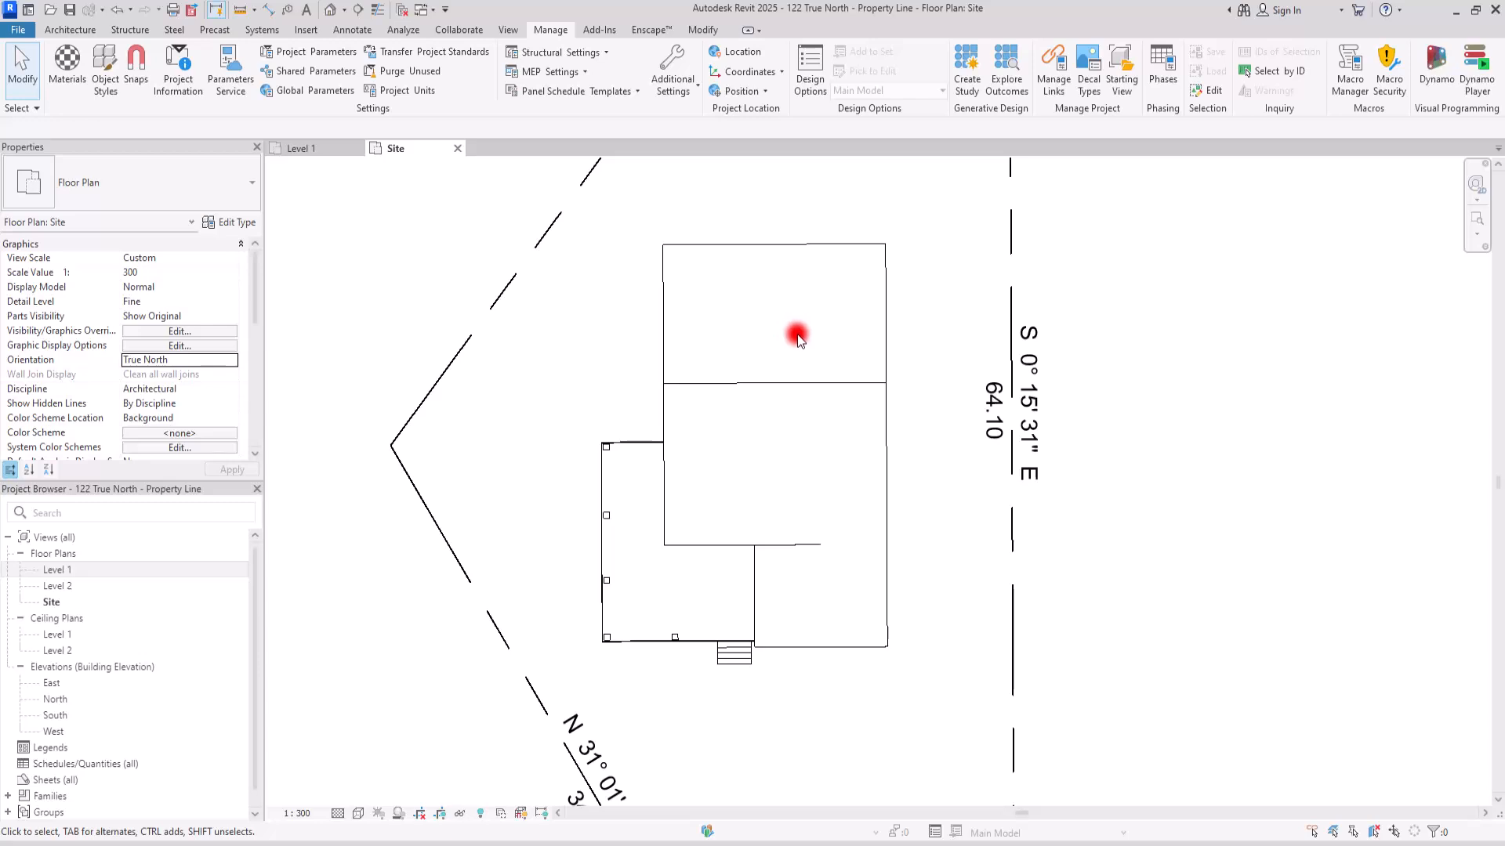
Return the Site view's Orientation to Project North and bring up the A102 Site Plan sheet
{"action": "left_click", "coordinate": [772, 641]}
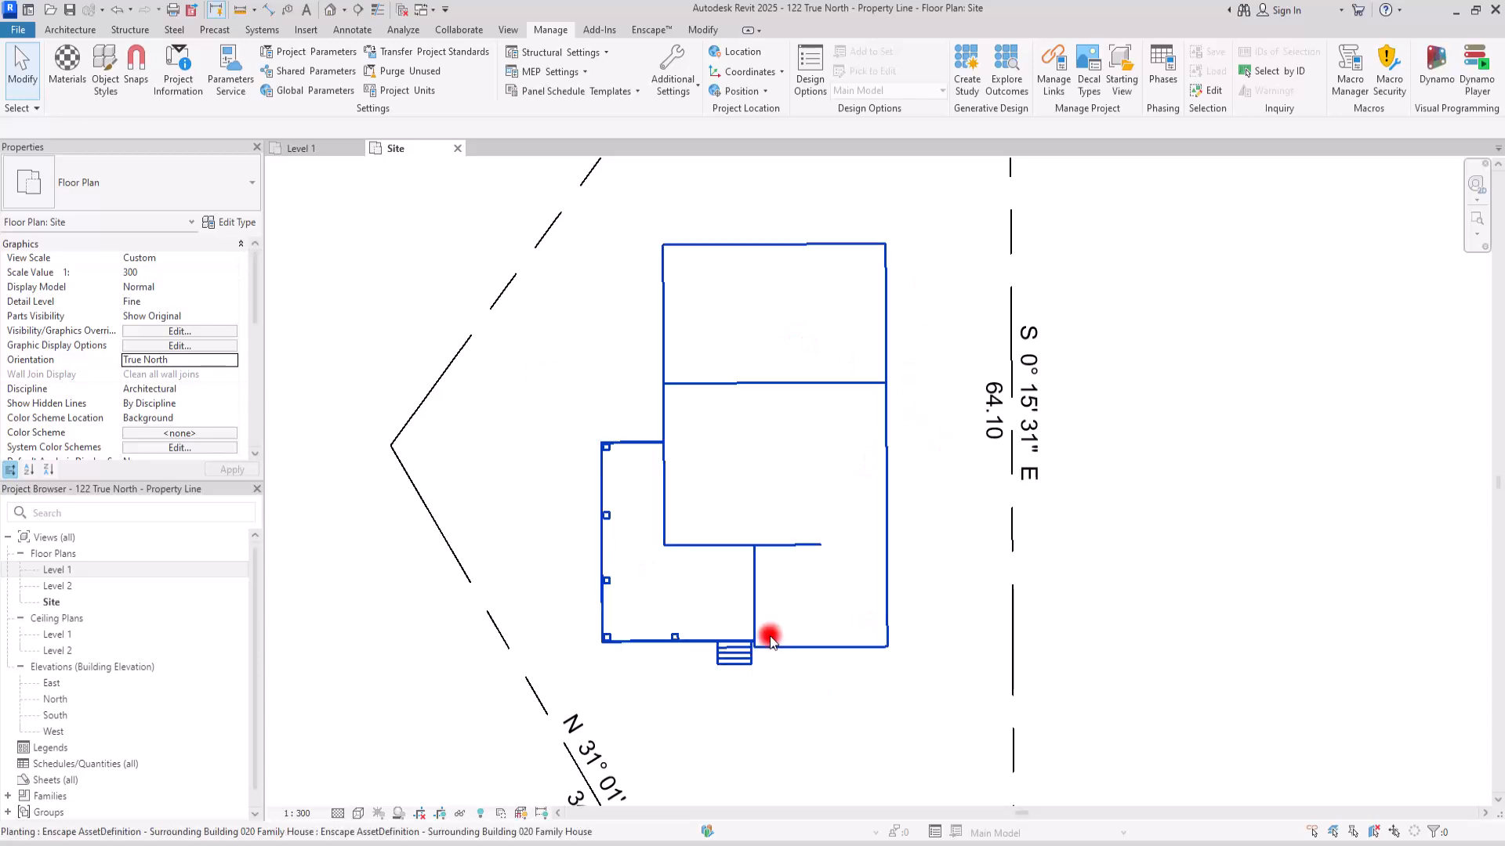
{"action": "left_click", "coordinate": [1246, 409]}
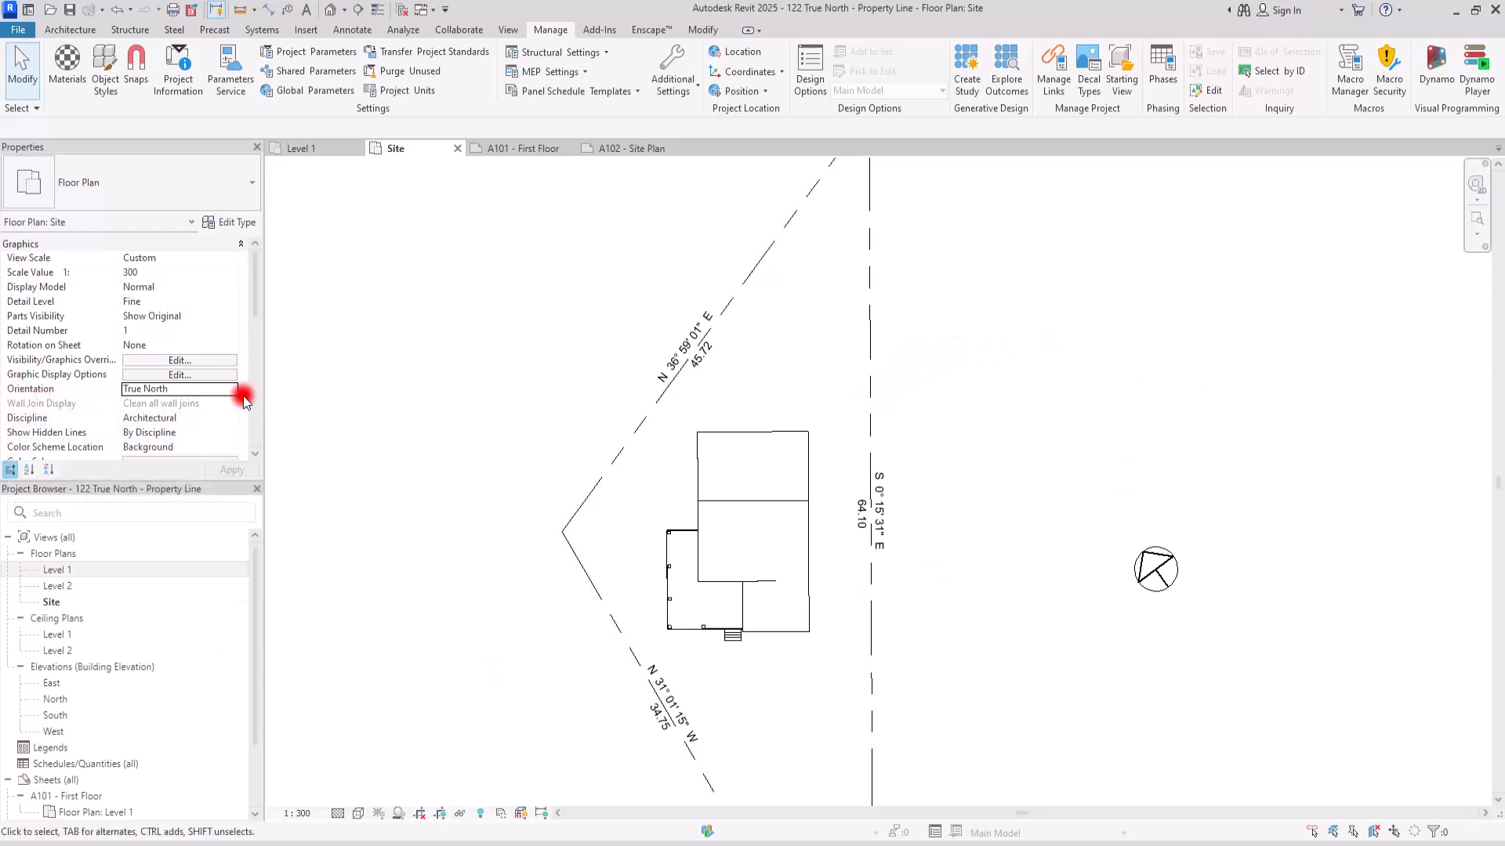
{"action": "left_click", "coordinate": [179, 389]}
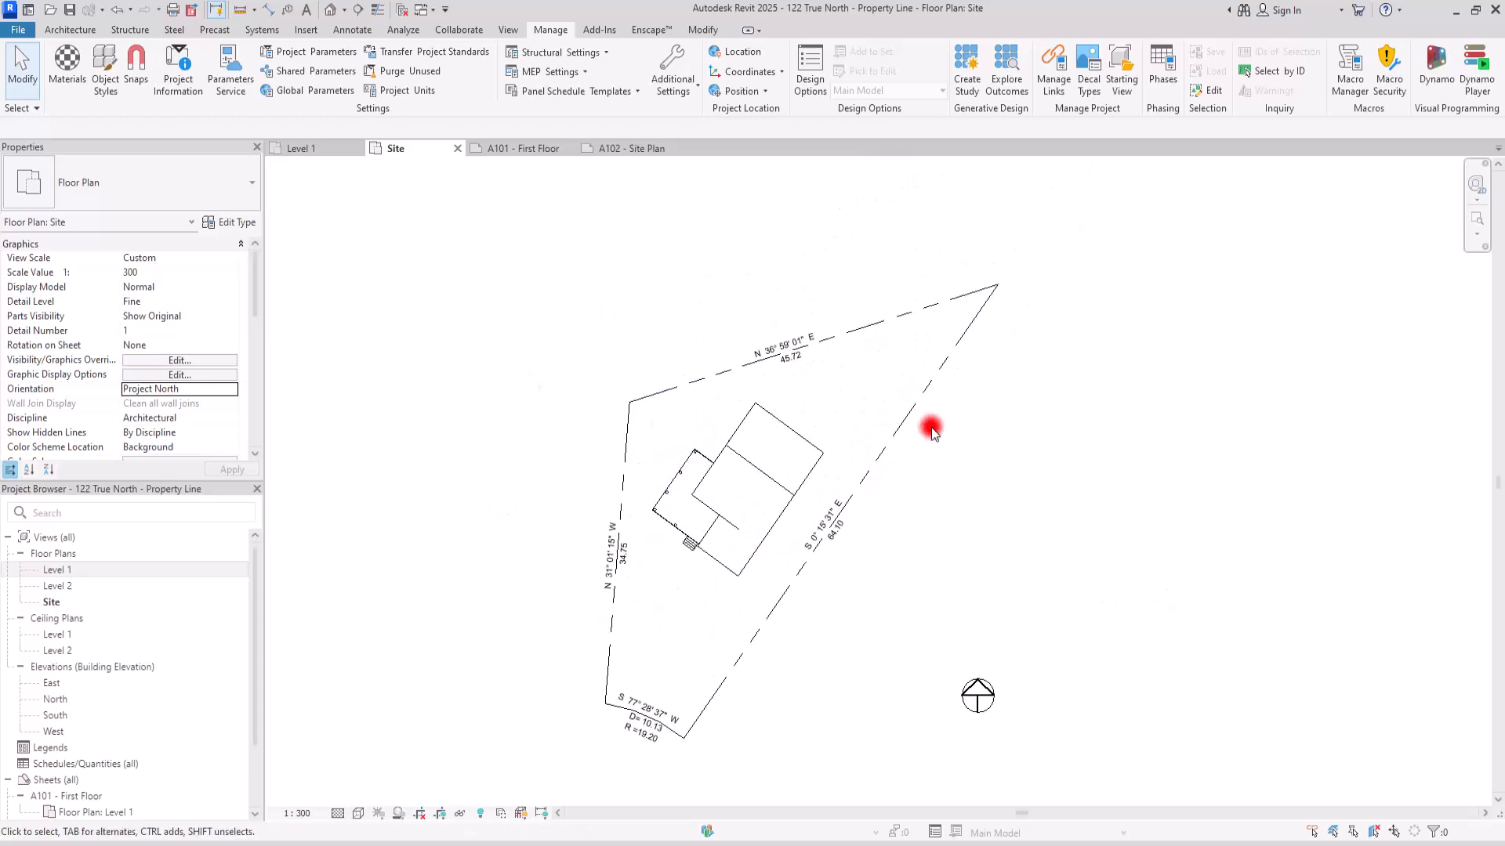
{"action": "mouse_move", "coordinate": [960, 615]}
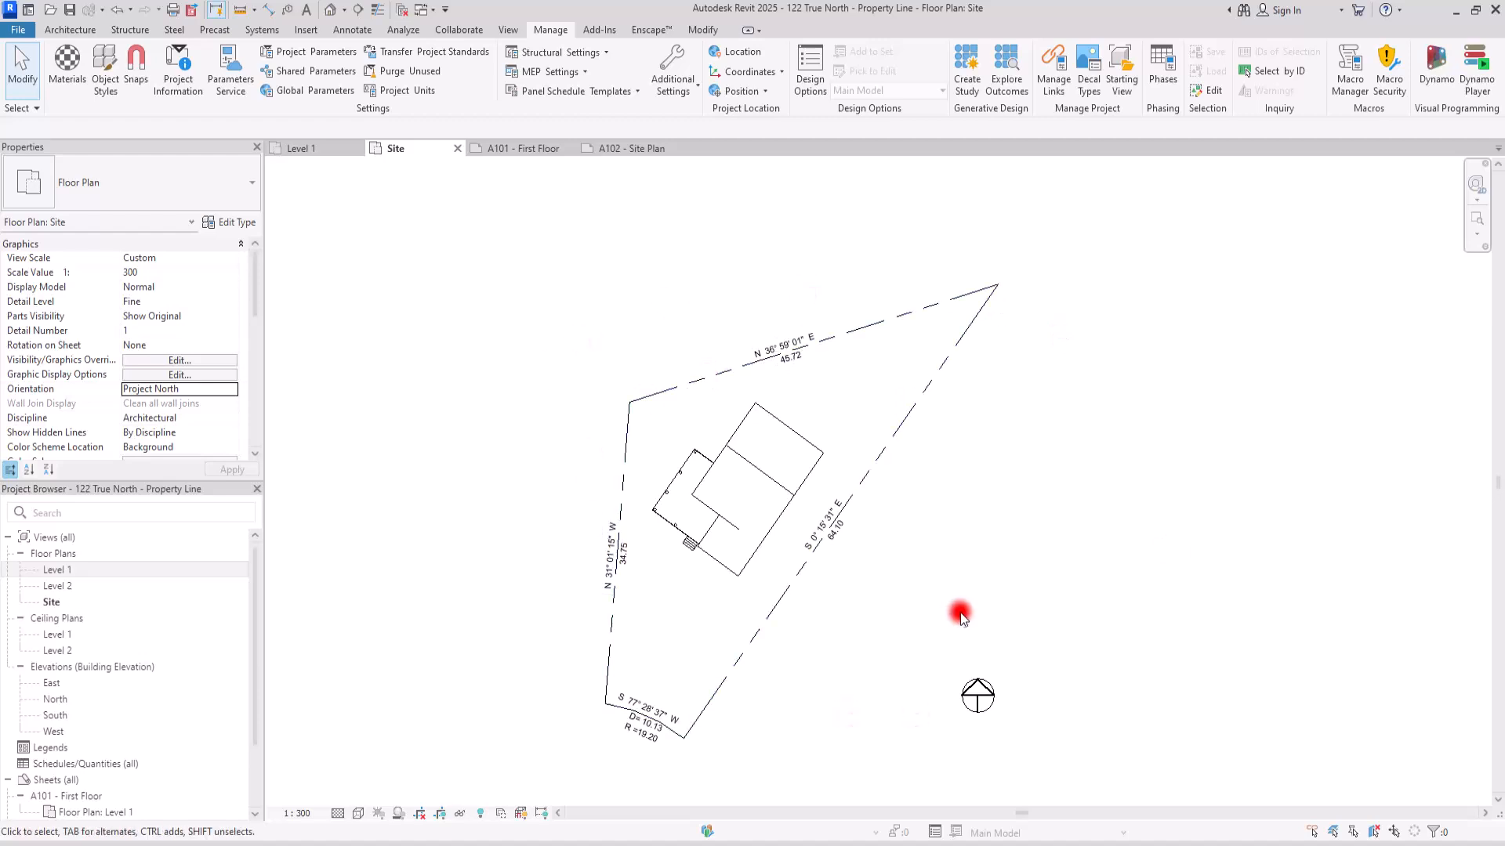
{"action": "mouse_move", "coordinate": [619, 396]}
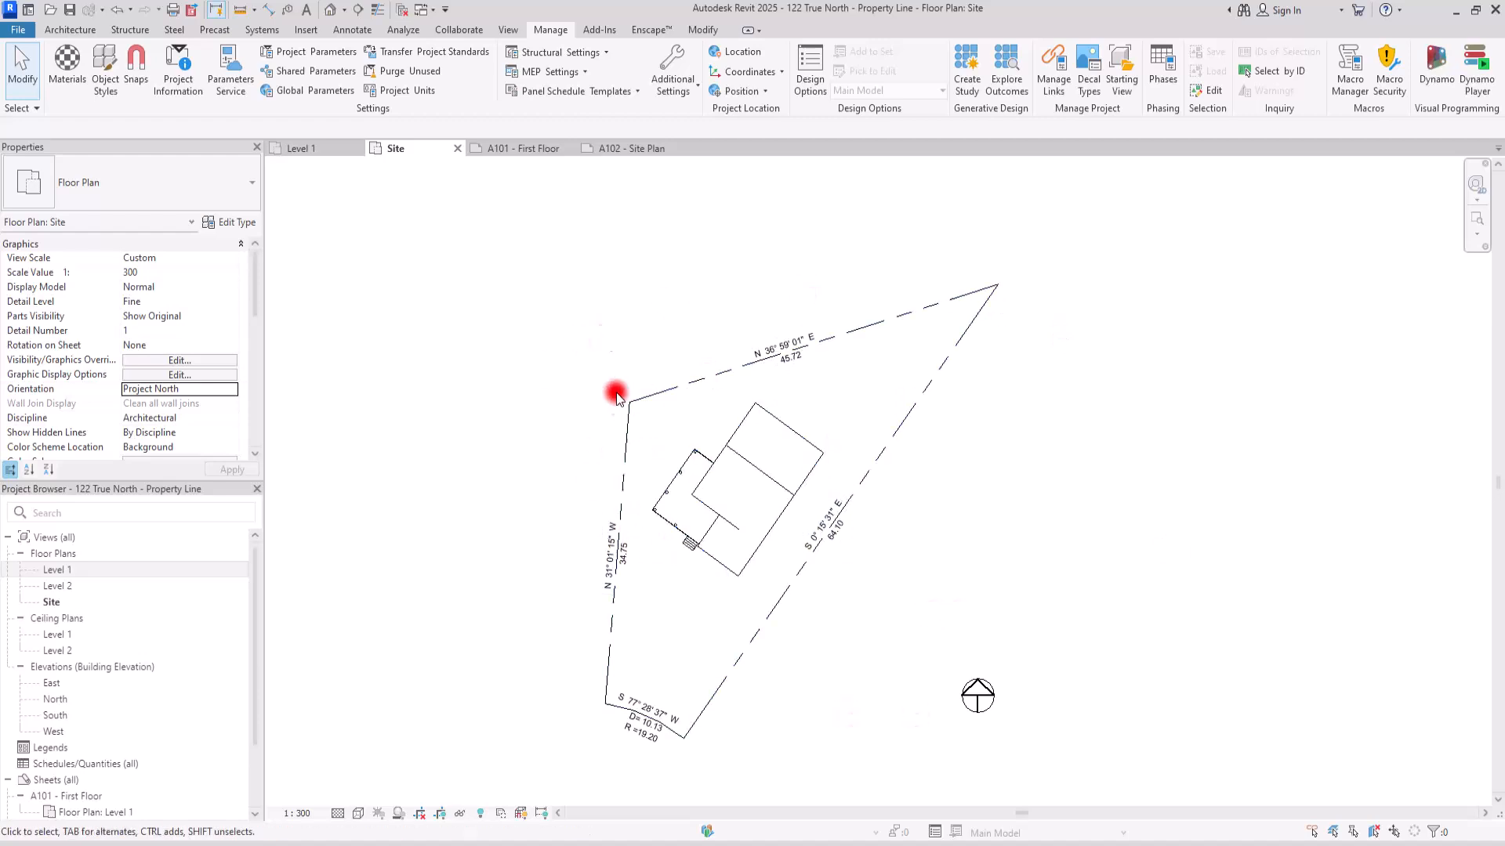
{"action": "left_click", "coordinate": [621, 147]}
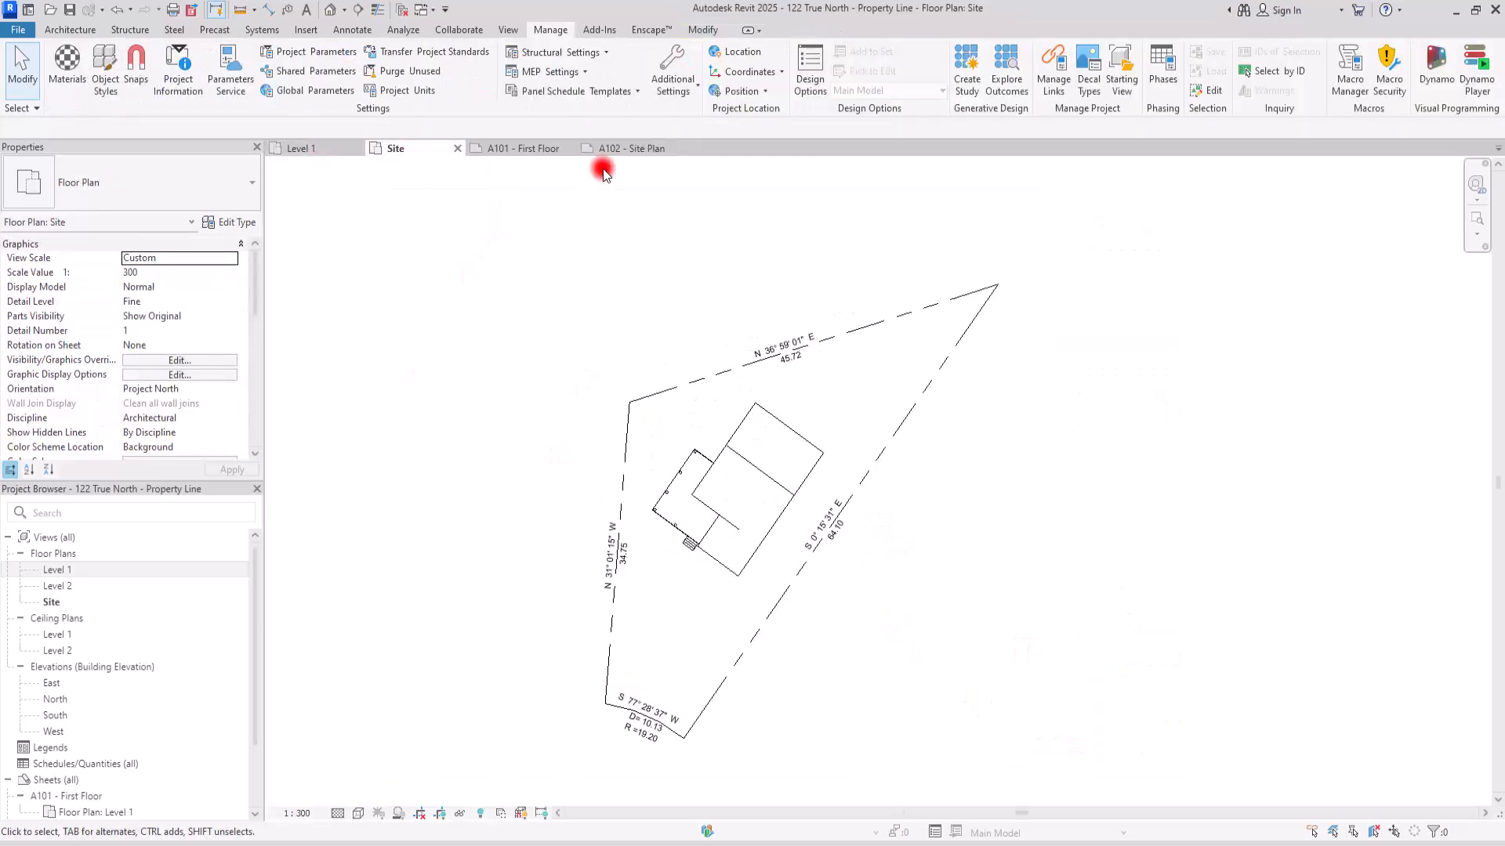
{"action": "left_click", "coordinate": [627, 147]}
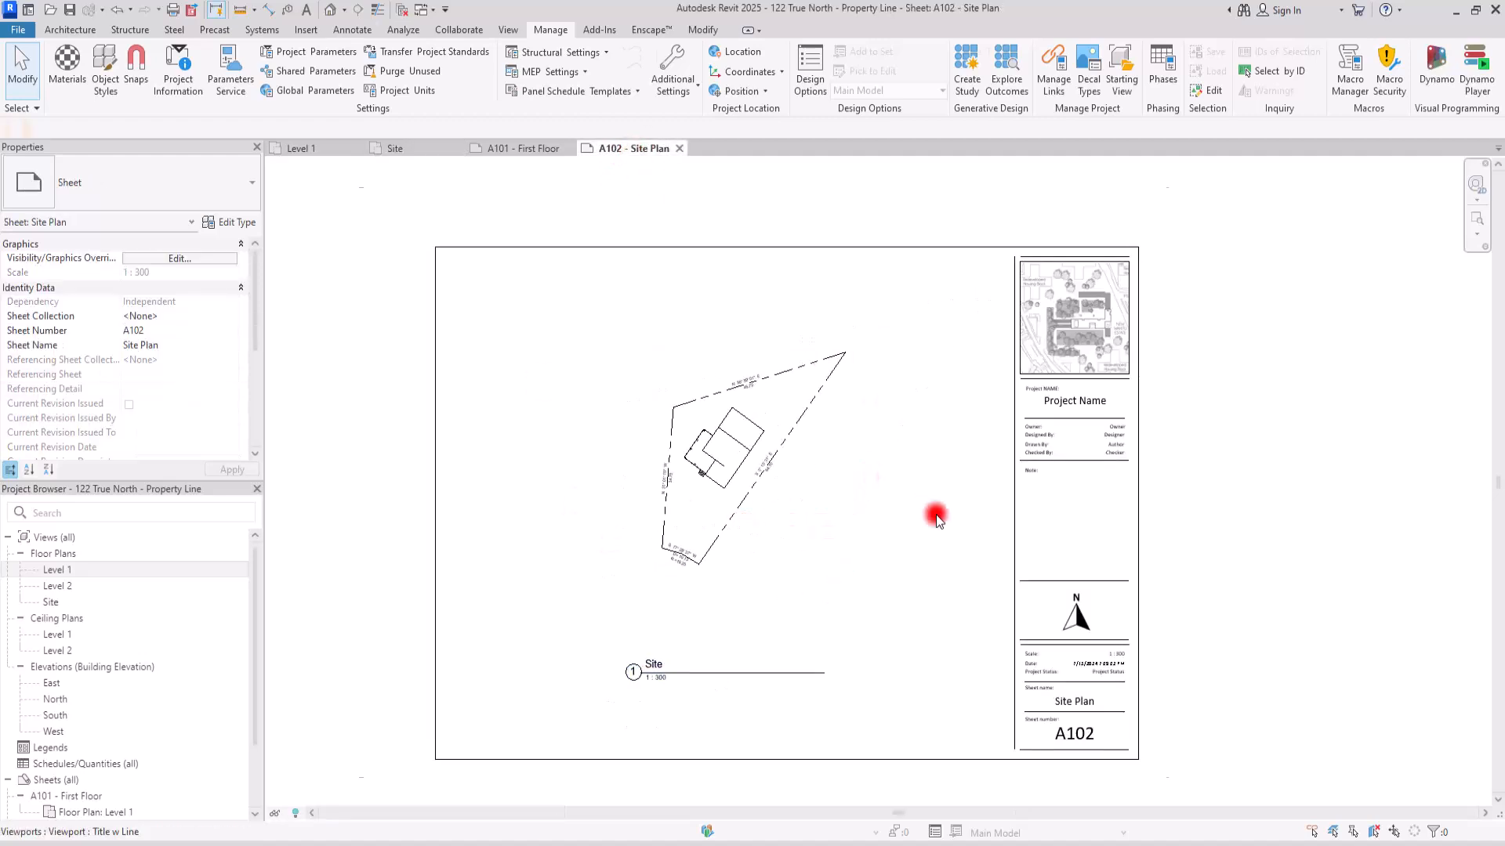
Prepare the annotation tools and working area on the A102 sheet for a north arrow
{"action": "left_click", "coordinate": [353, 30]}
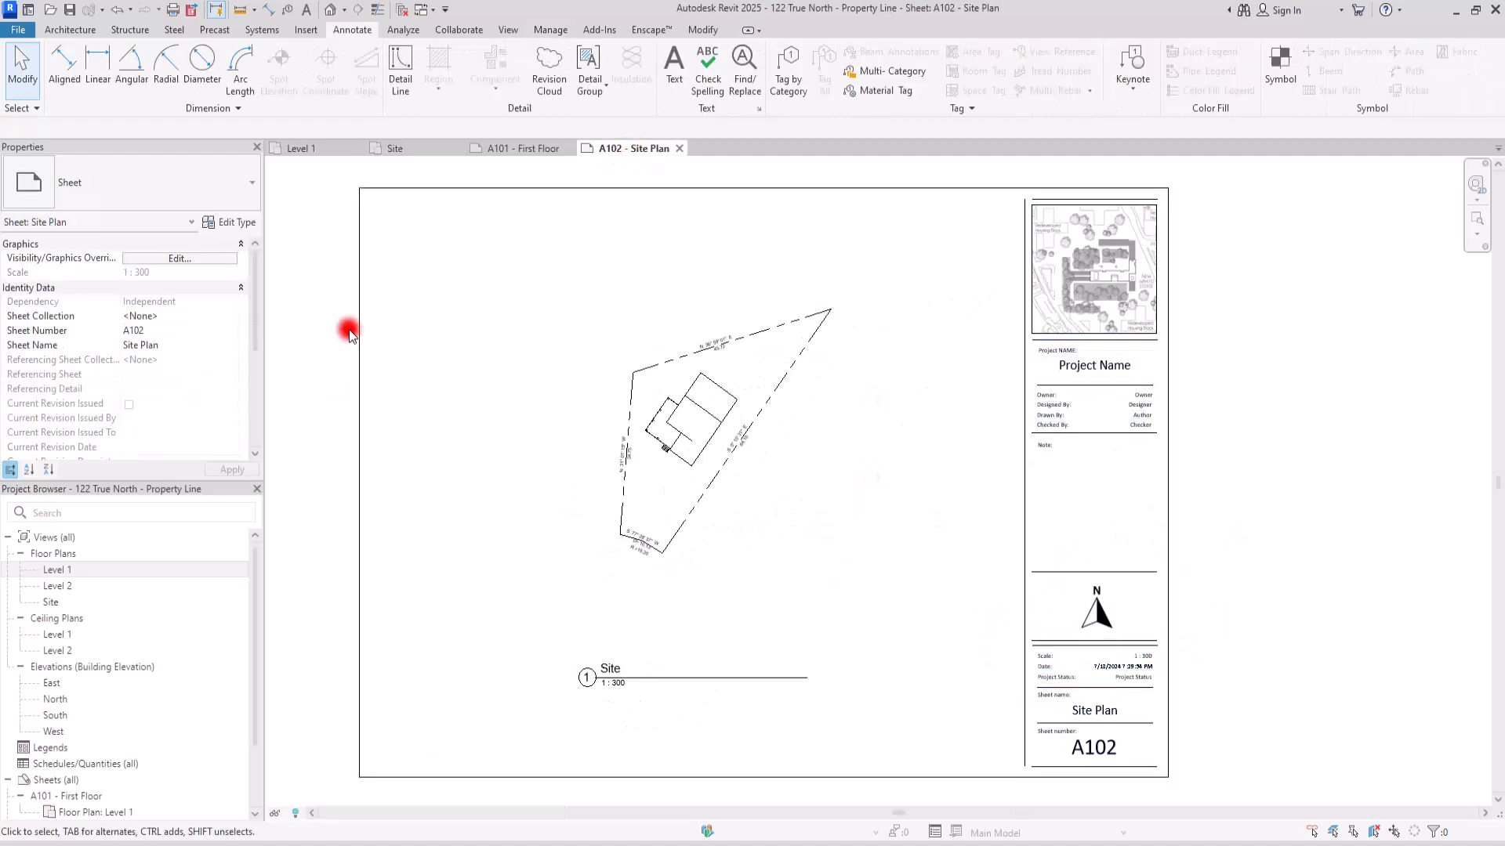
{"action": "left_click", "coordinate": [1136, 348]}
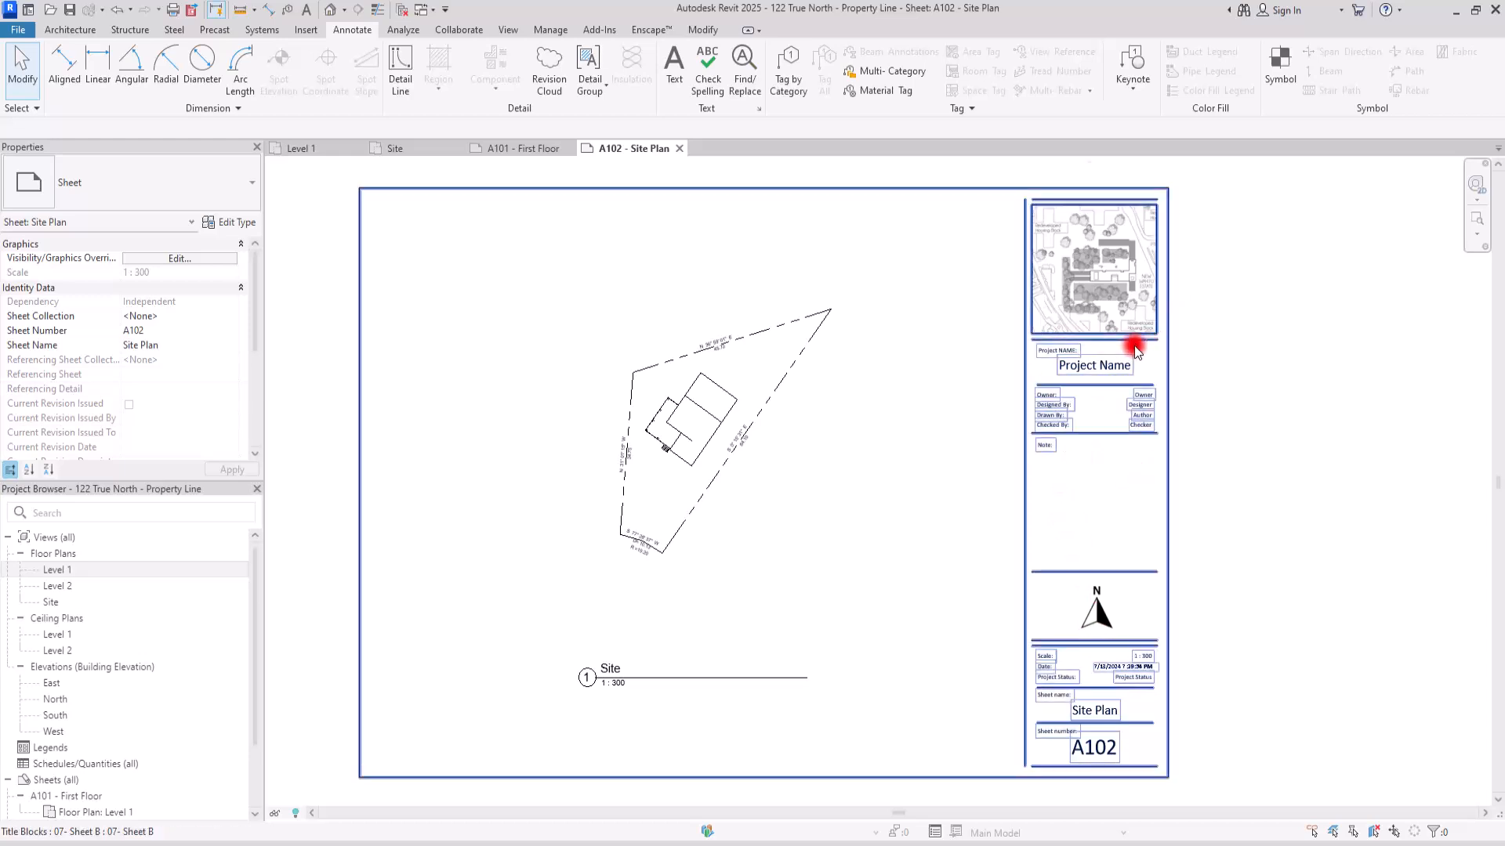
{"action": "mouse_move", "coordinate": [1036, 652]}
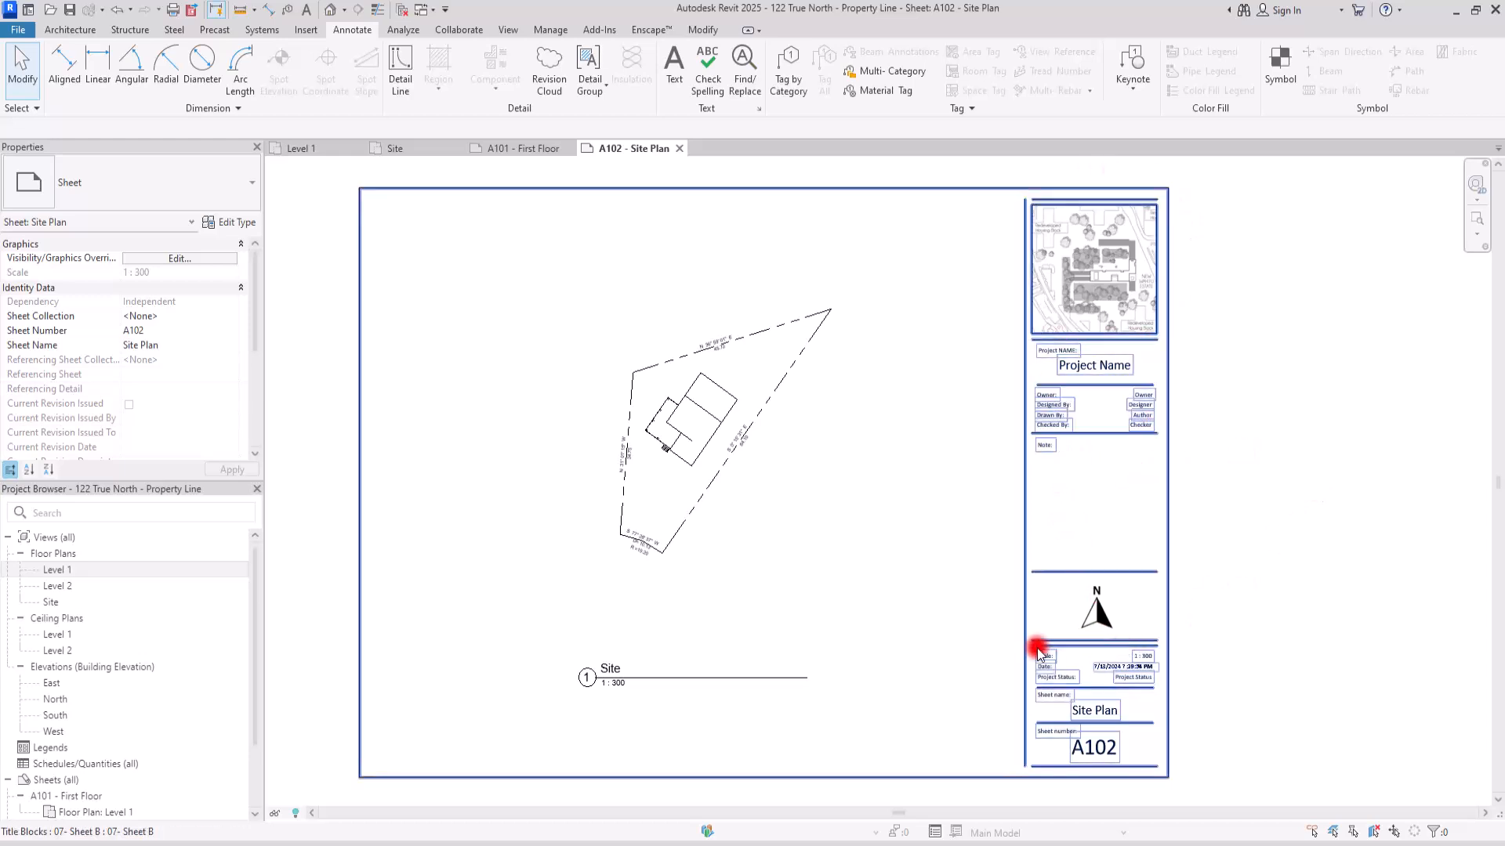
{"action": "mouse_move", "coordinate": [1085, 638]}
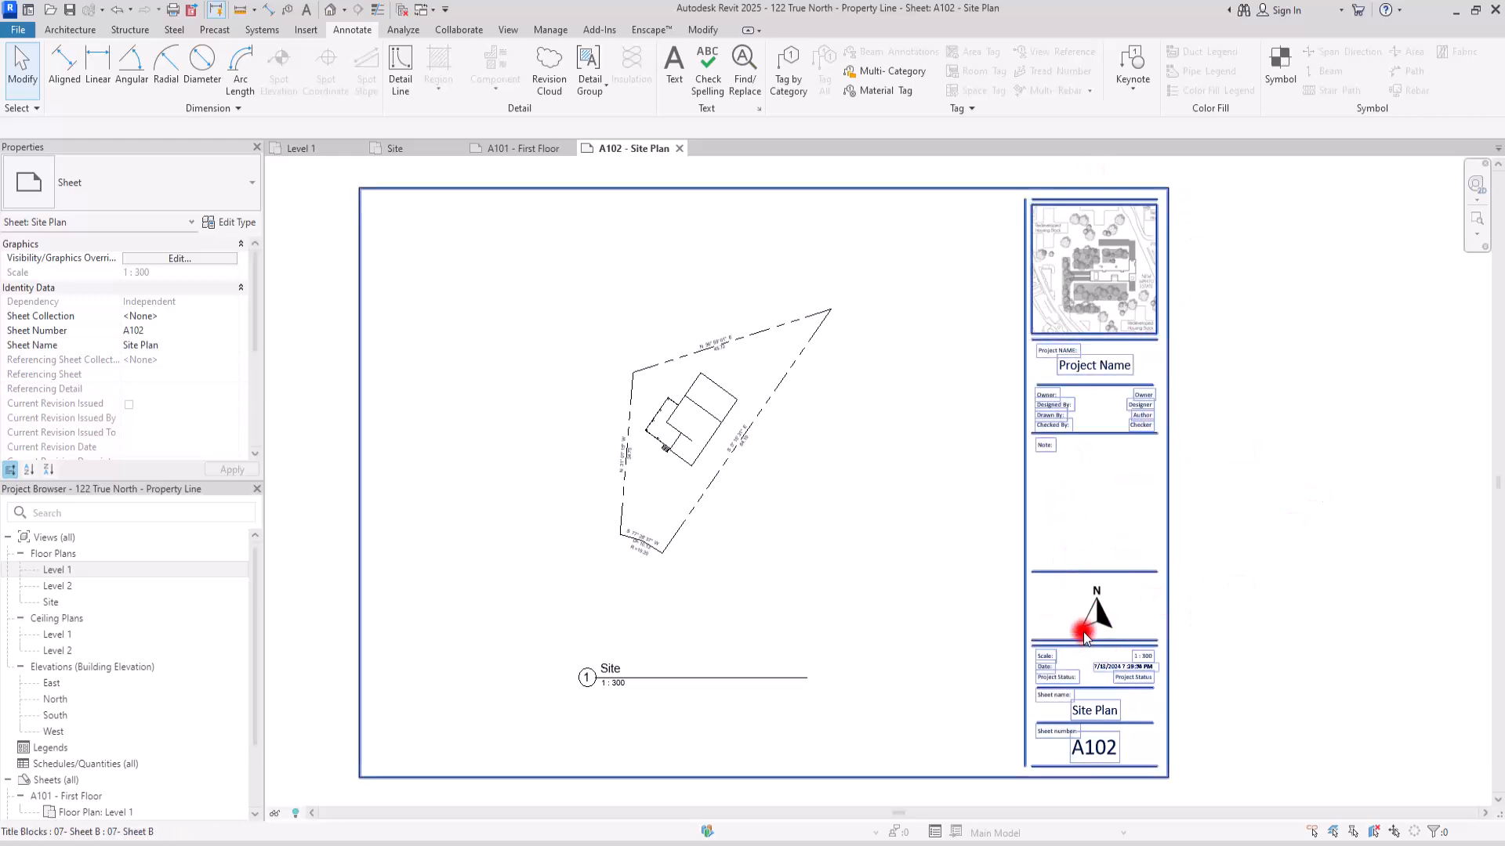
{"action": "left_click", "coordinate": [673, 320]}
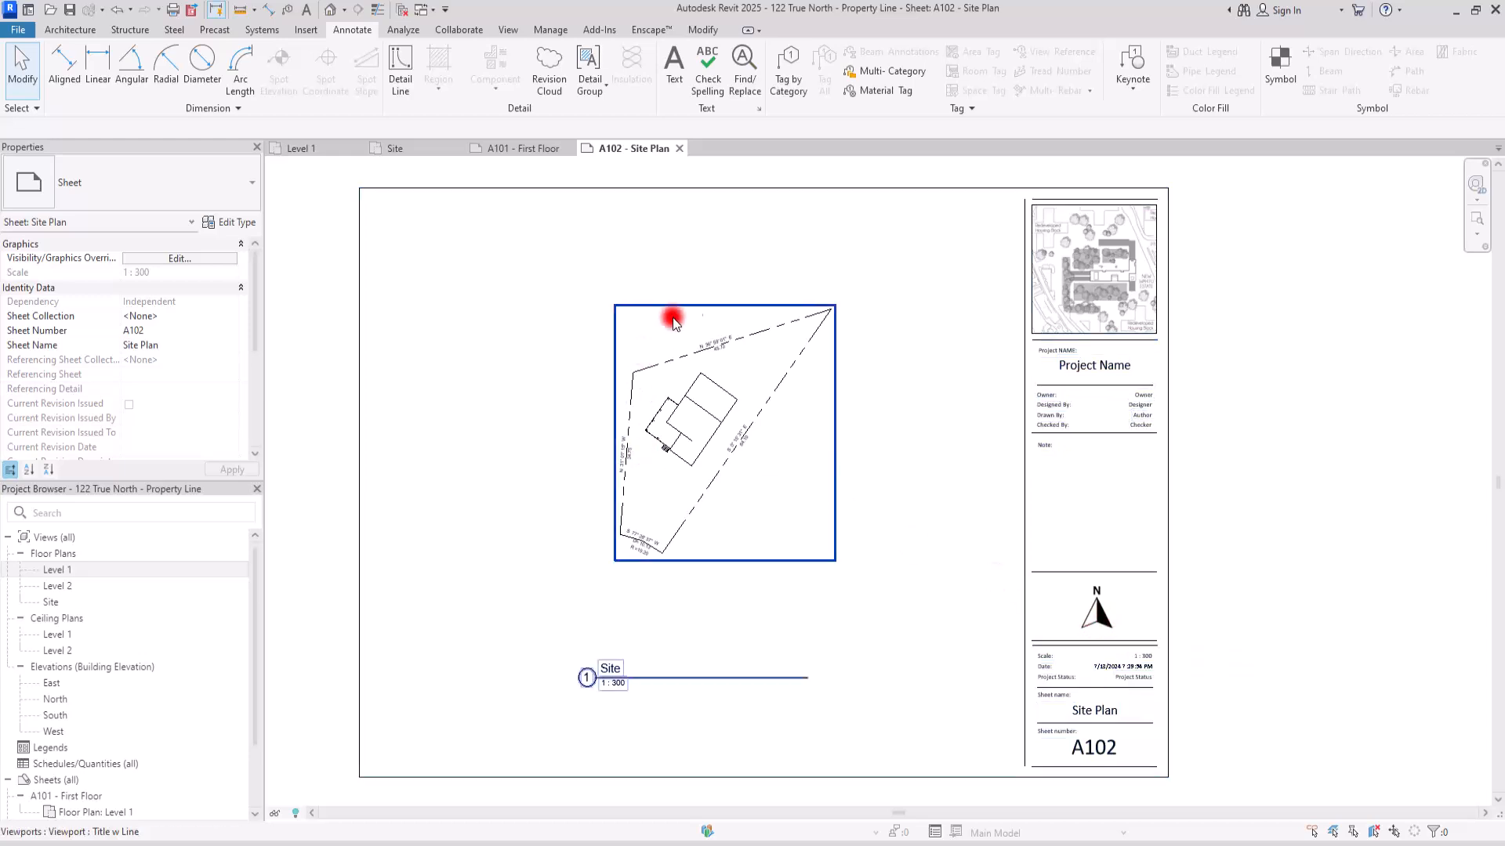
{"action": "left_click", "coordinate": [1067, 618]}
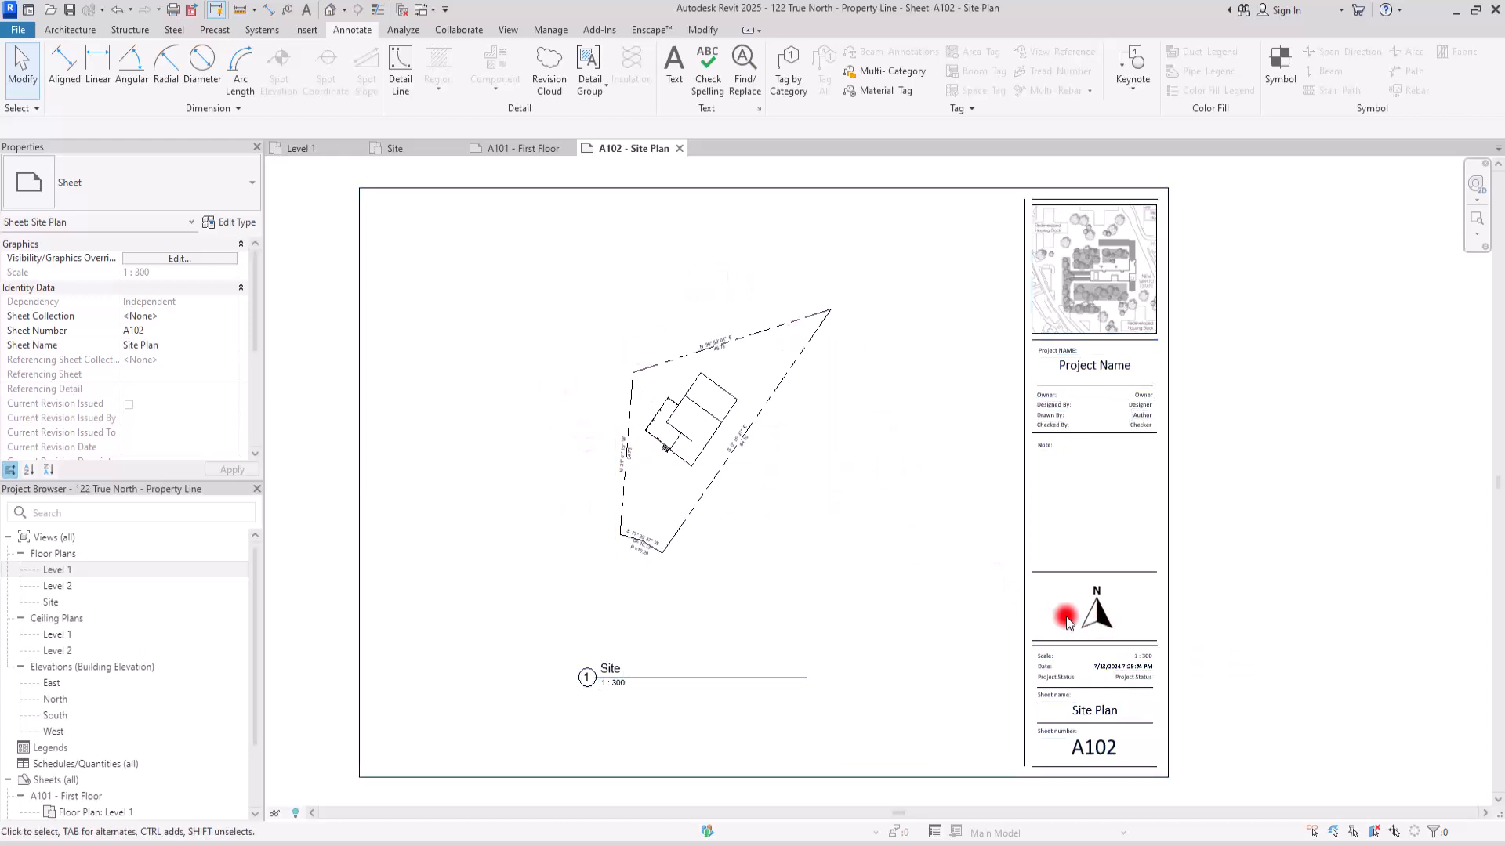
{"action": "mouse_move", "coordinate": [908, 552]}
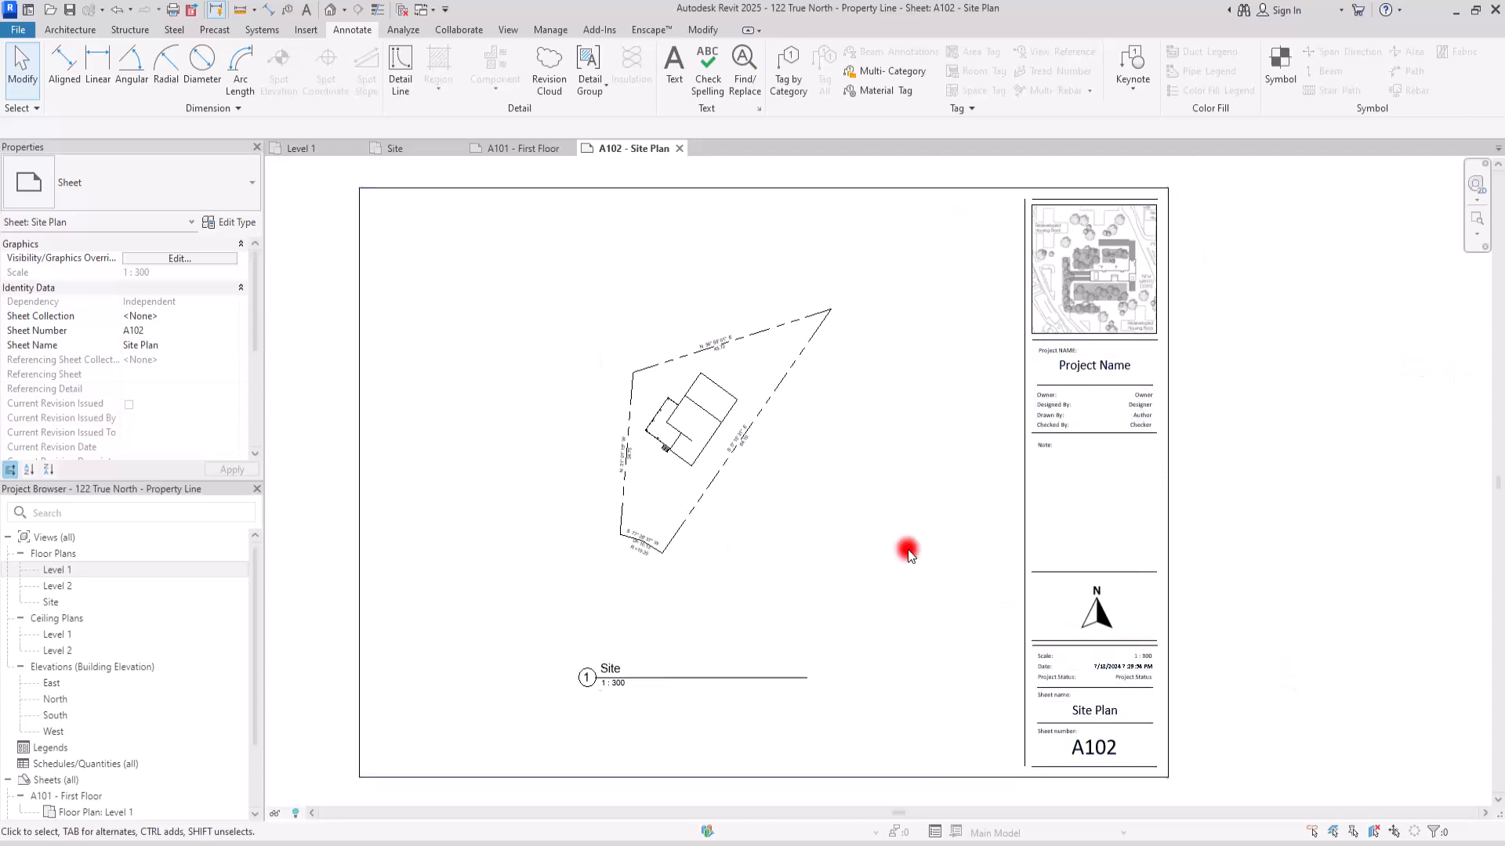
{"action": "mouse_move", "coordinate": [854, 536]}
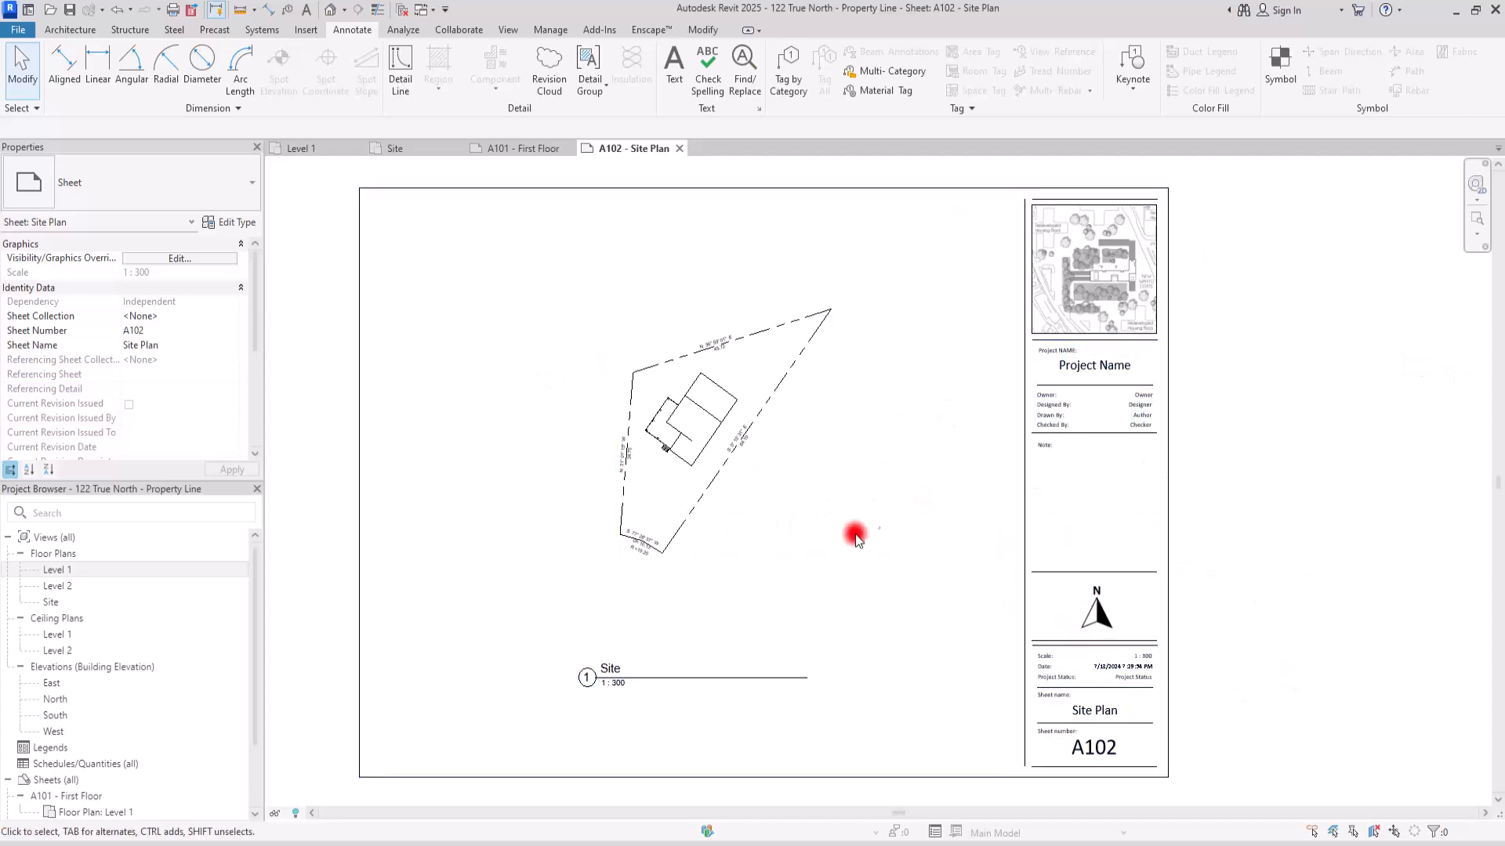
{"action": "mouse_move", "coordinate": [844, 531]}
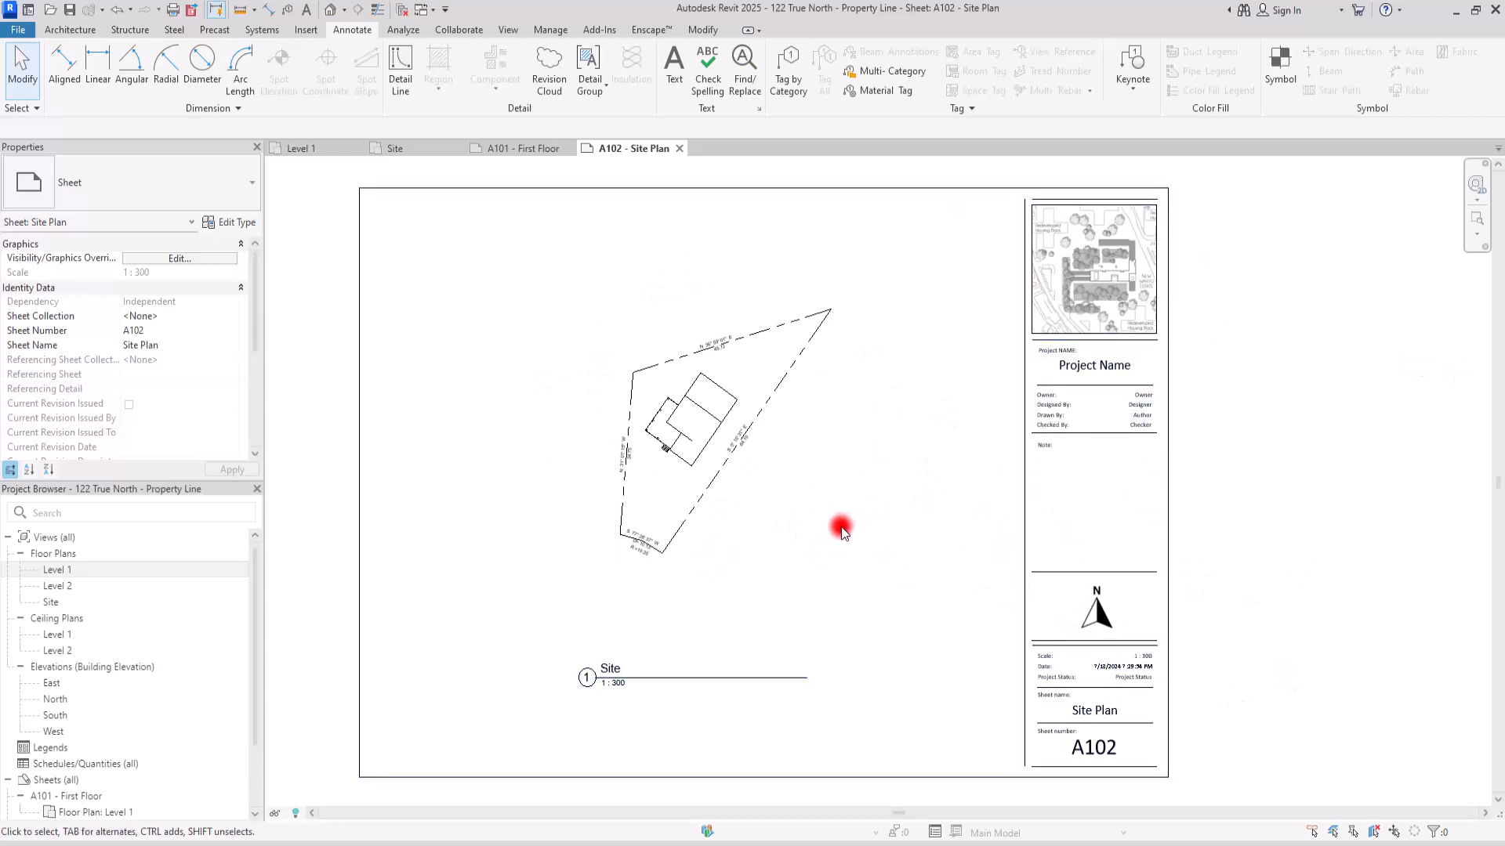
{"action": "mouse_move", "coordinate": [356, 172]}
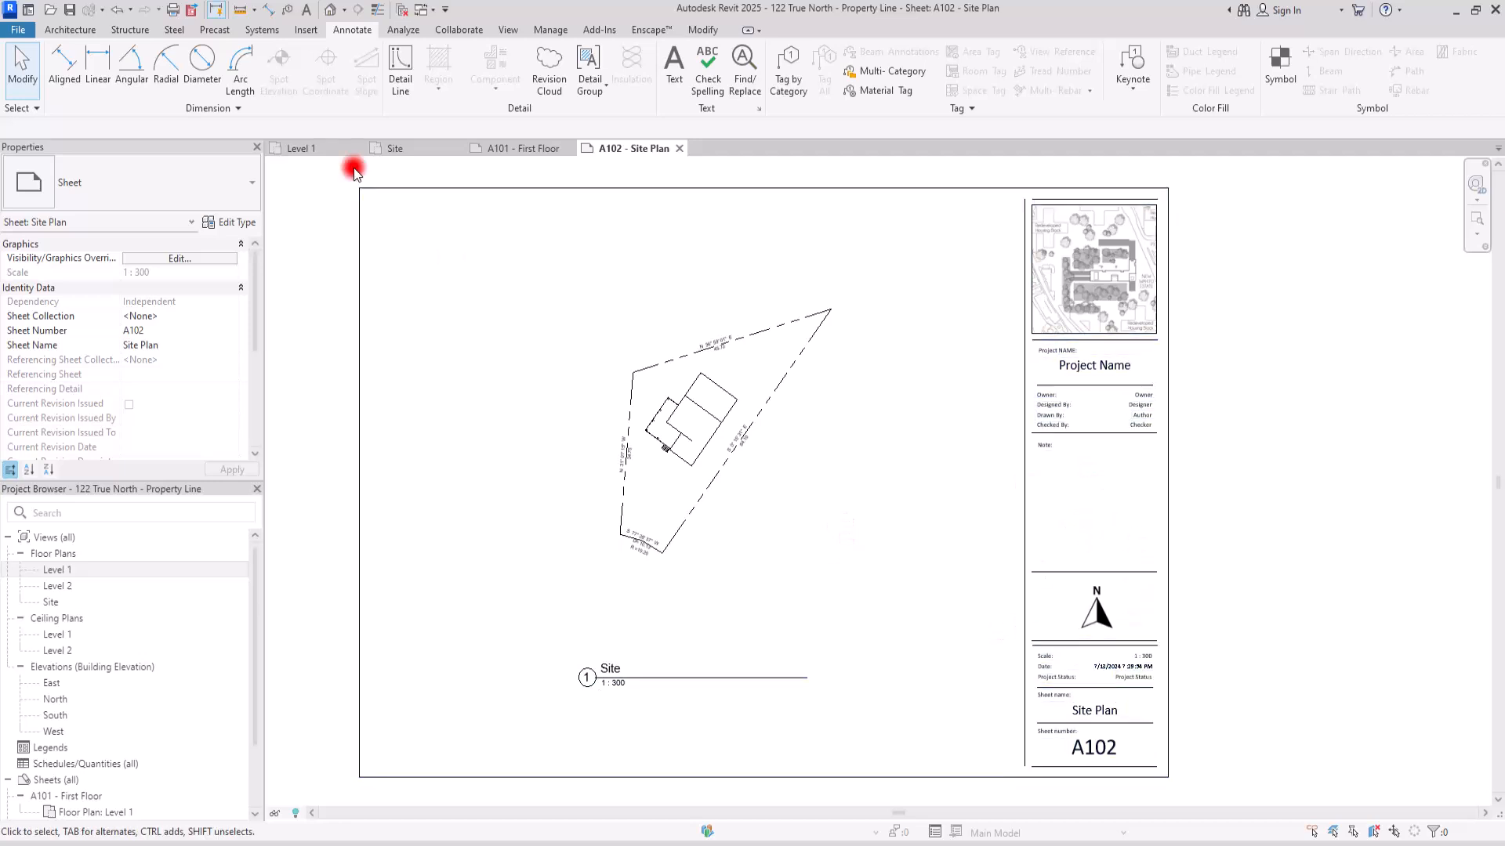
Place a north arrow near the A102 sheet's lower right, then switch to the Level 1 plan
{"action": "left_click", "coordinate": [1279, 67]}
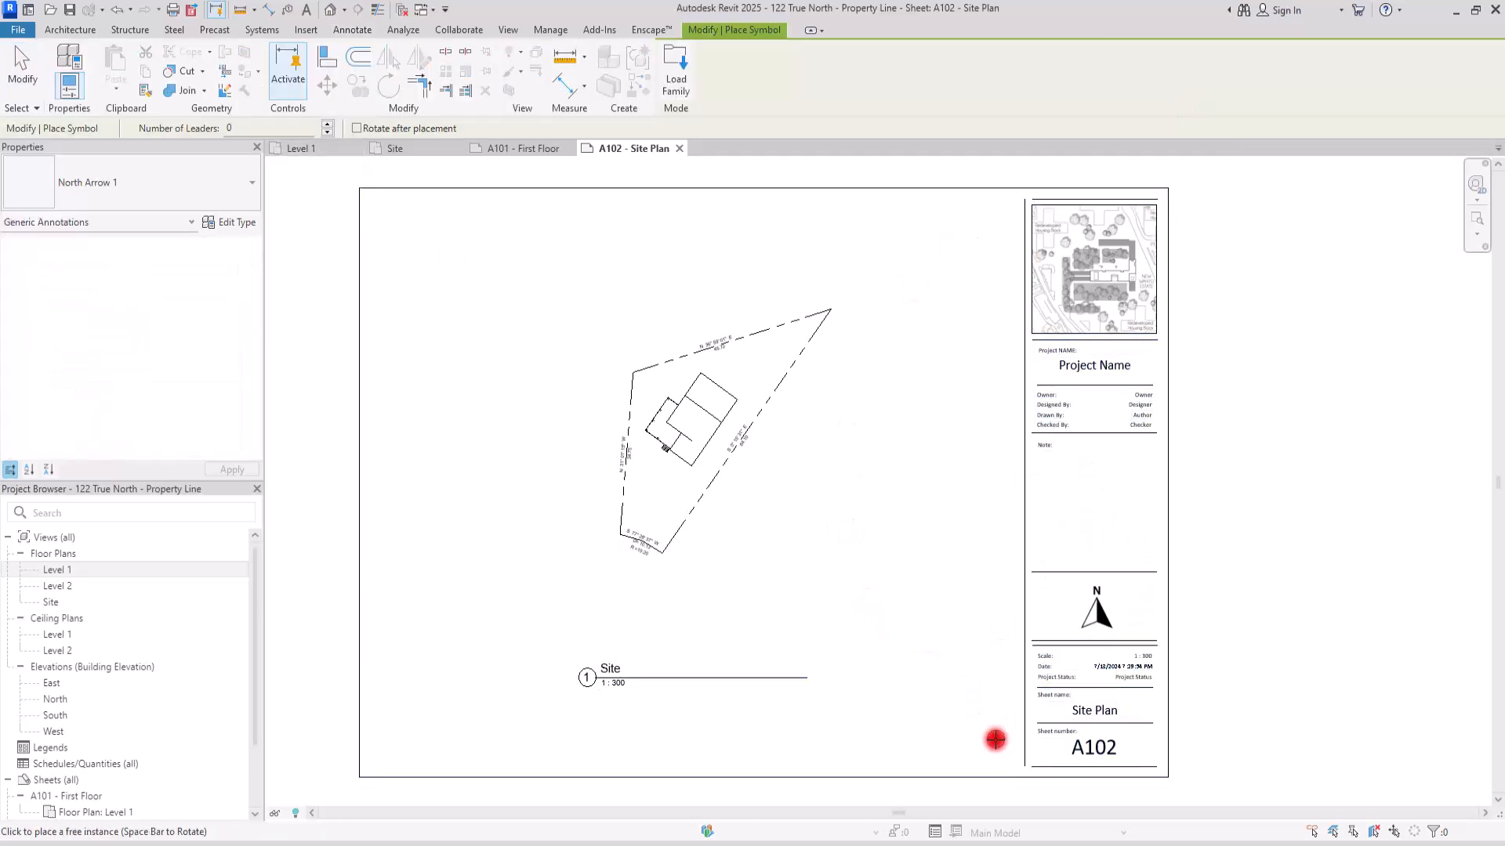
{"action": "left_click", "coordinate": [780, 541]}
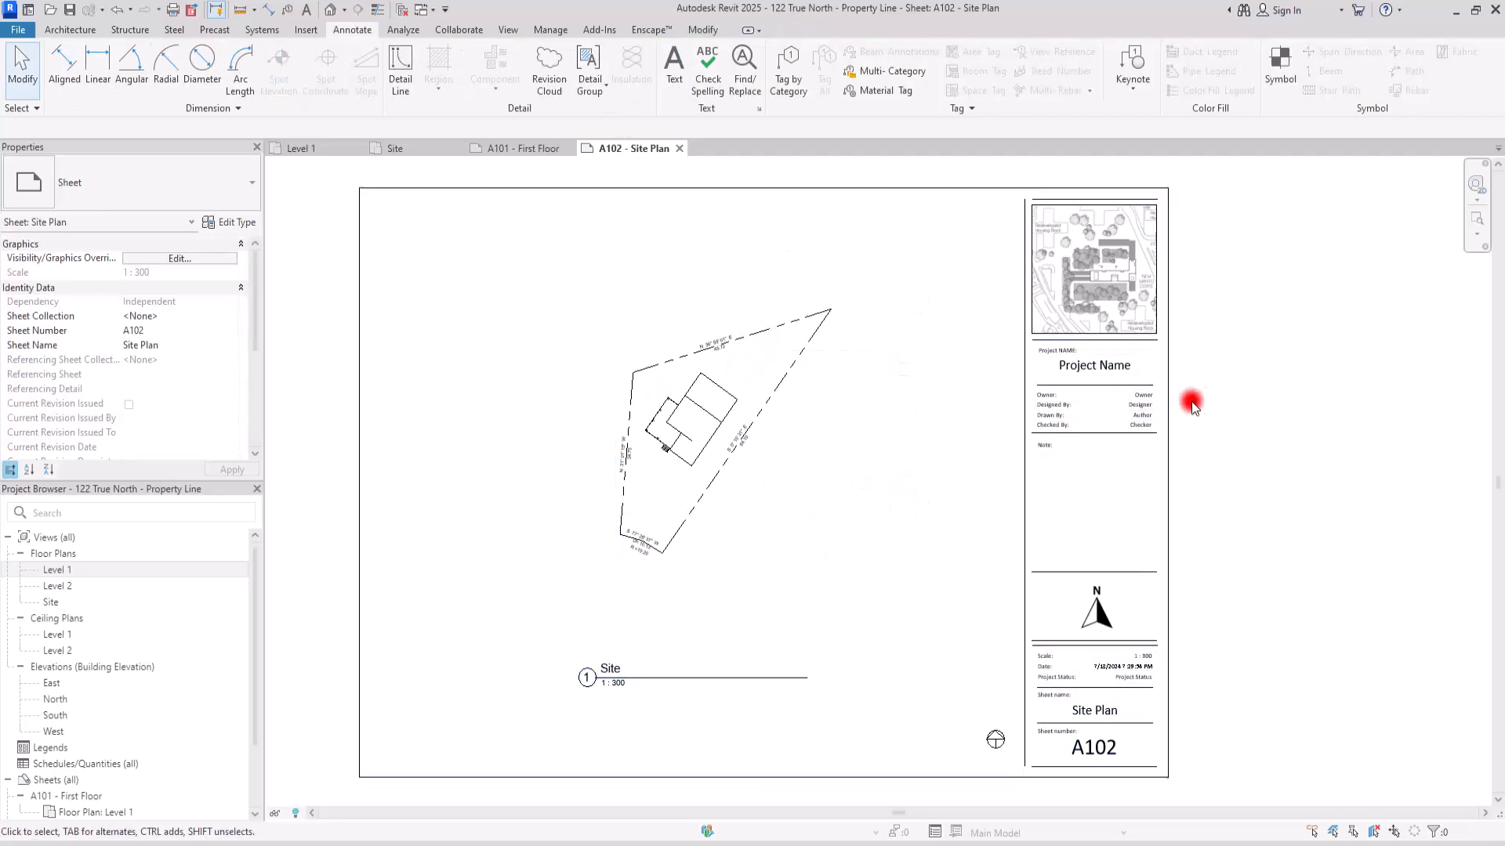
{"action": "mouse_move", "coordinate": [322, 186]}
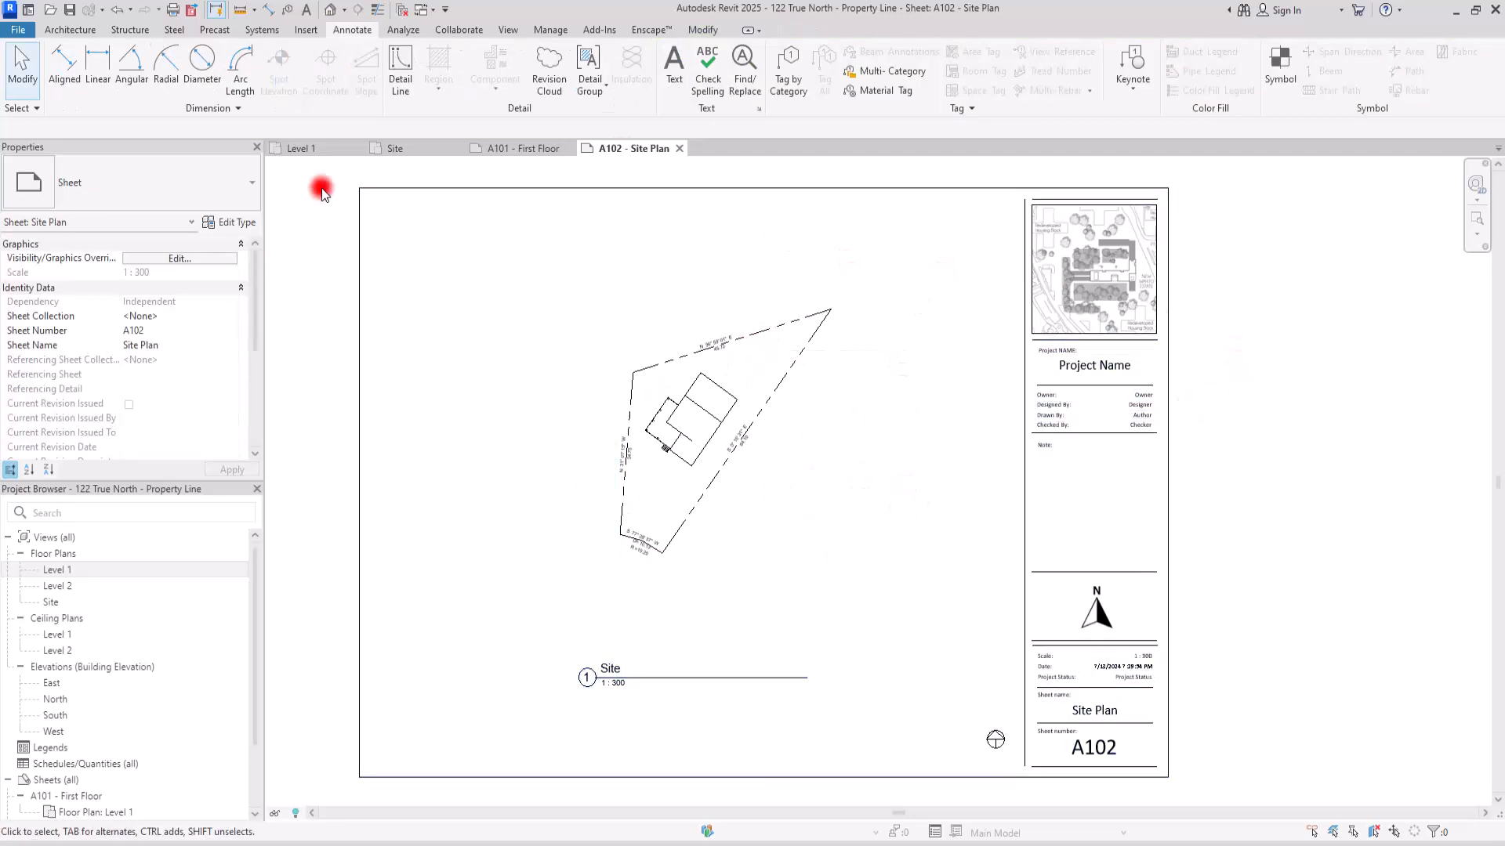
{"action": "mouse_move", "coordinate": [309, 181]}
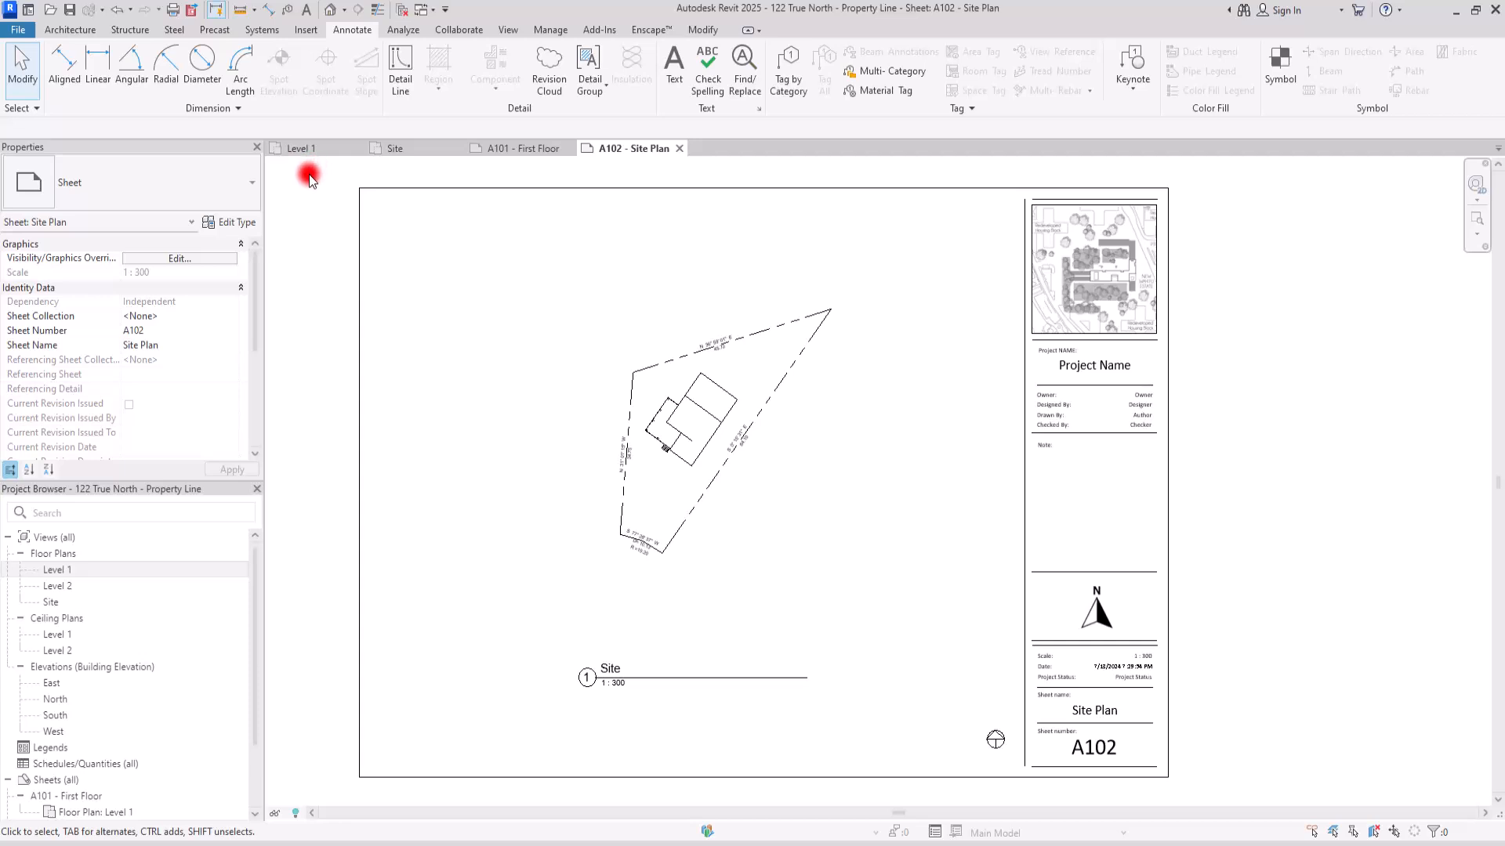
{"action": "left_click", "coordinate": [307, 147]}
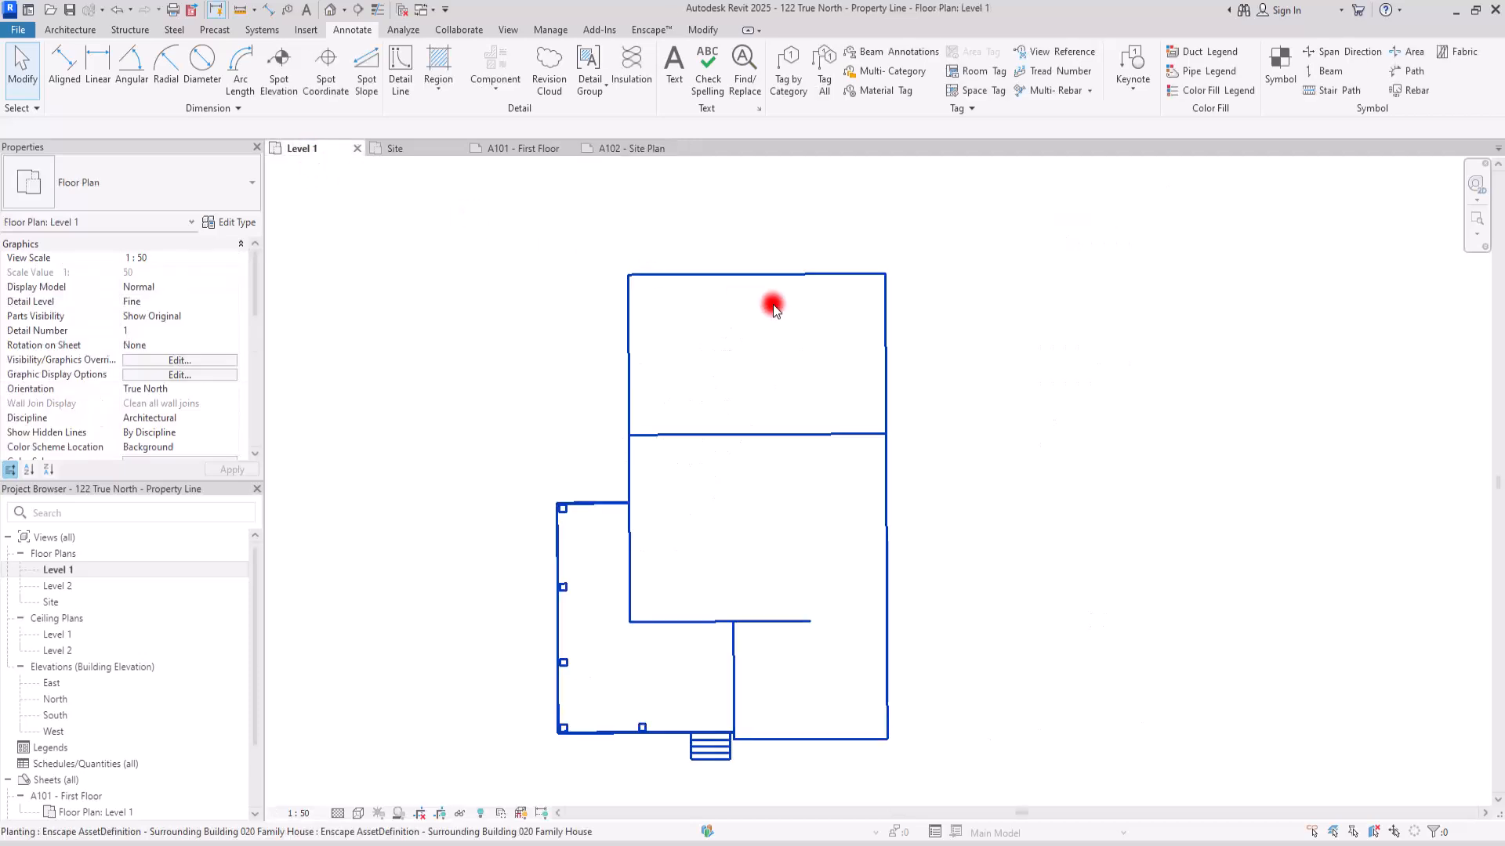
Clear the Level 1 selection to review its True North orientation, then bring up A101 First Floor
{"action": "left_click", "coordinate": [343, 238]}
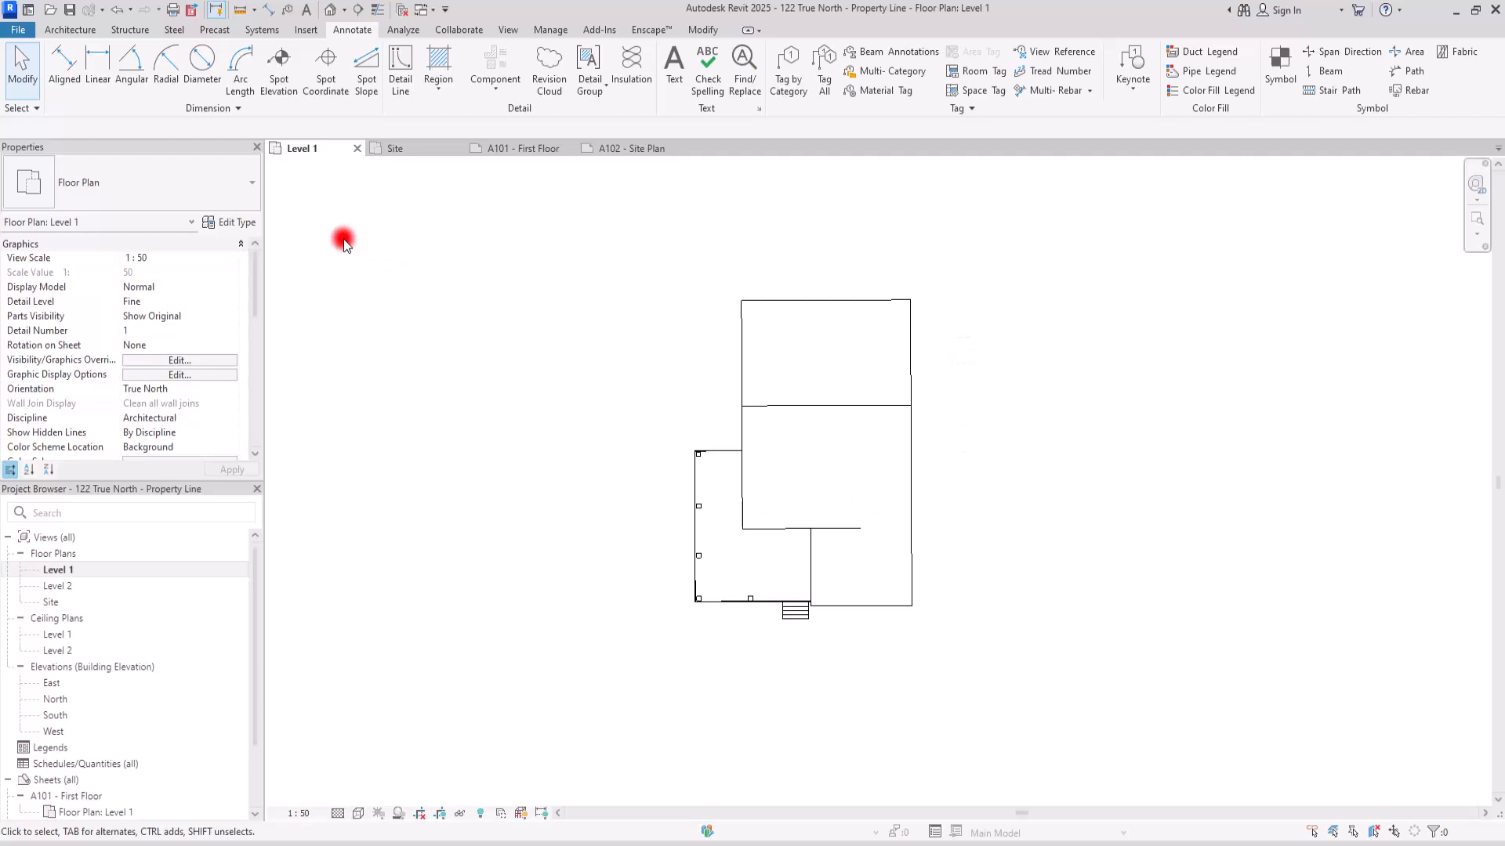
{"action": "mouse_move", "coordinate": [1112, 427]}
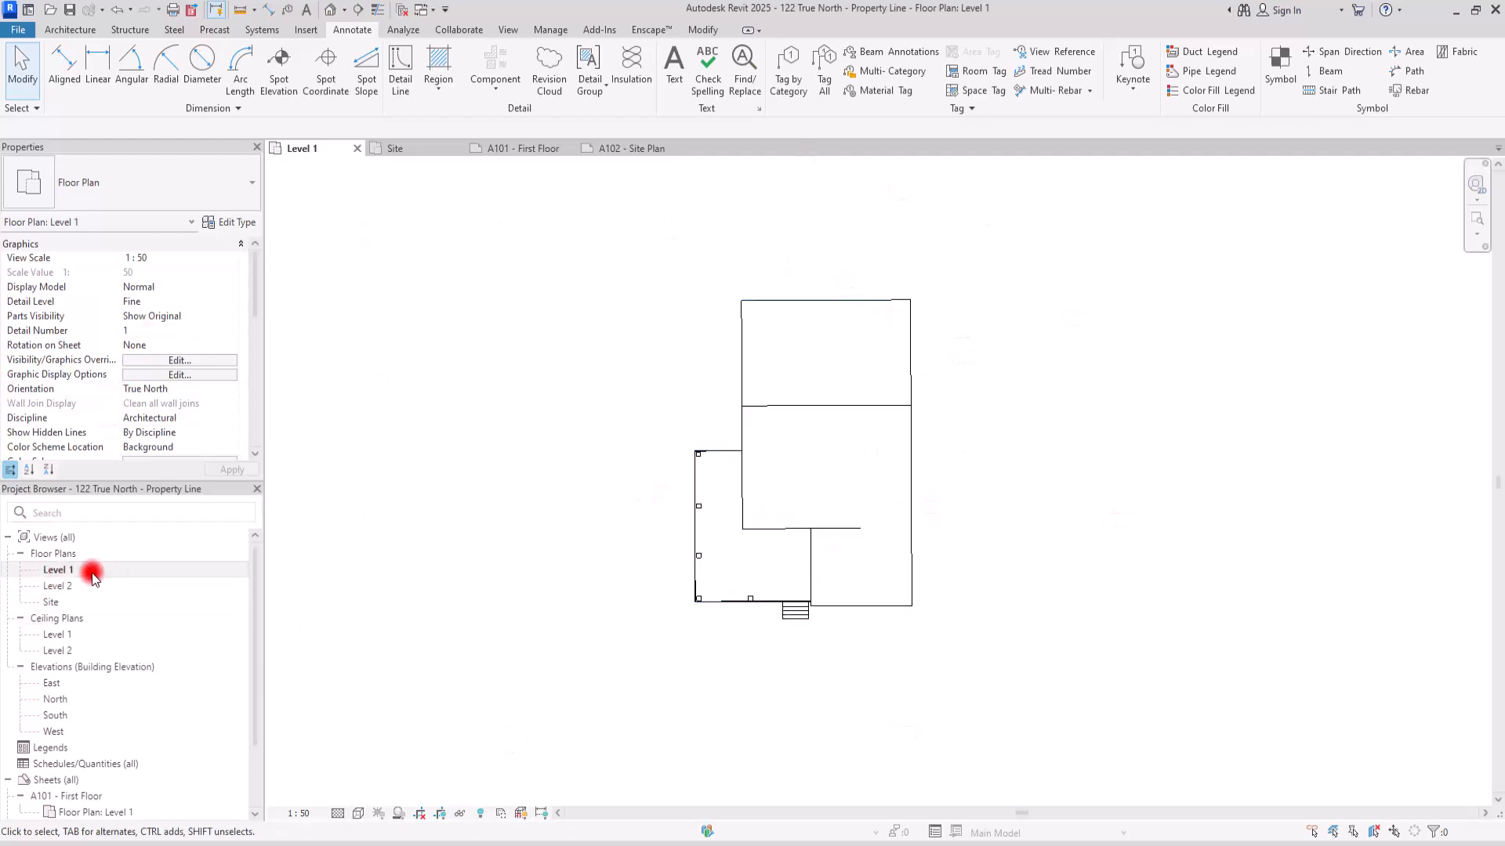
{"action": "mouse_move", "coordinate": [676, 331]}
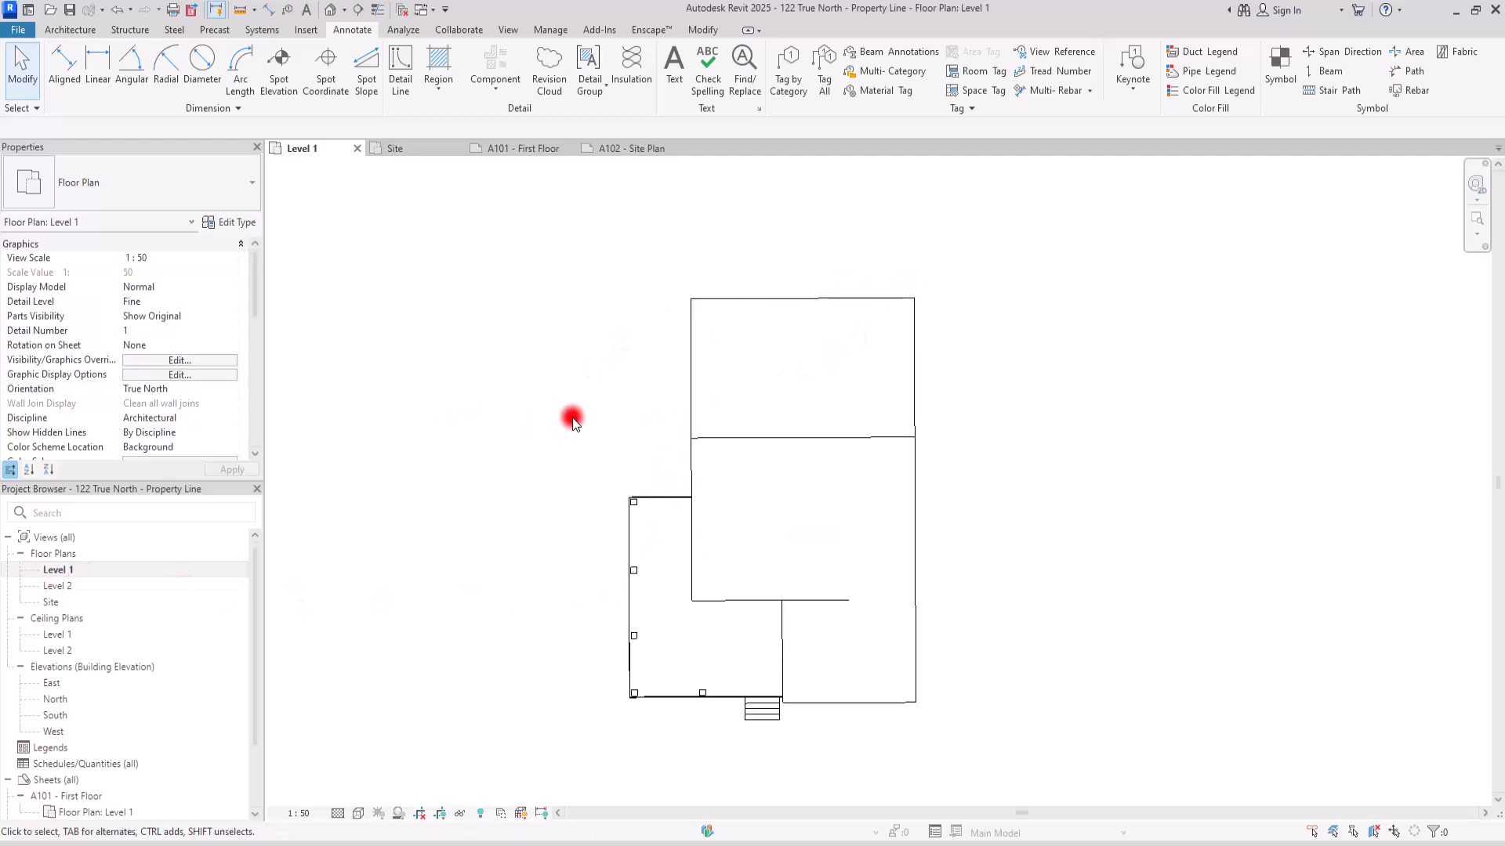
{"action": "mouse_move", "coordinate": [250, 394]}
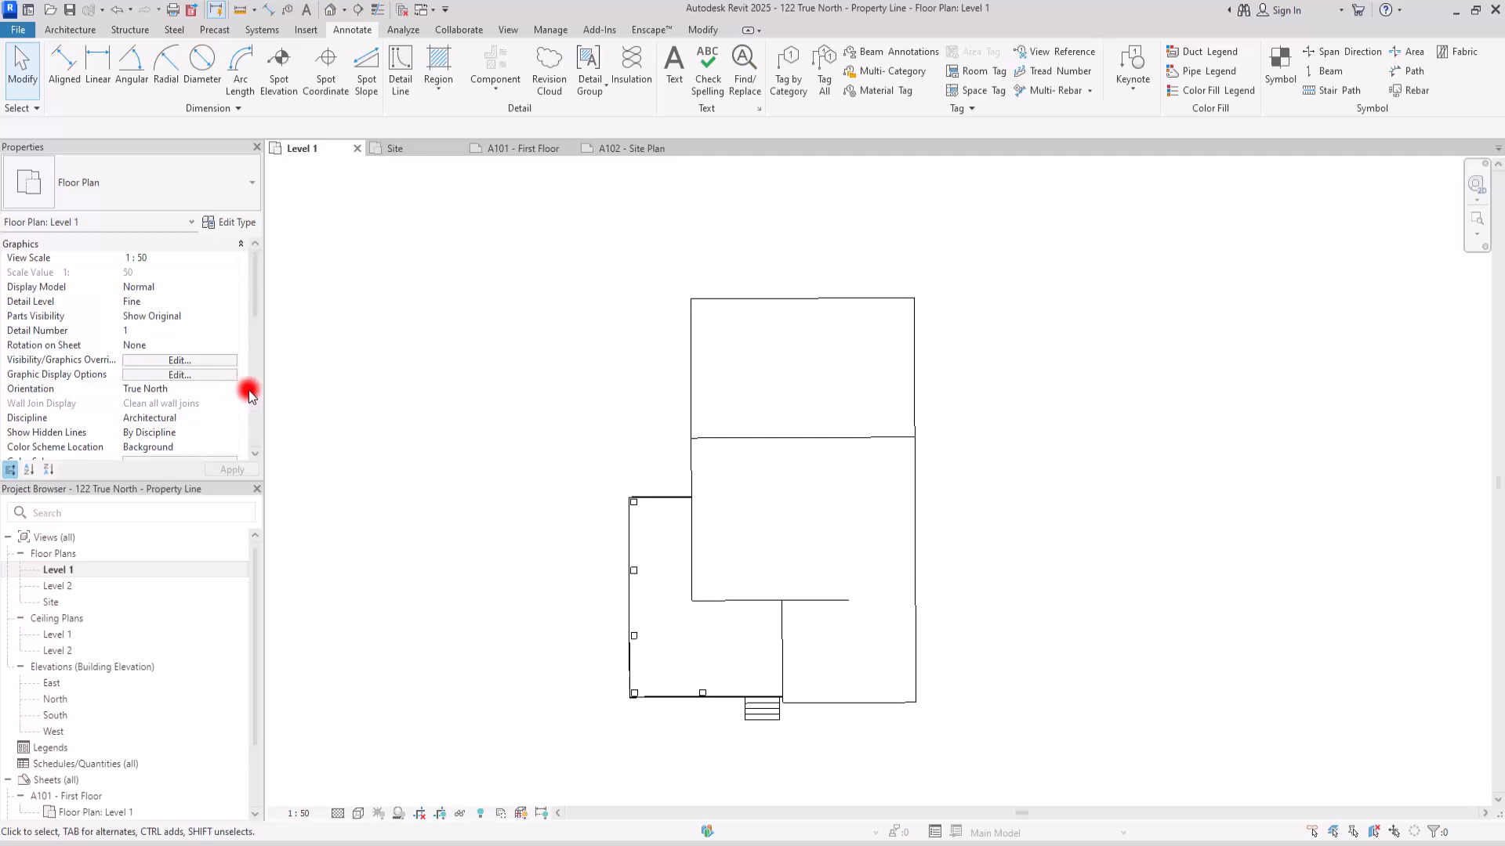
{"action": "mouse_move", "coordinate": [881, 429]}
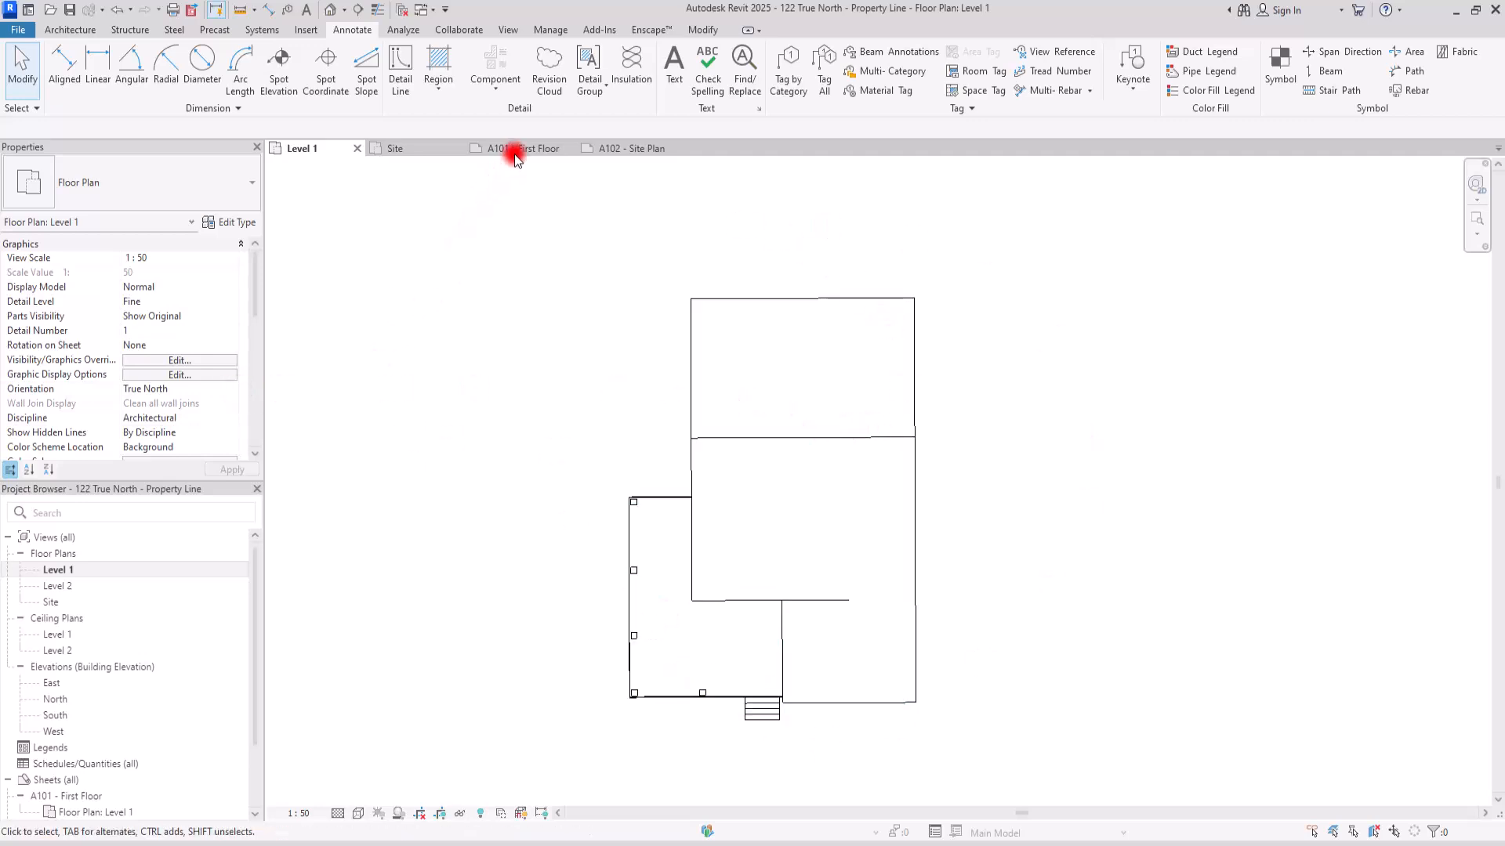
{"action": "left_click", "coordinate": [521, 147]}
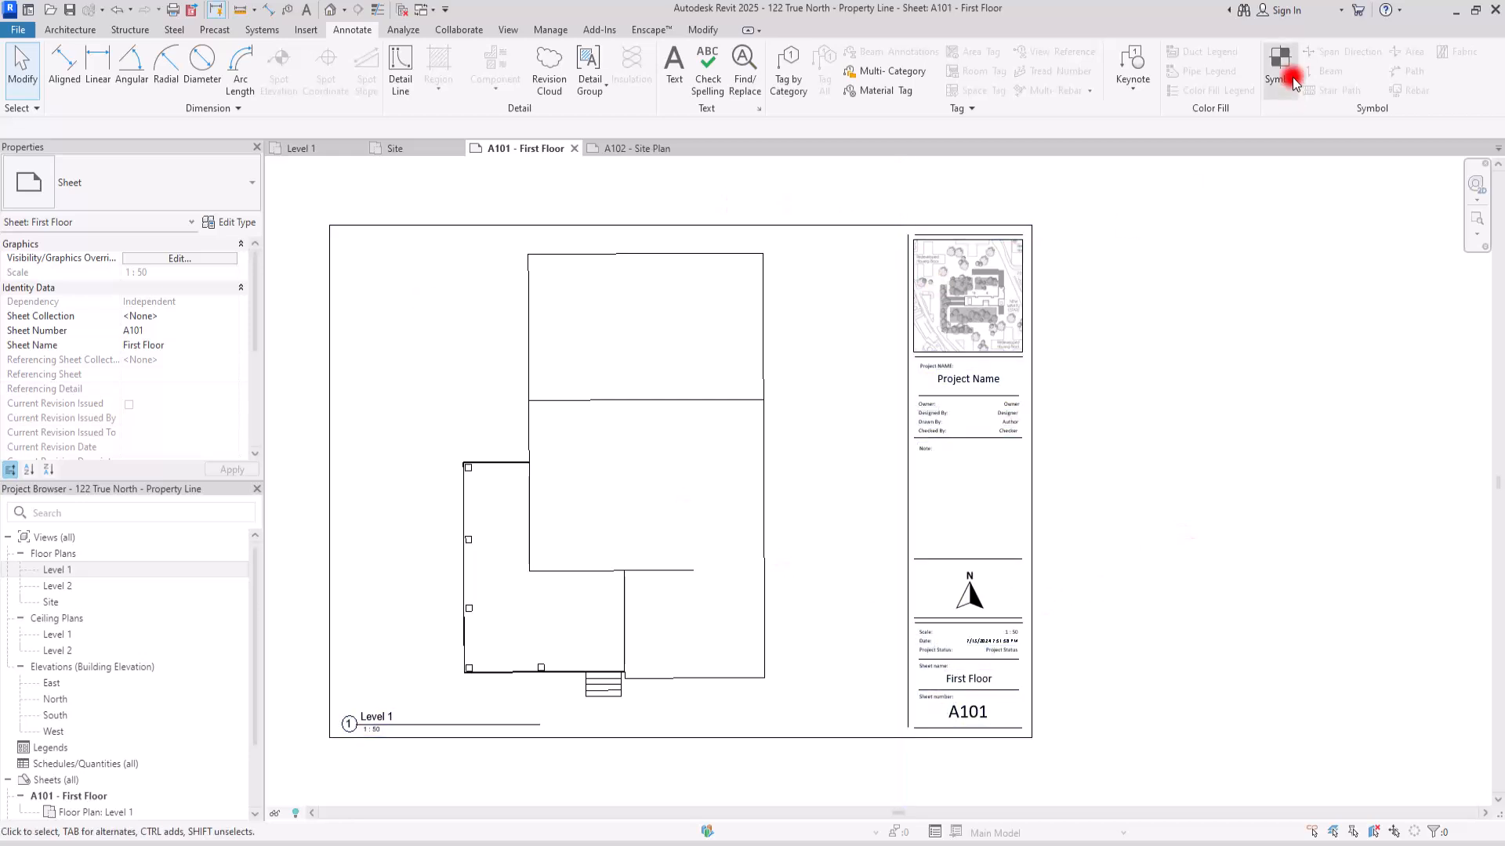
Drop a North Arrow 1 near the A101 sheet's lower right and select it for editing
{"action": "left_click", "coordinate": [1279, 67]}
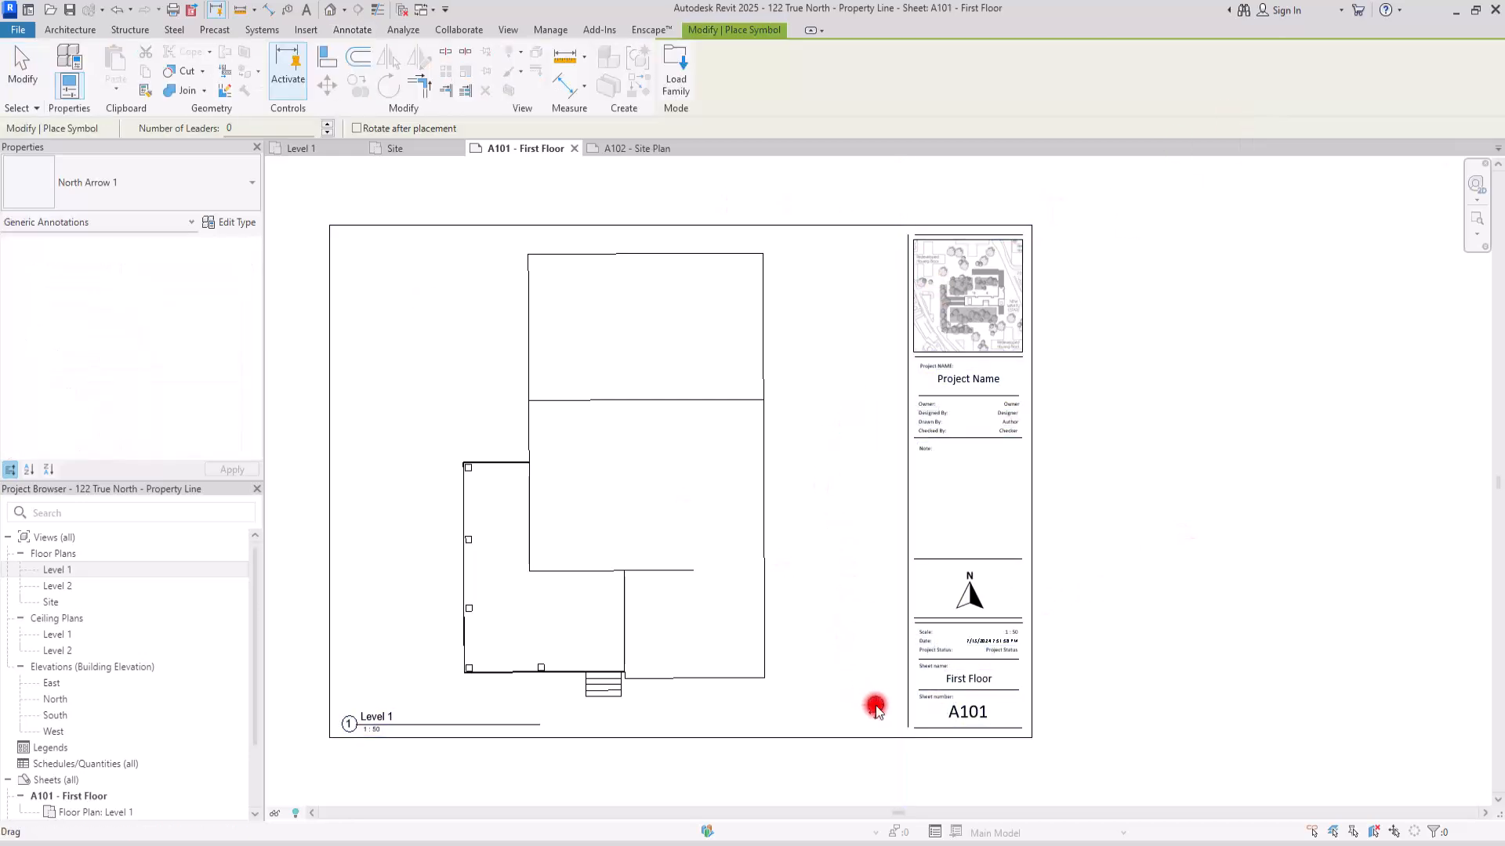
{"action": "left_click", "coordinate": [873, 706]}
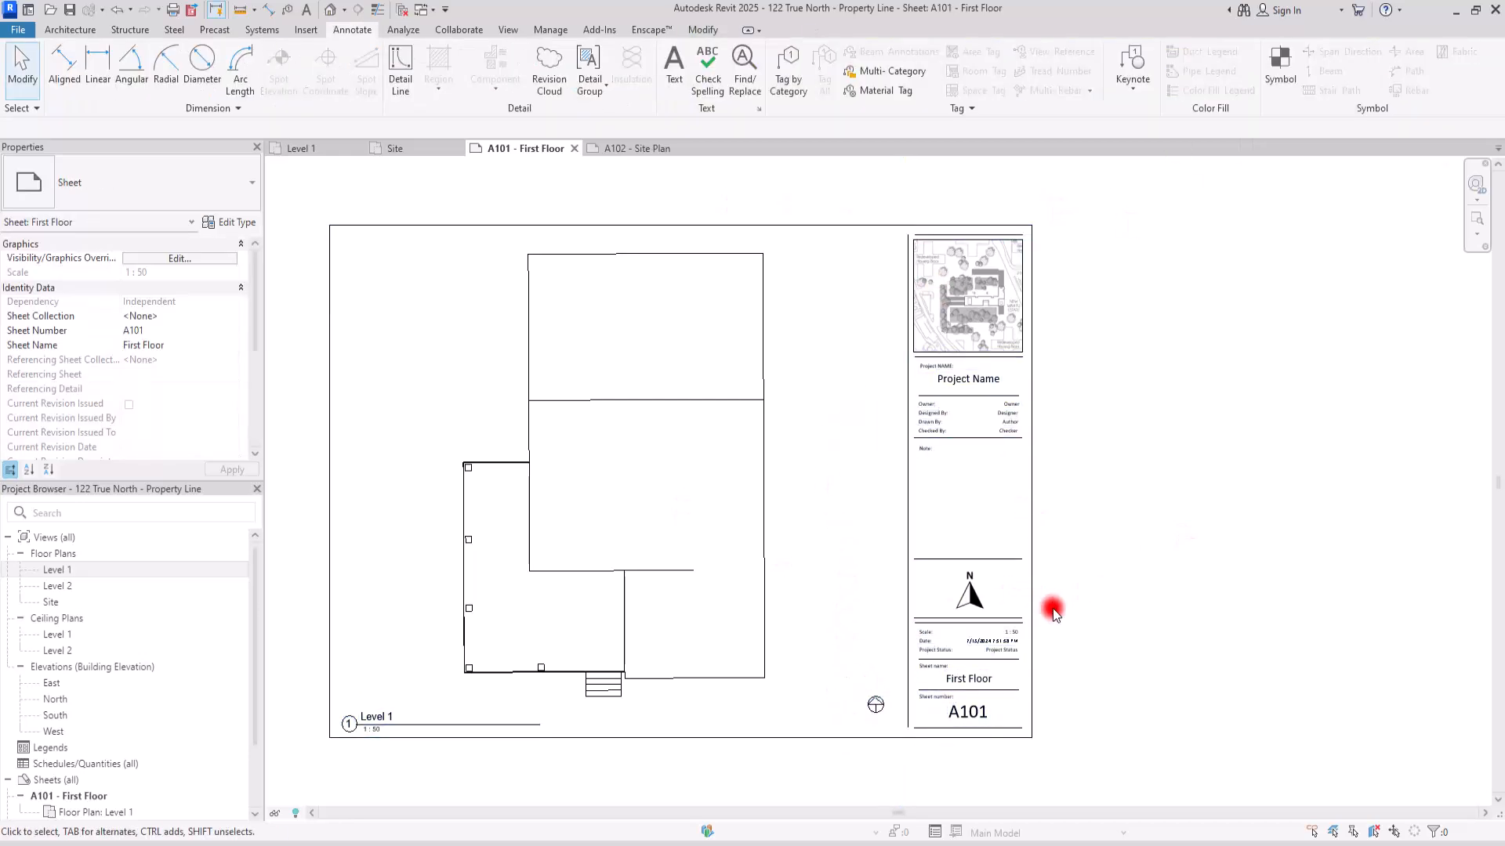
{"action": "left_click", "coordinate": [994, 421]}
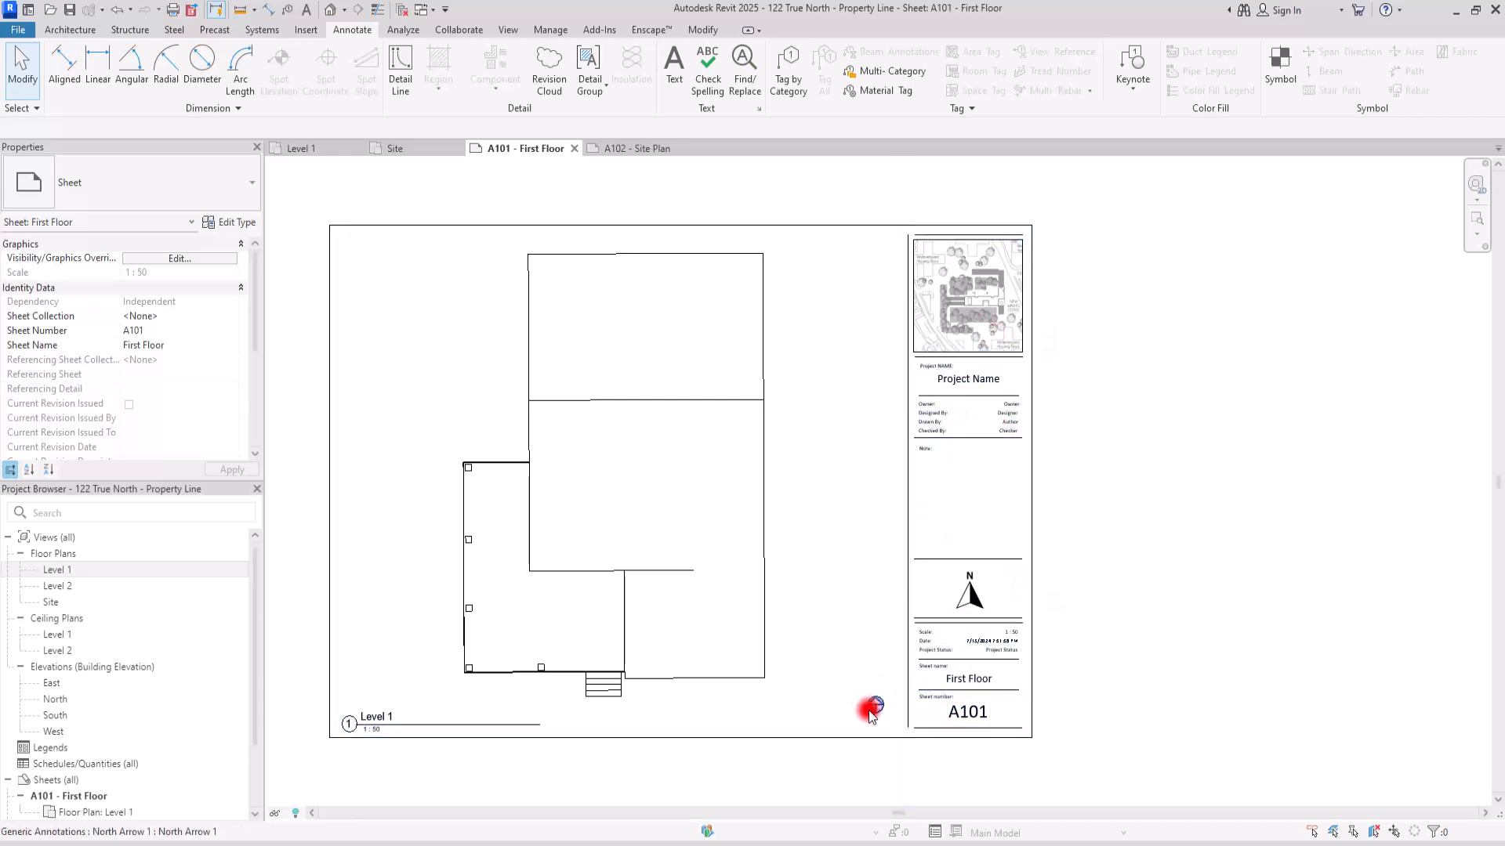
{"action": "left_click", "coordinate": [870, 707]}
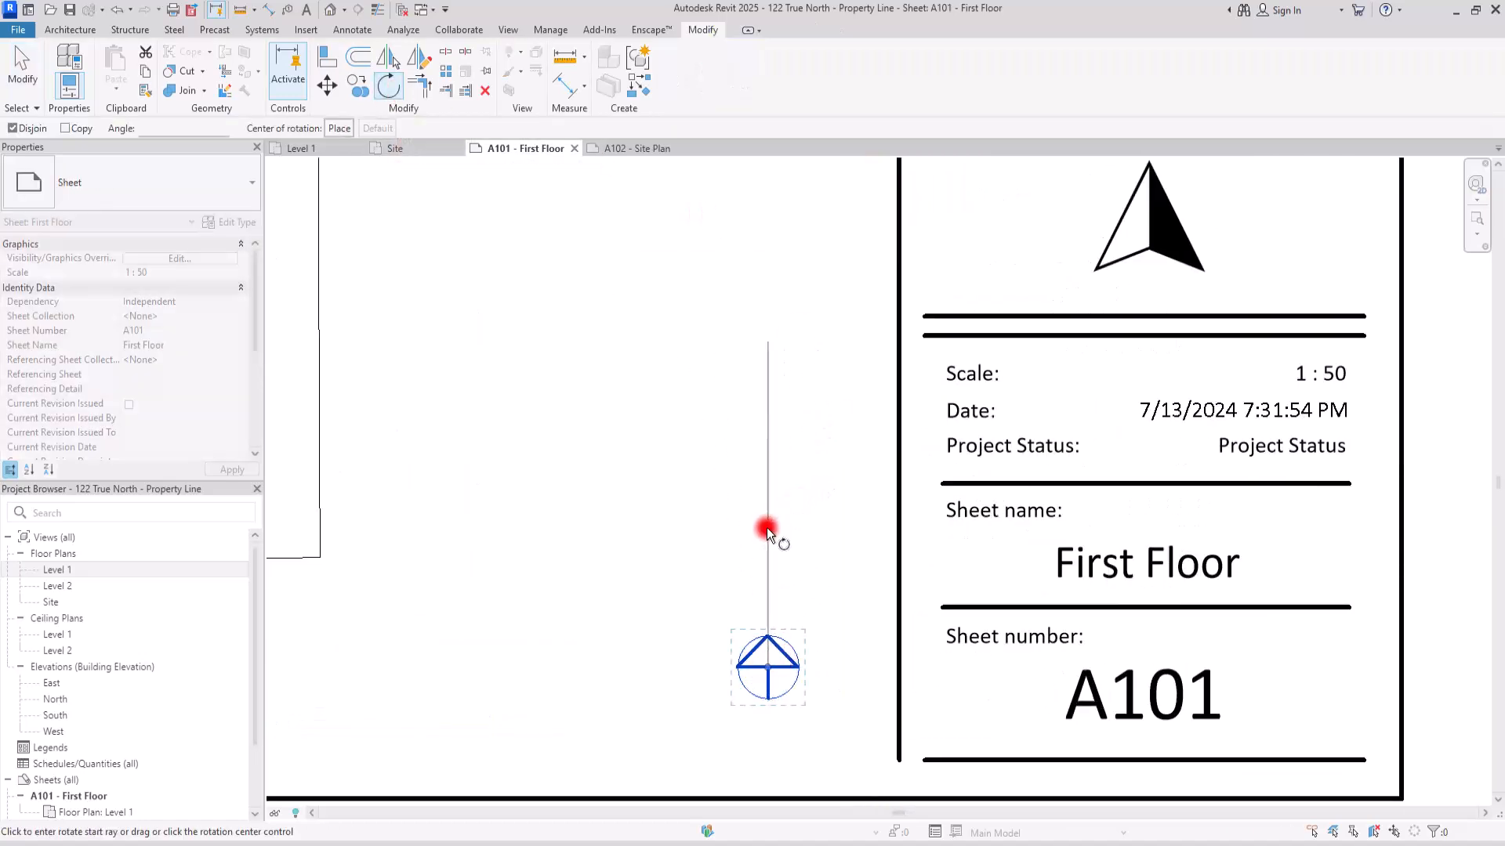
Rotate the north arrow to the site's angle and move it into the title block above the existing arrow
{"action": "left_click", "coordinate": [768, 532]}
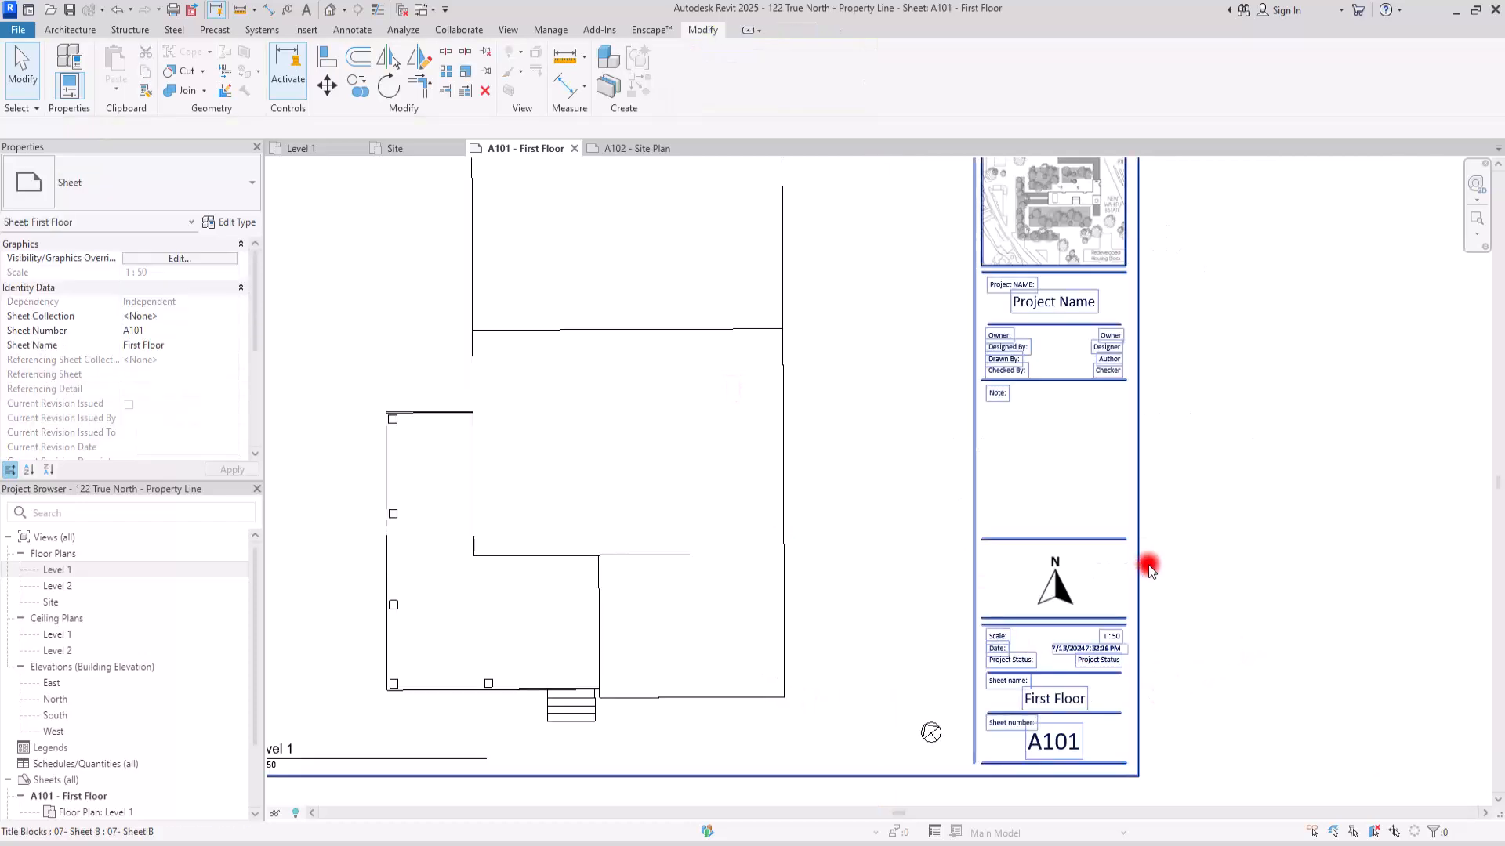
{"action": "mouse_move", "coordinate": [1072, 600]}
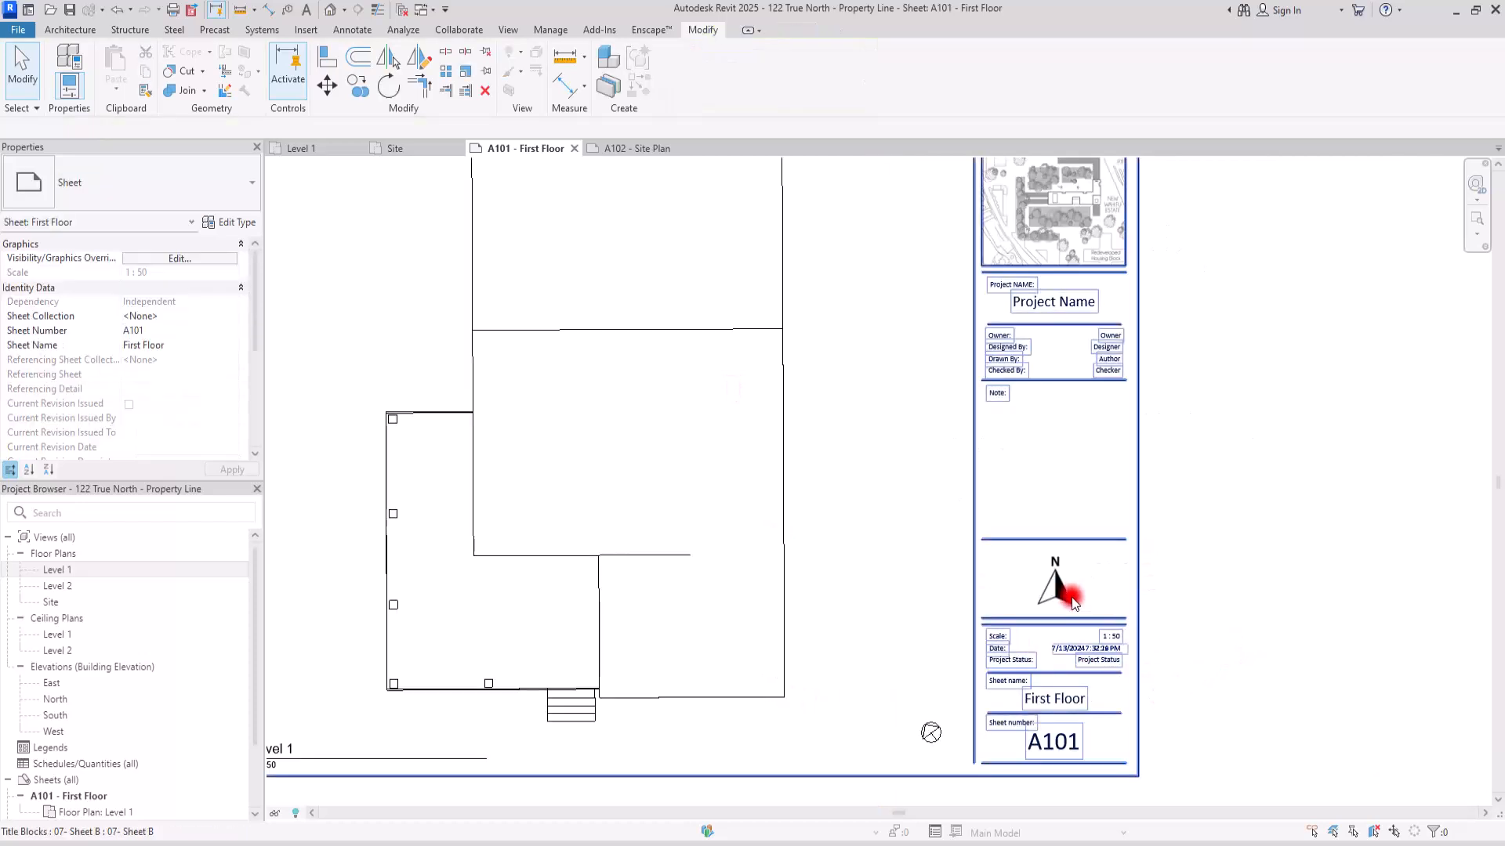
{"action": "mouse_move", "coordinate": [1071, 264]}
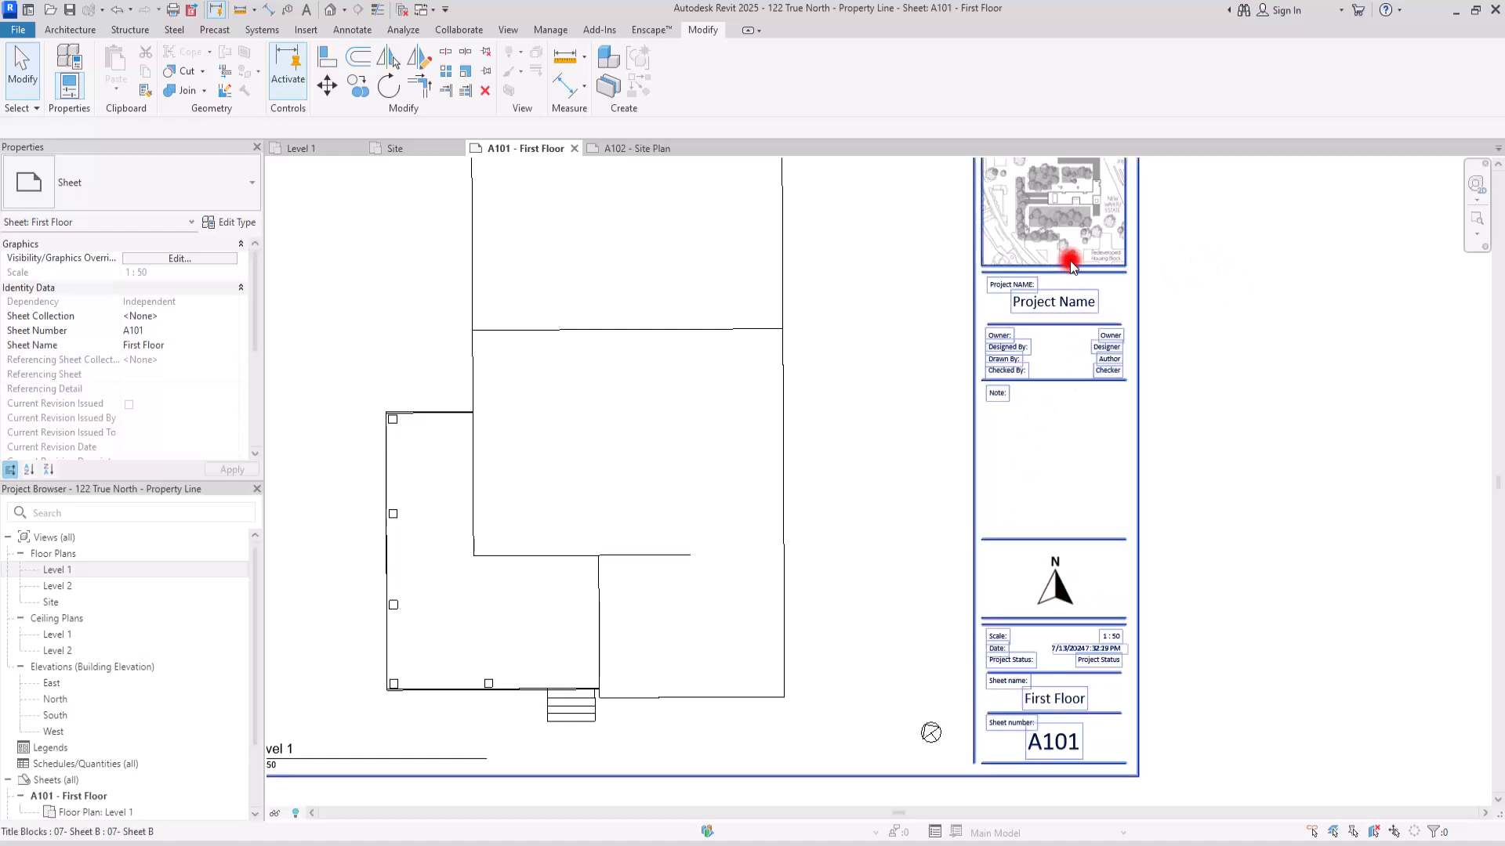
{"action": "mouse_move", "coordinate": [1061, 561]}
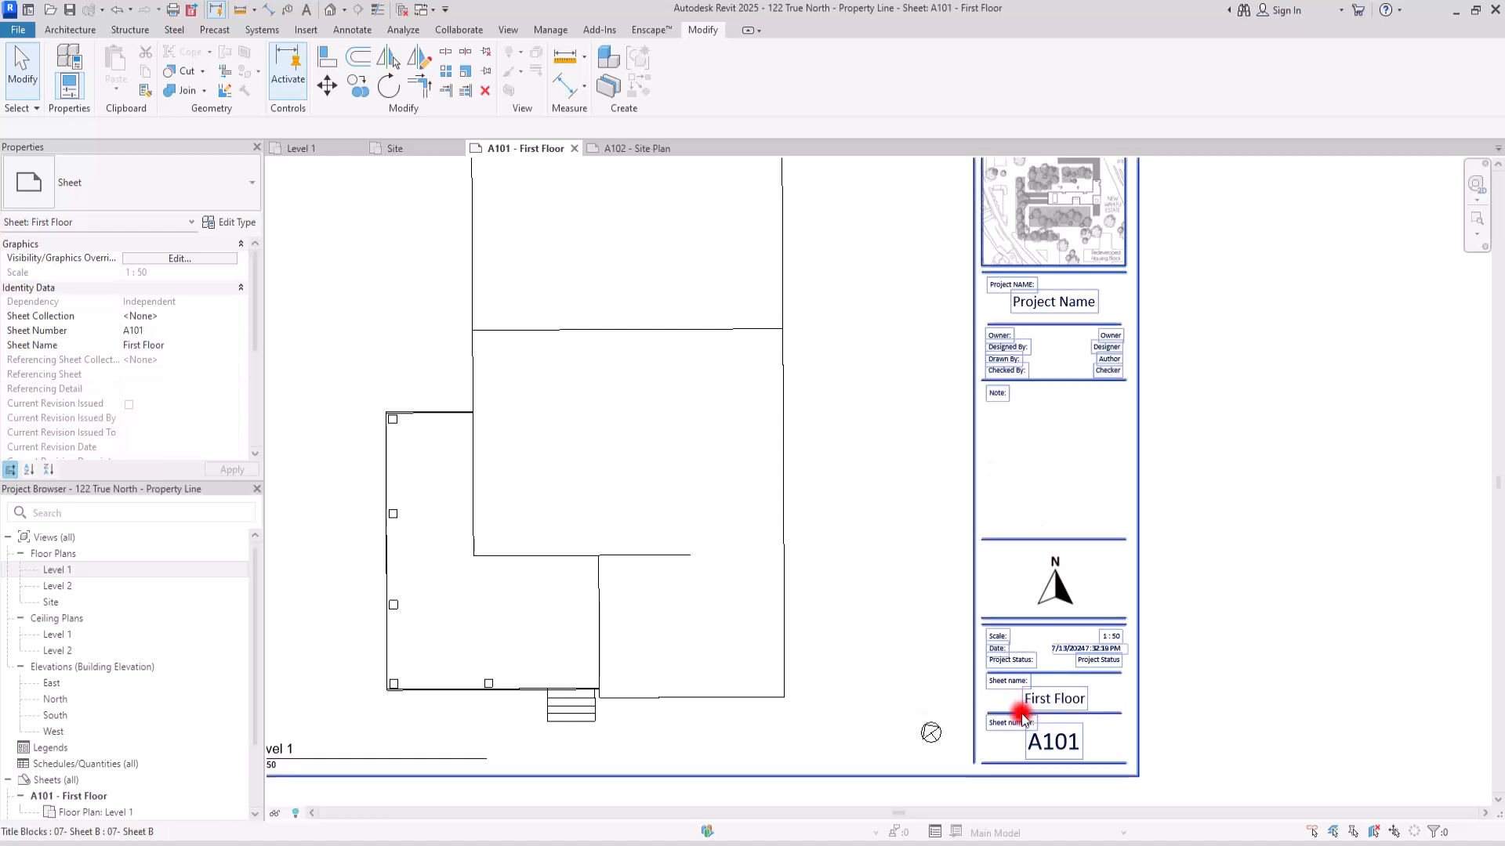
{"action": "left_click", "coordinate": [1127, 585]}
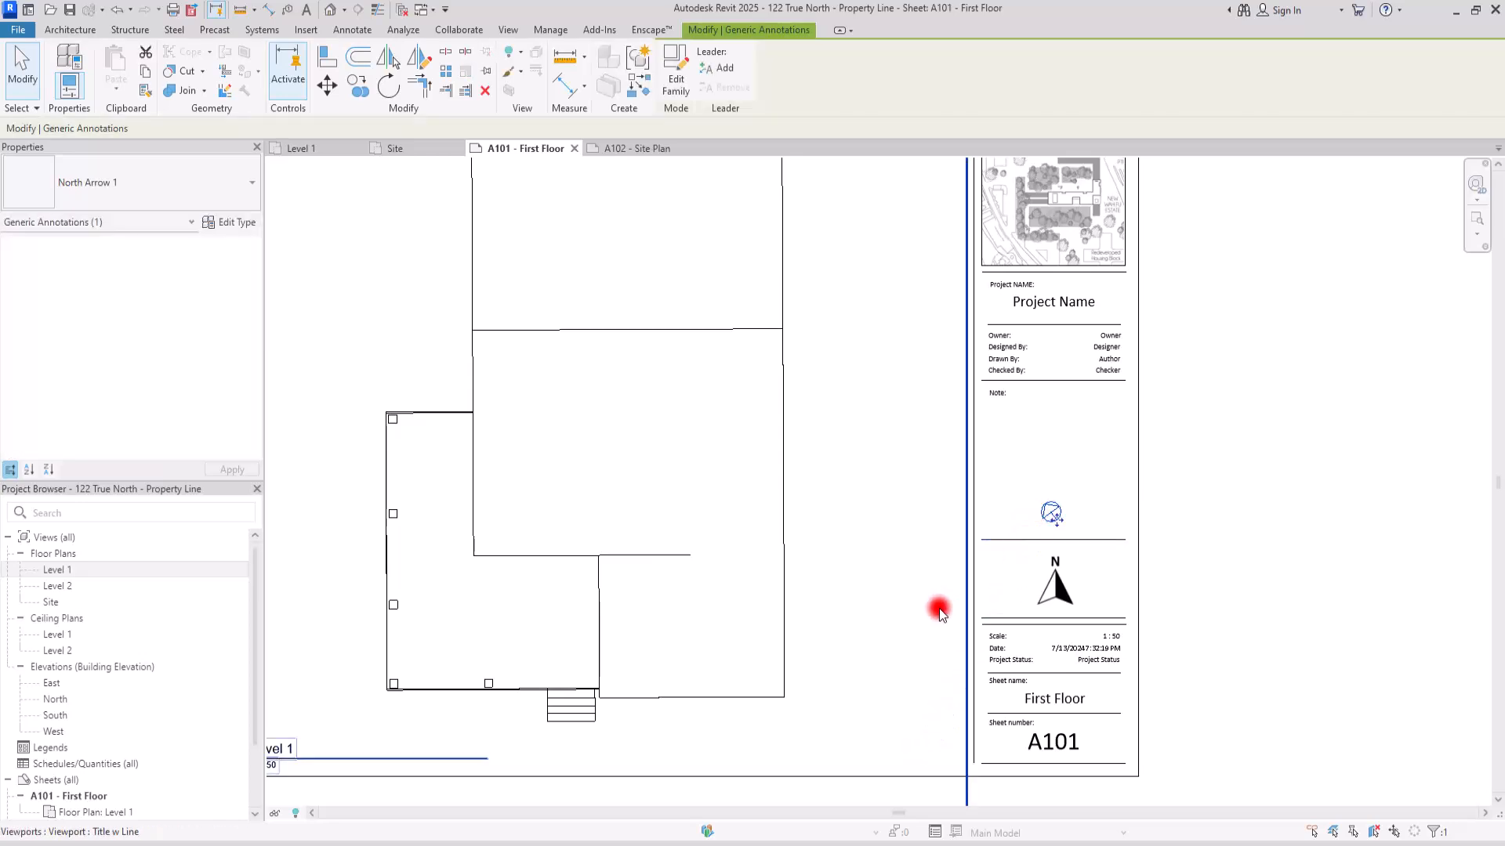
{"action": "mouse_move", "coordinate": [945, 600]}
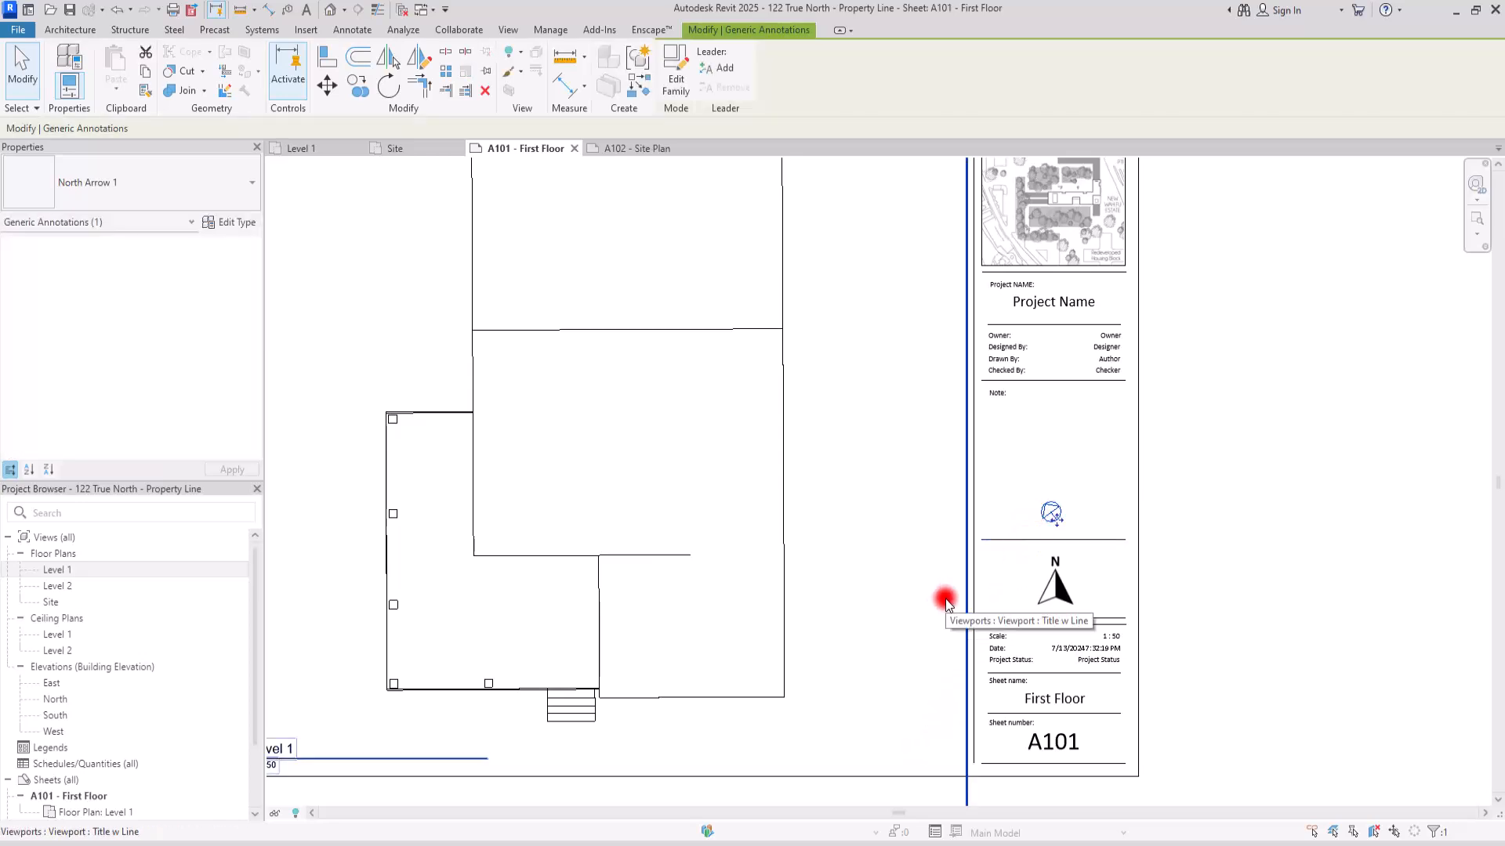
Deselect the north arrow and return to the A102 - Site Plan sheet
{"action": "left_click", "coordinate": [945, 601]}
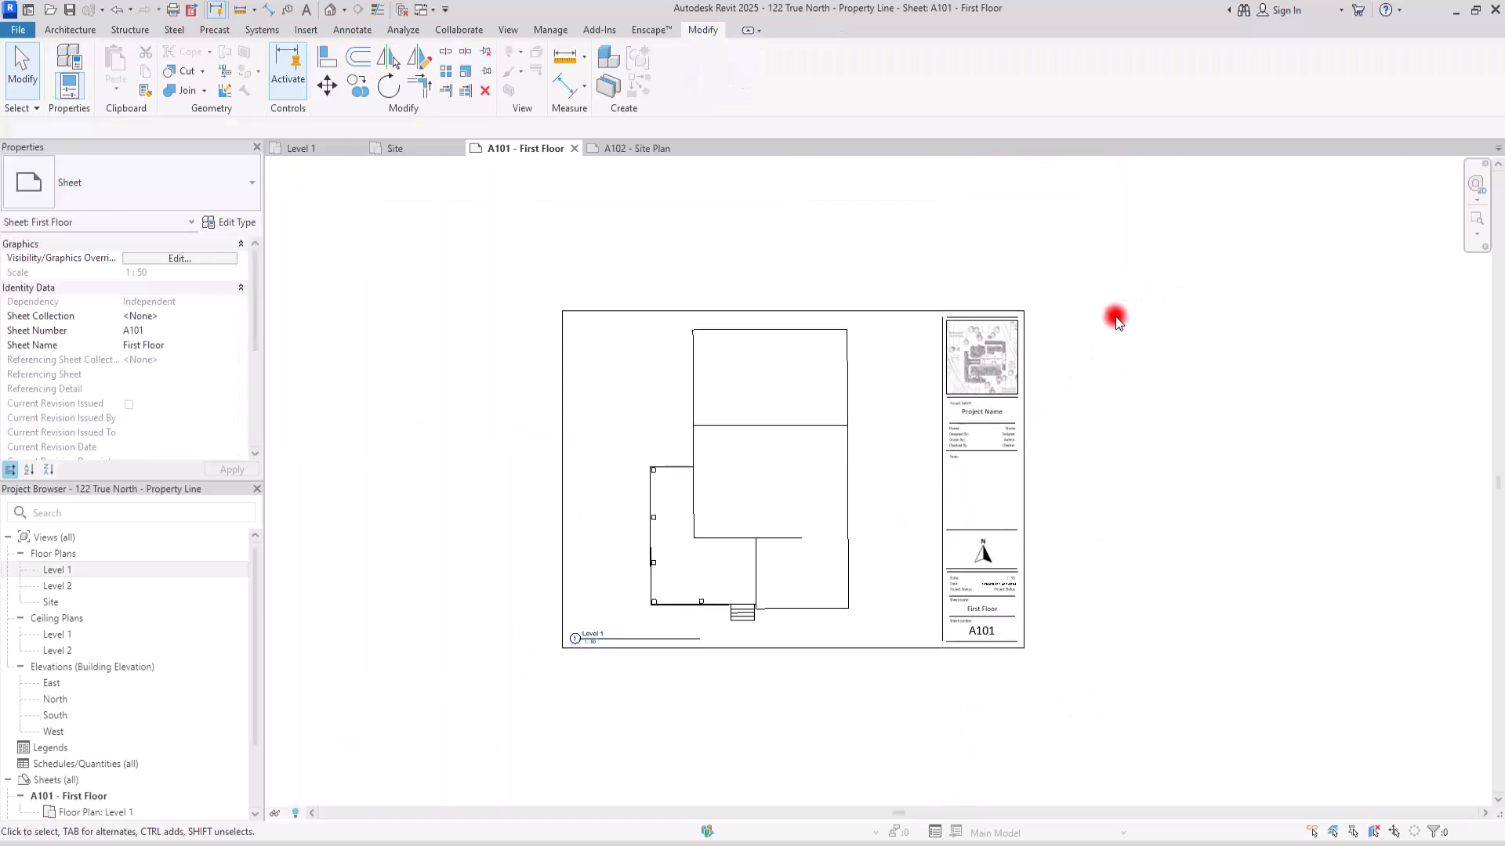
{"action": "left_click", "coordinate": [635, 148]}
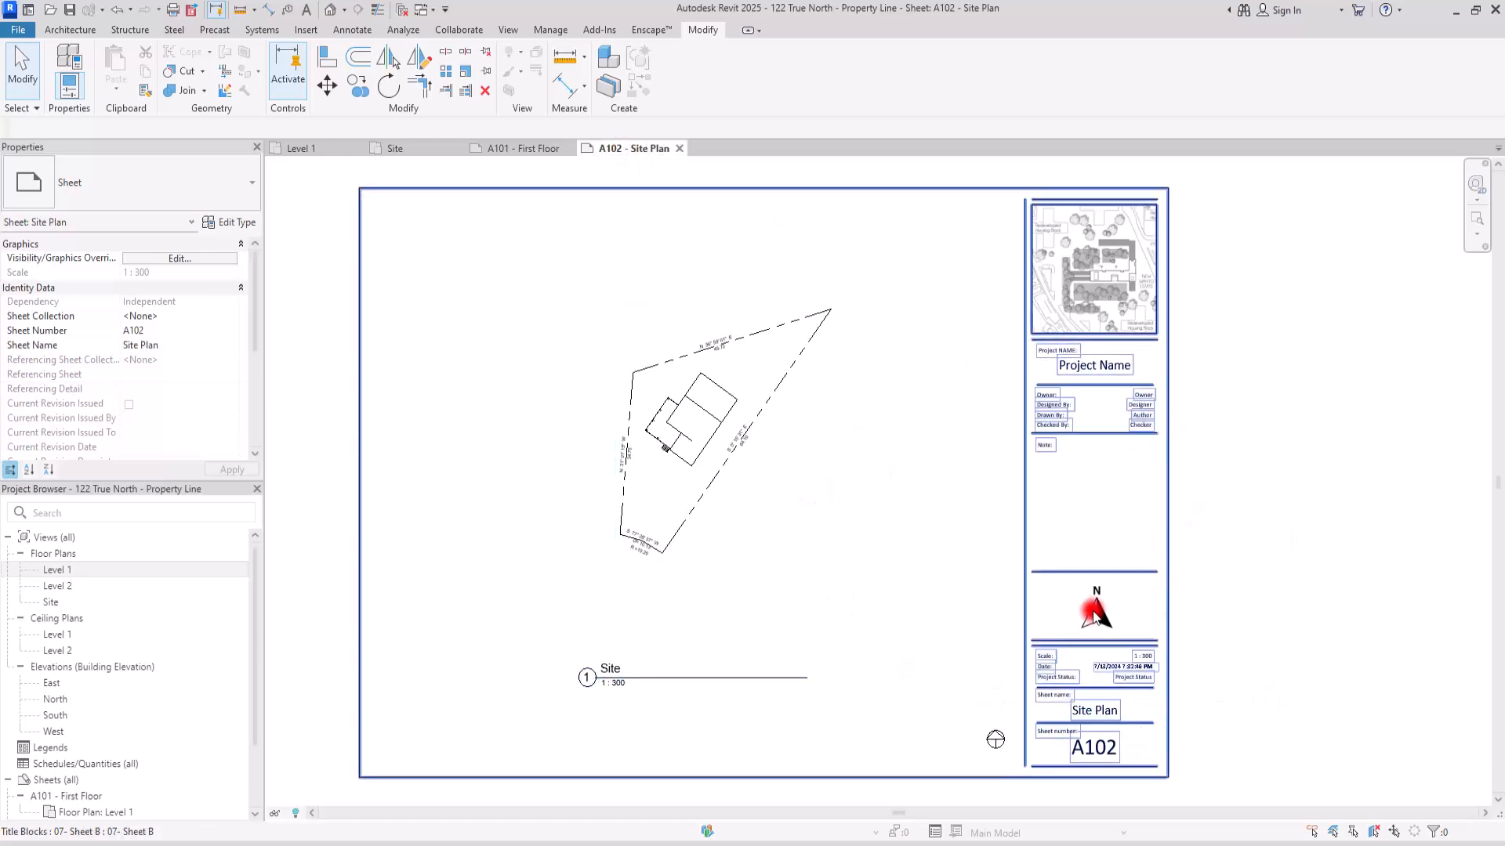
Show the Site floor plan alone with the house inside the dimensioned property lines
{"action": "left_click", "coordinate": [520, 147]}
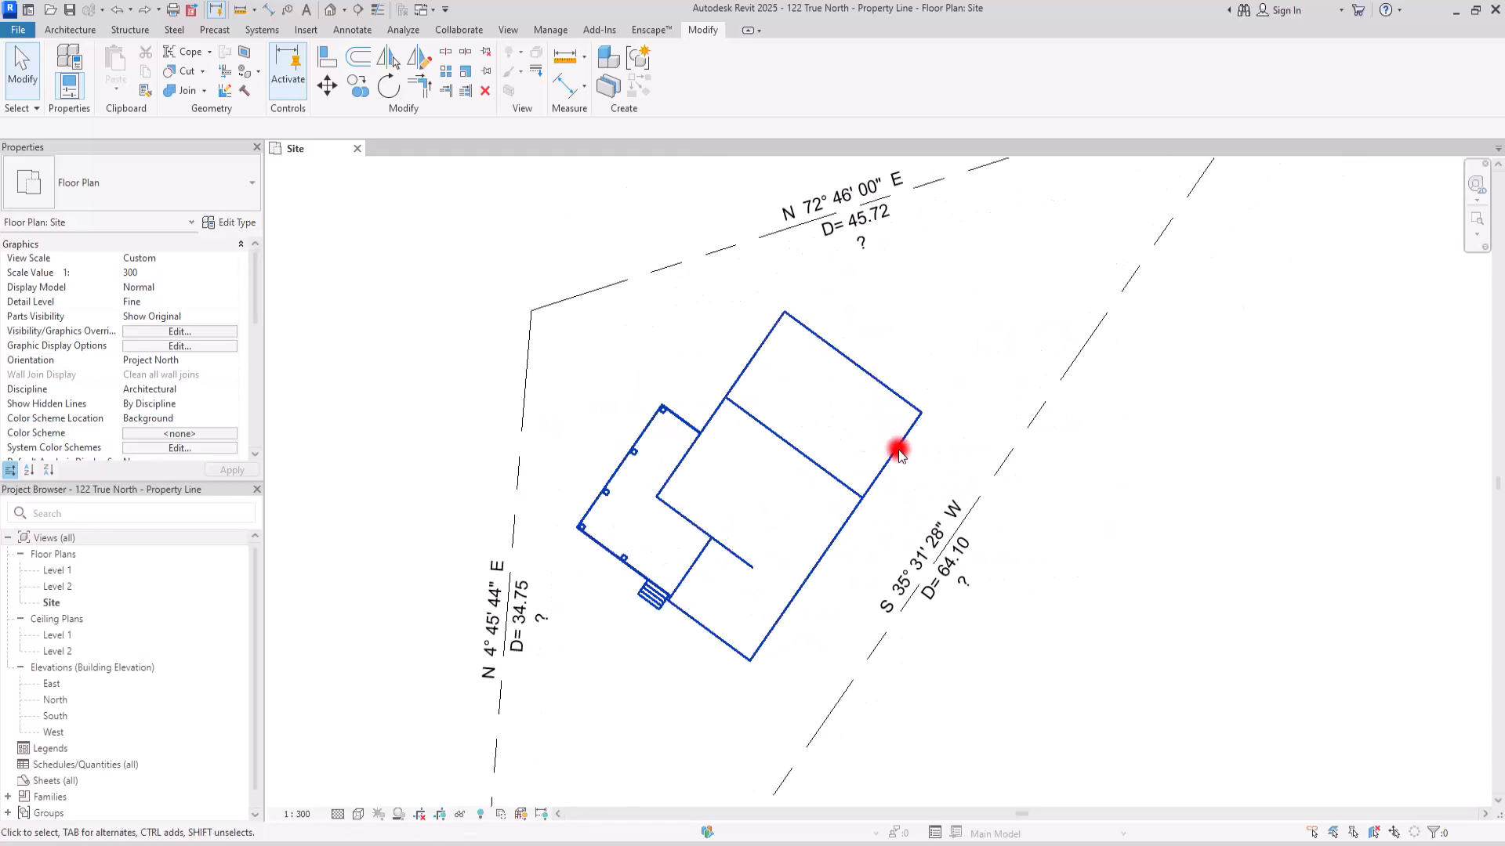
{"action": "left_click", "coordinate": [790, 488]}
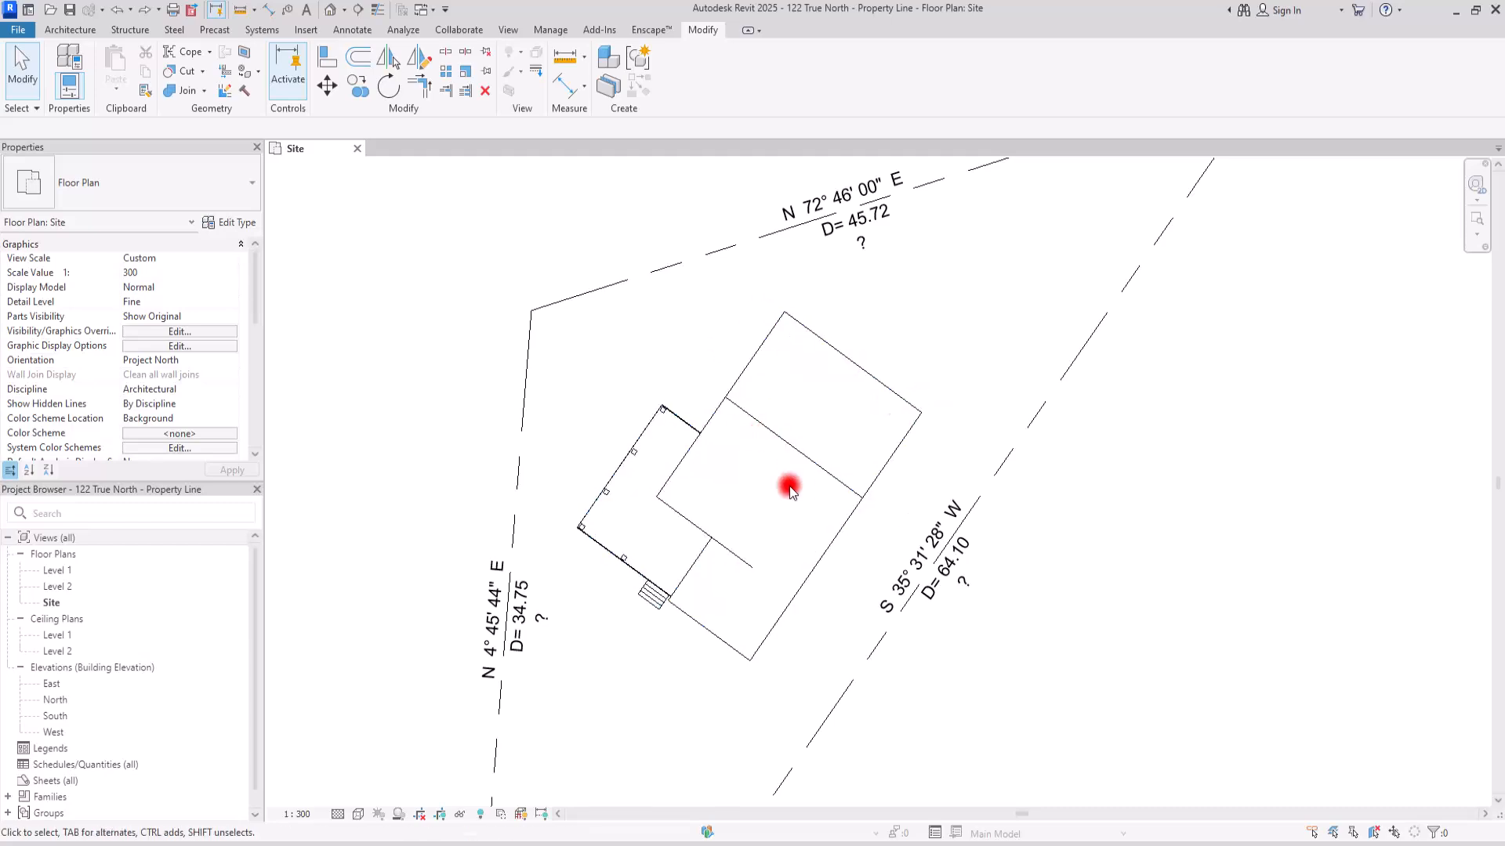